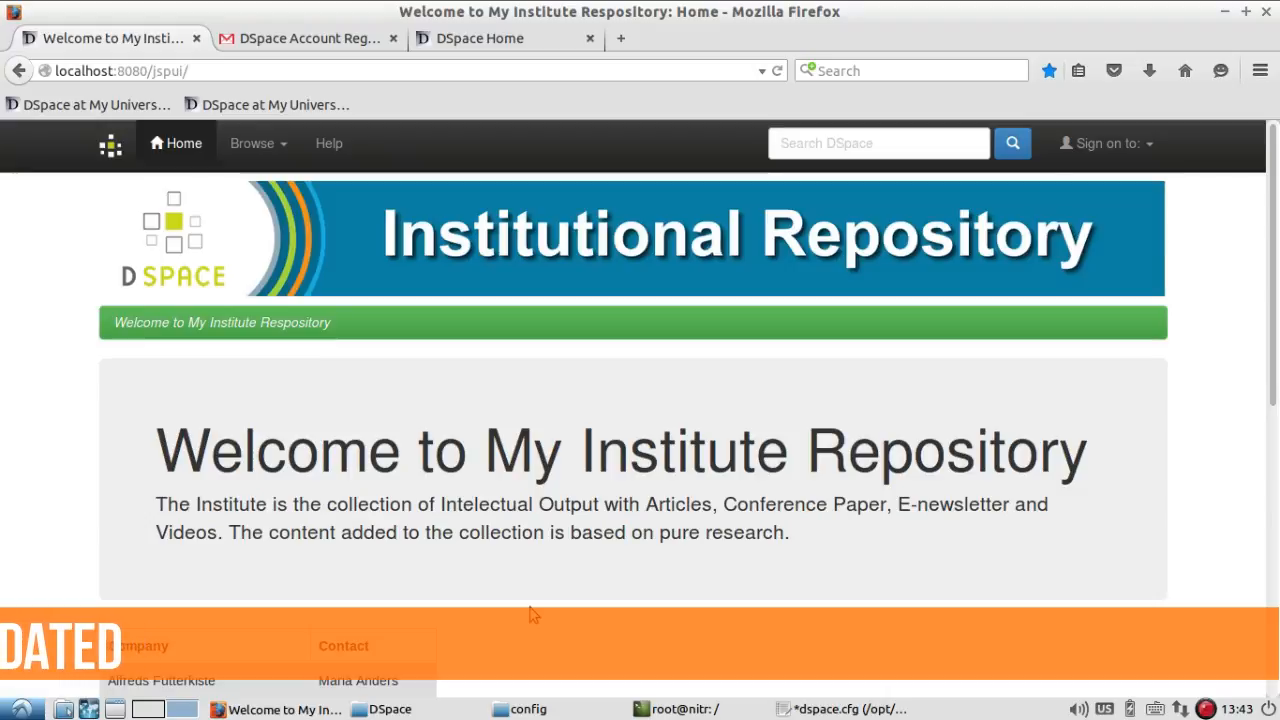
Step: In the file manager, navigate to /opt/dspace/config and select dspace.cfg
left_click(383, 709)
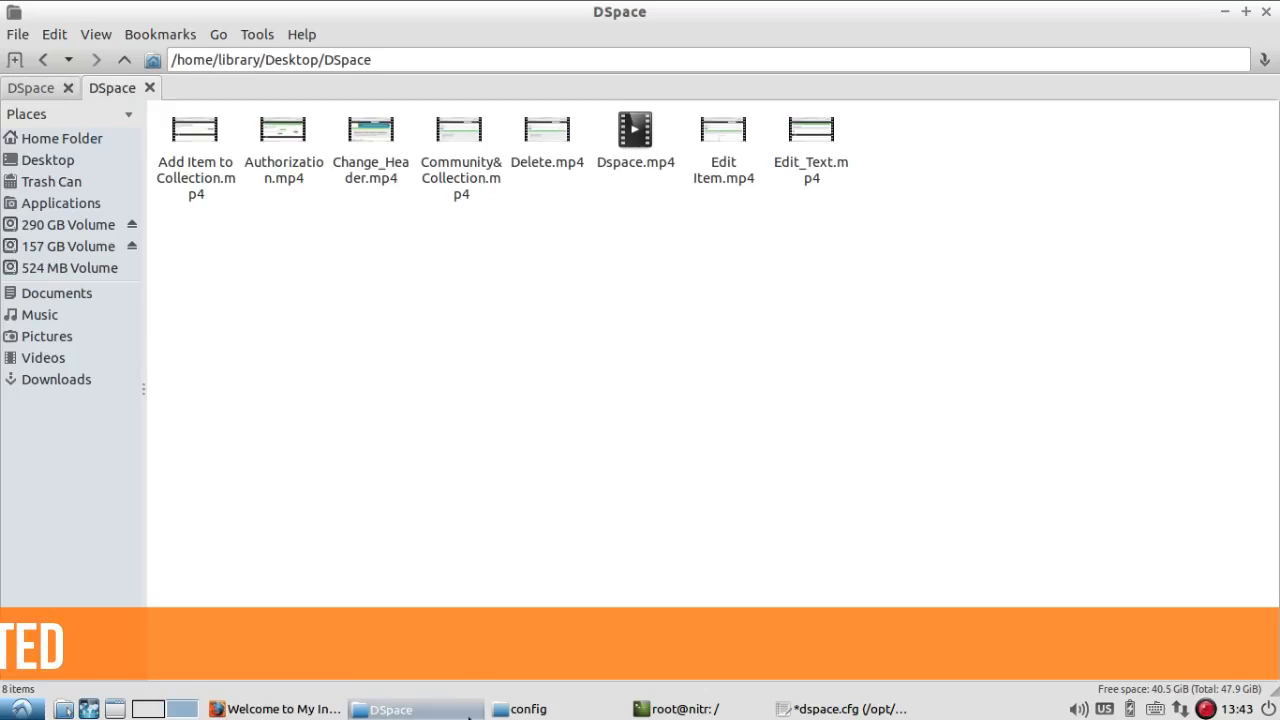
left_click(527, 708)
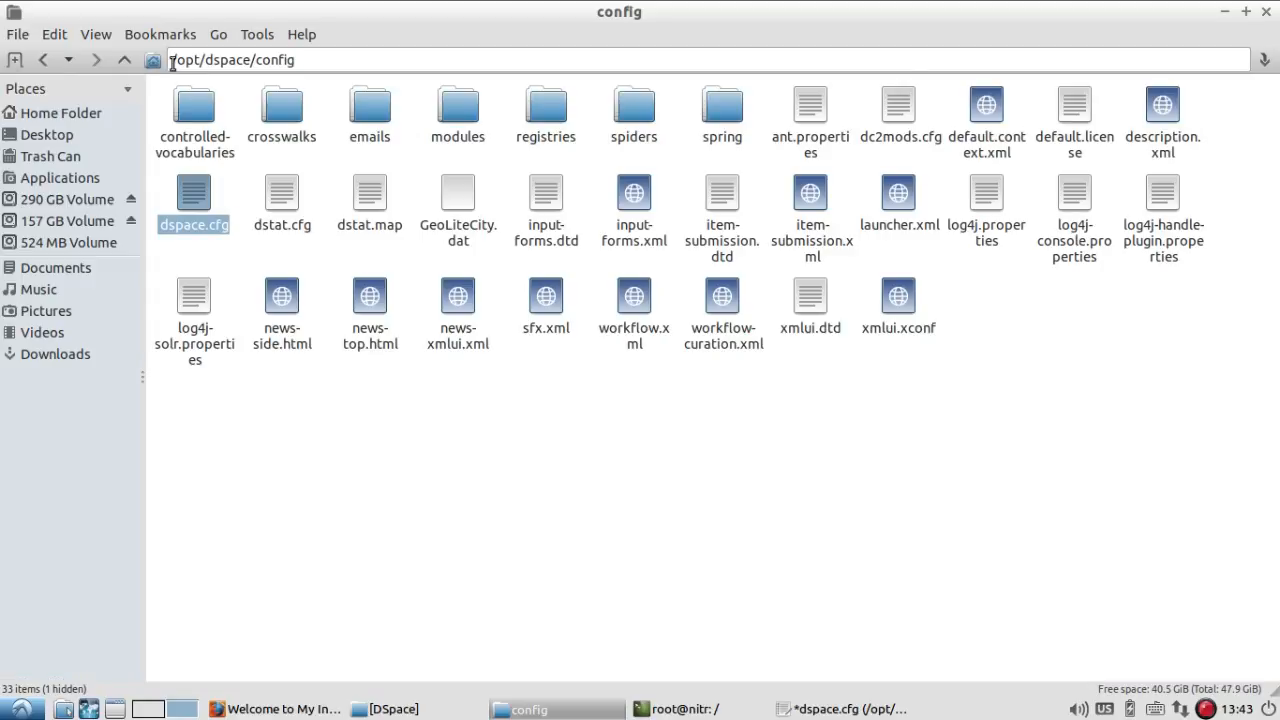
left_click(124, 60)
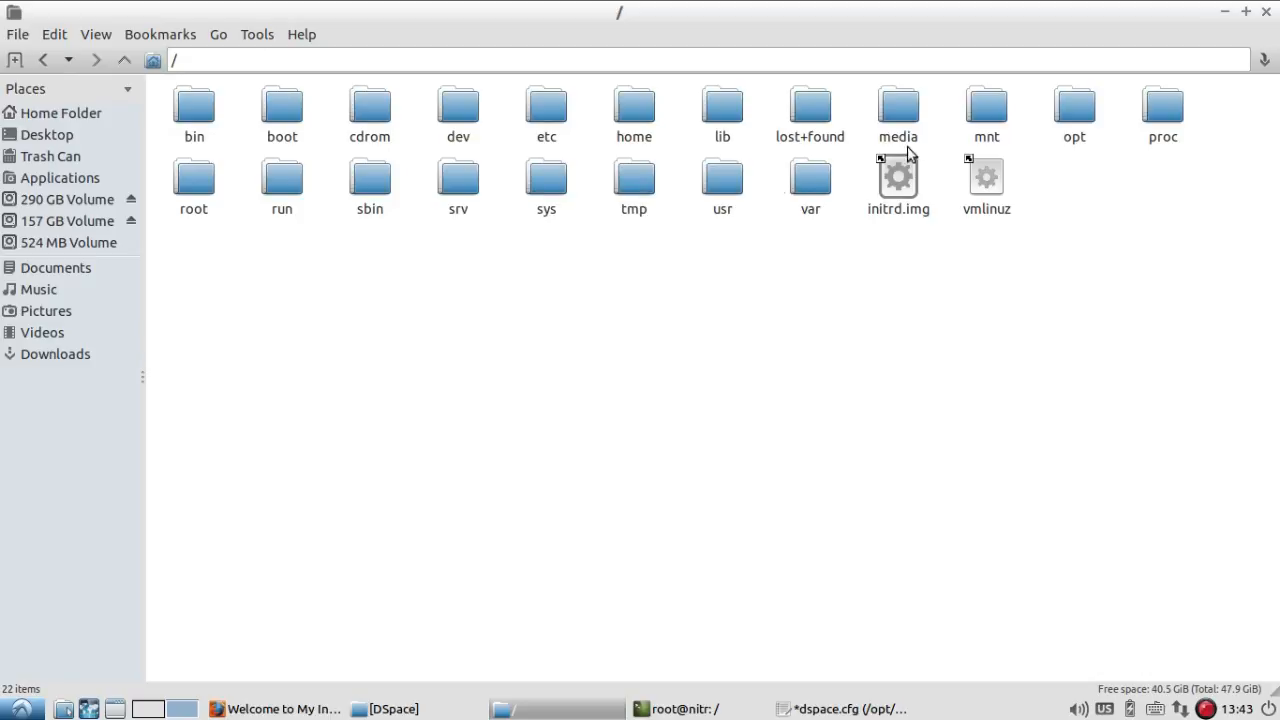
double_click(1074, 105)
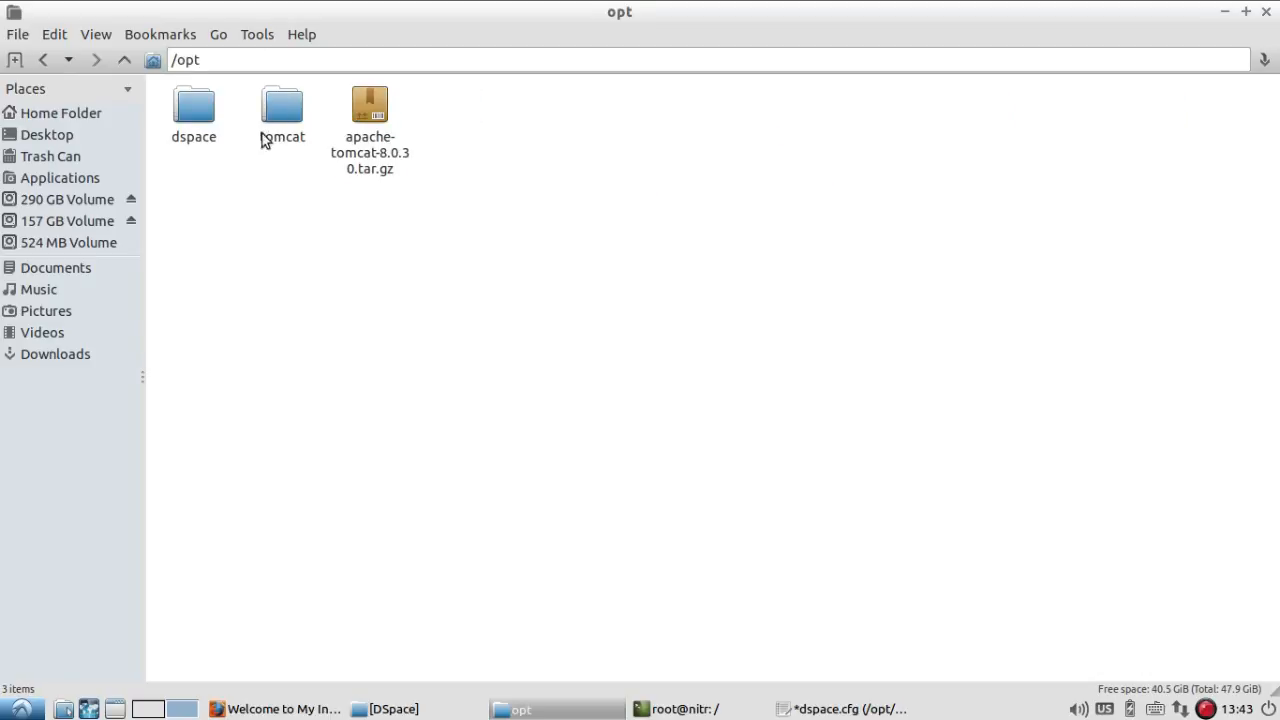
mouse_move(233, 93)
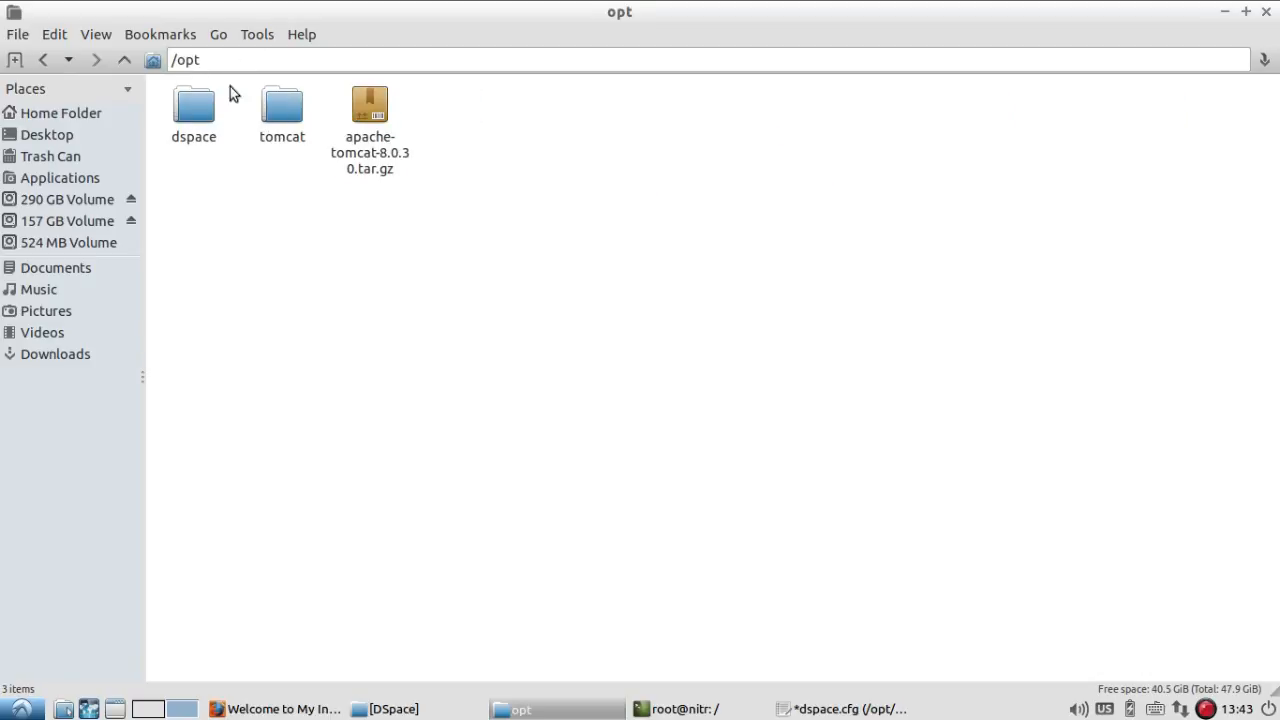
double_click(193, 110)
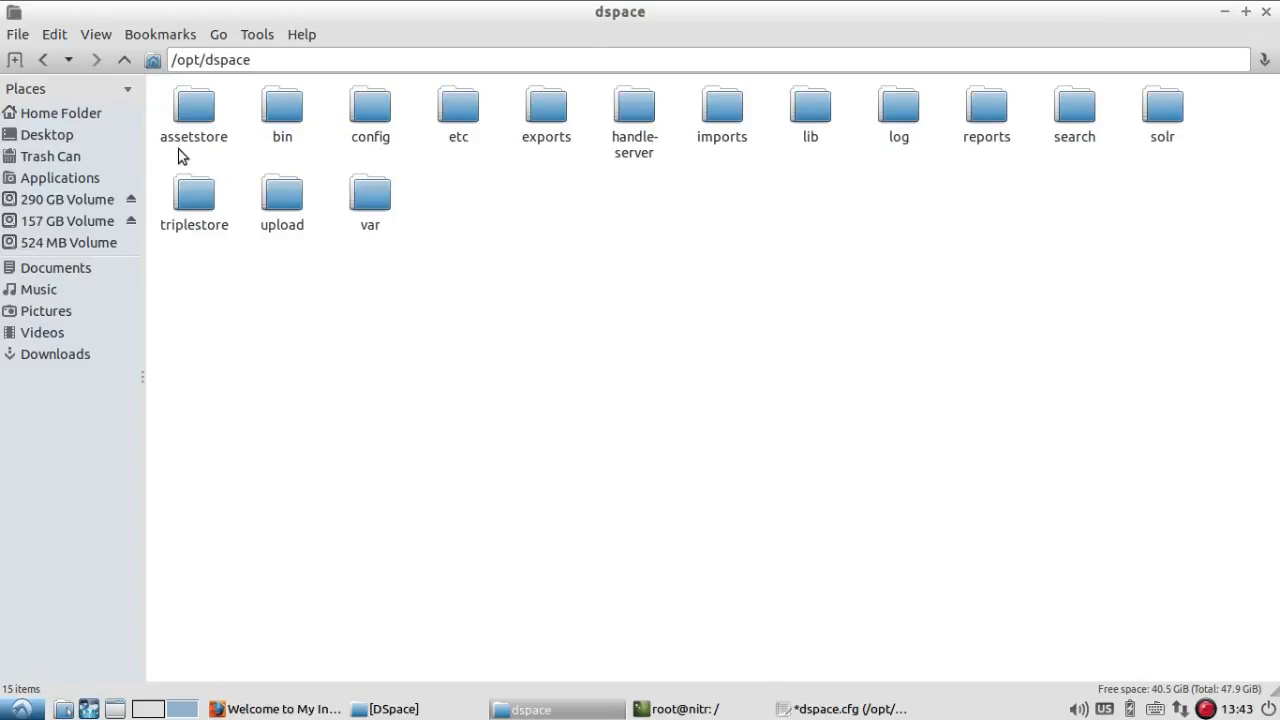
left_click(370, 107)
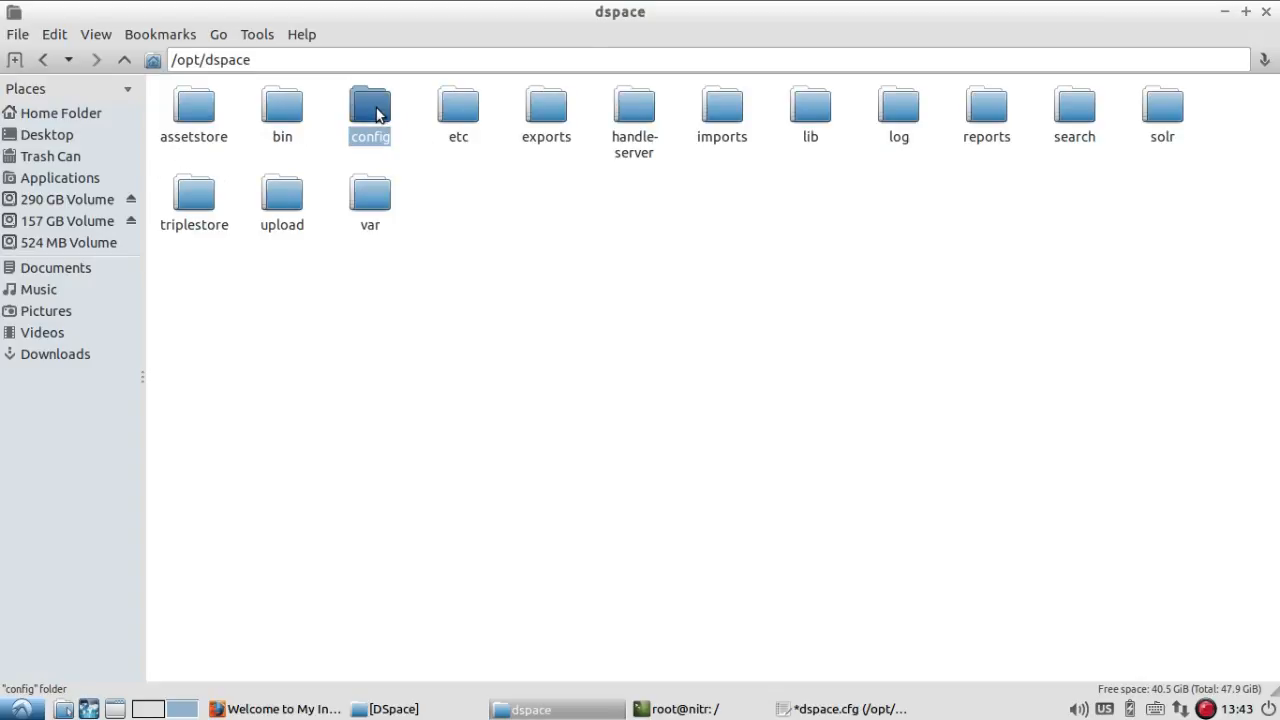
double_click(369, 107)
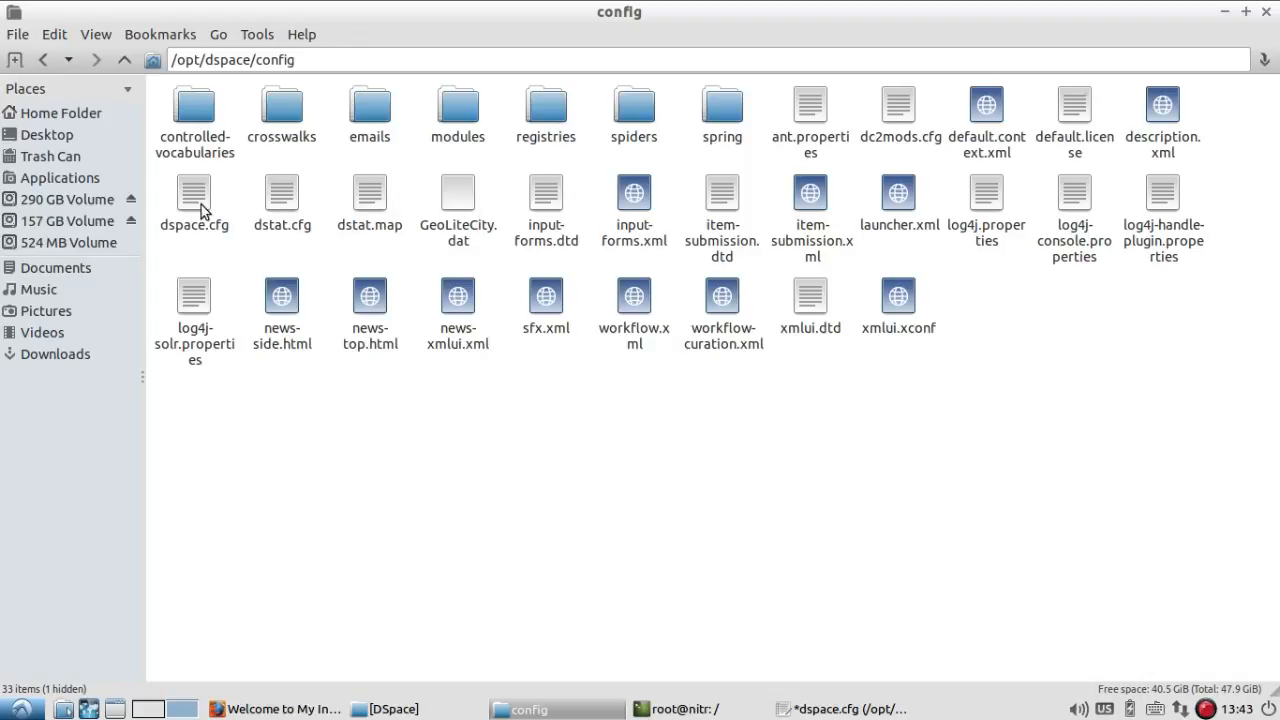
left_click(194, 192)
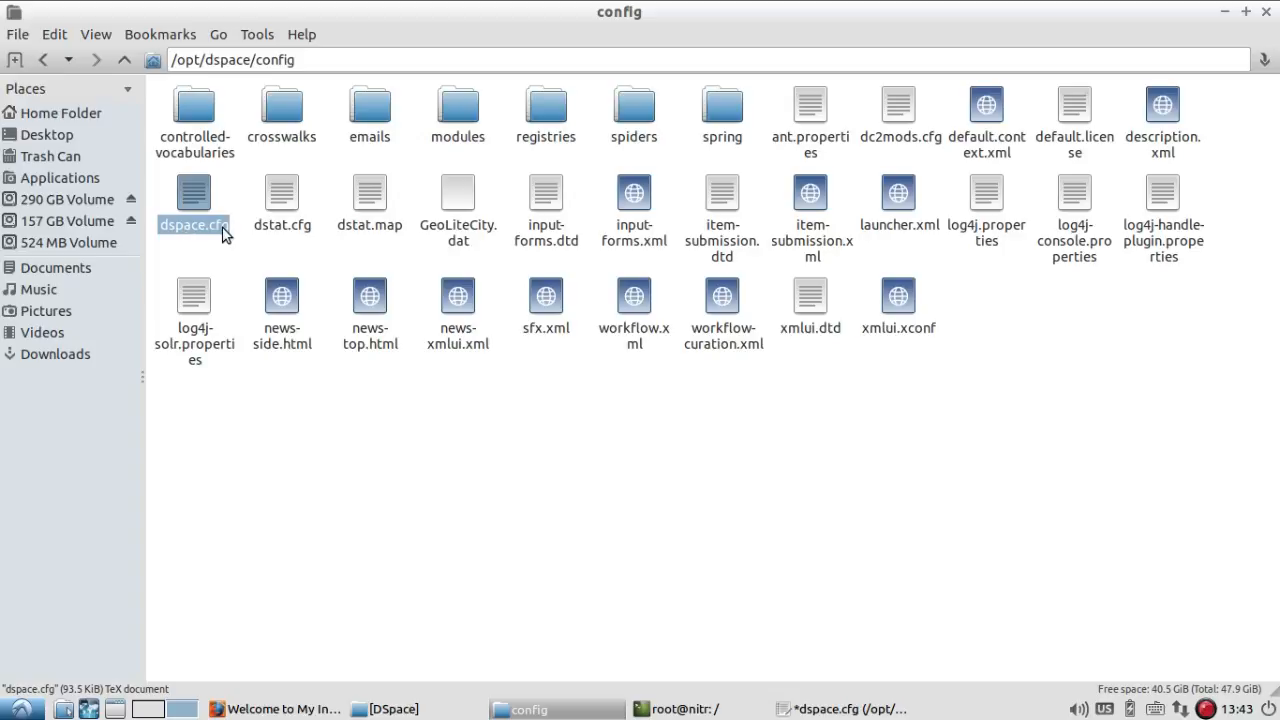
mouse_move(224, 235)
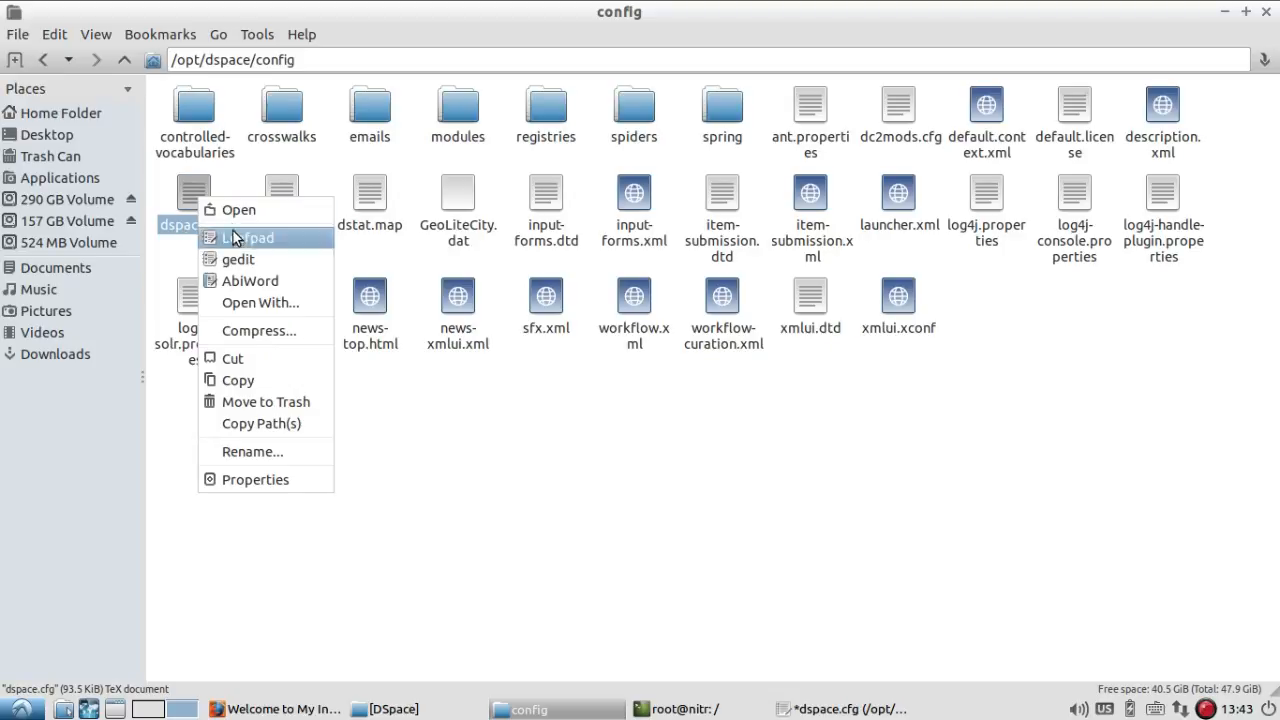
Step: Open dspace.cfg in gedit and scroll down past the site name to the Email settings section
left_click(238, 259)
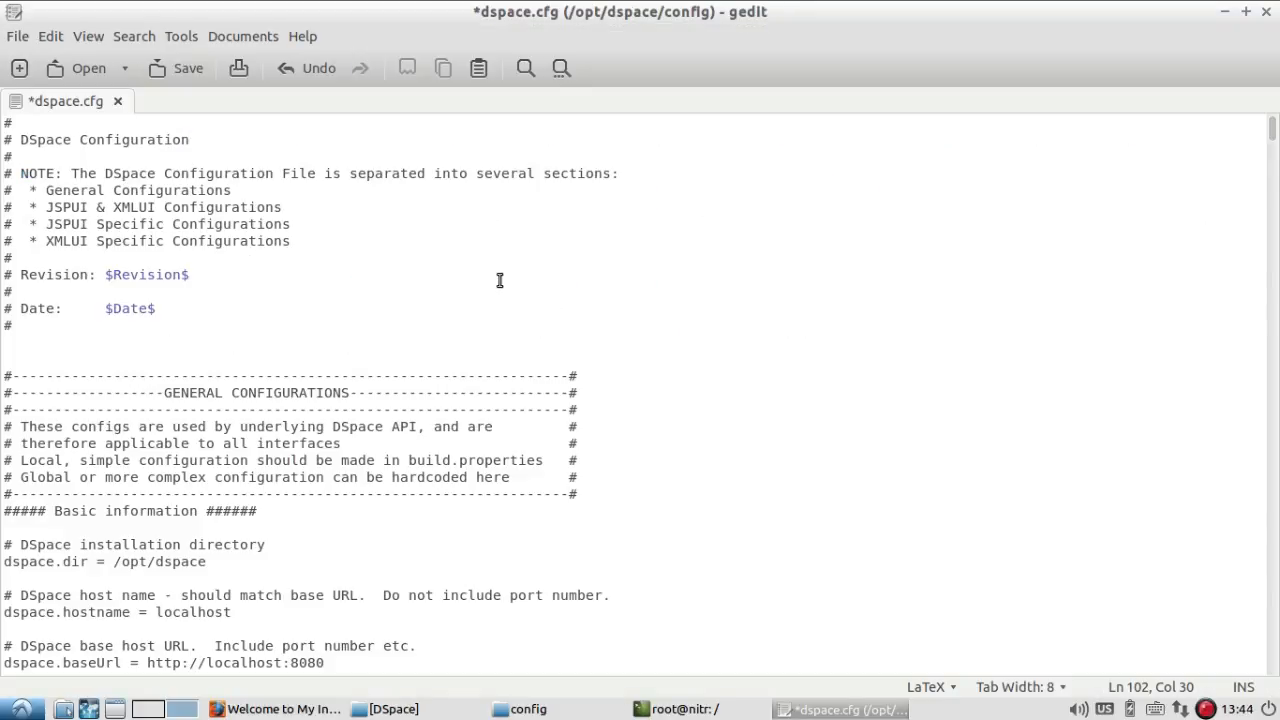
scroll("down", 3)
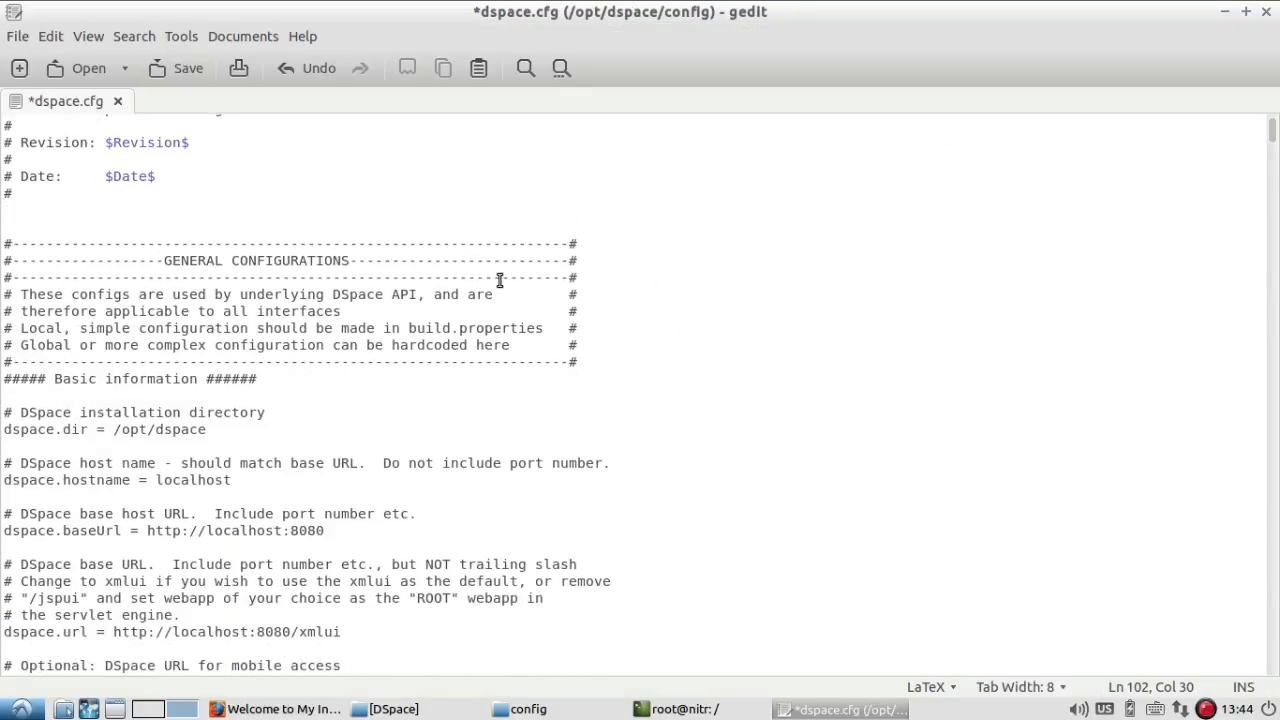
scroll("down", 3)
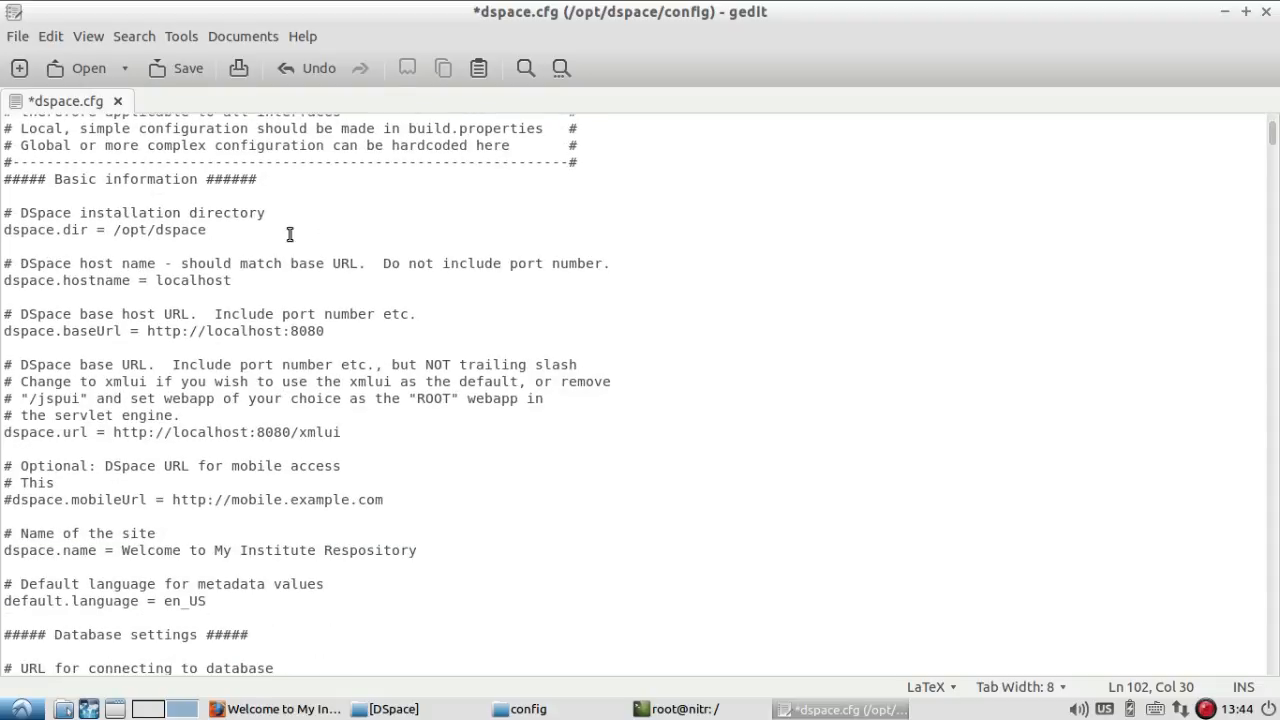
mouse_move(341, 237)
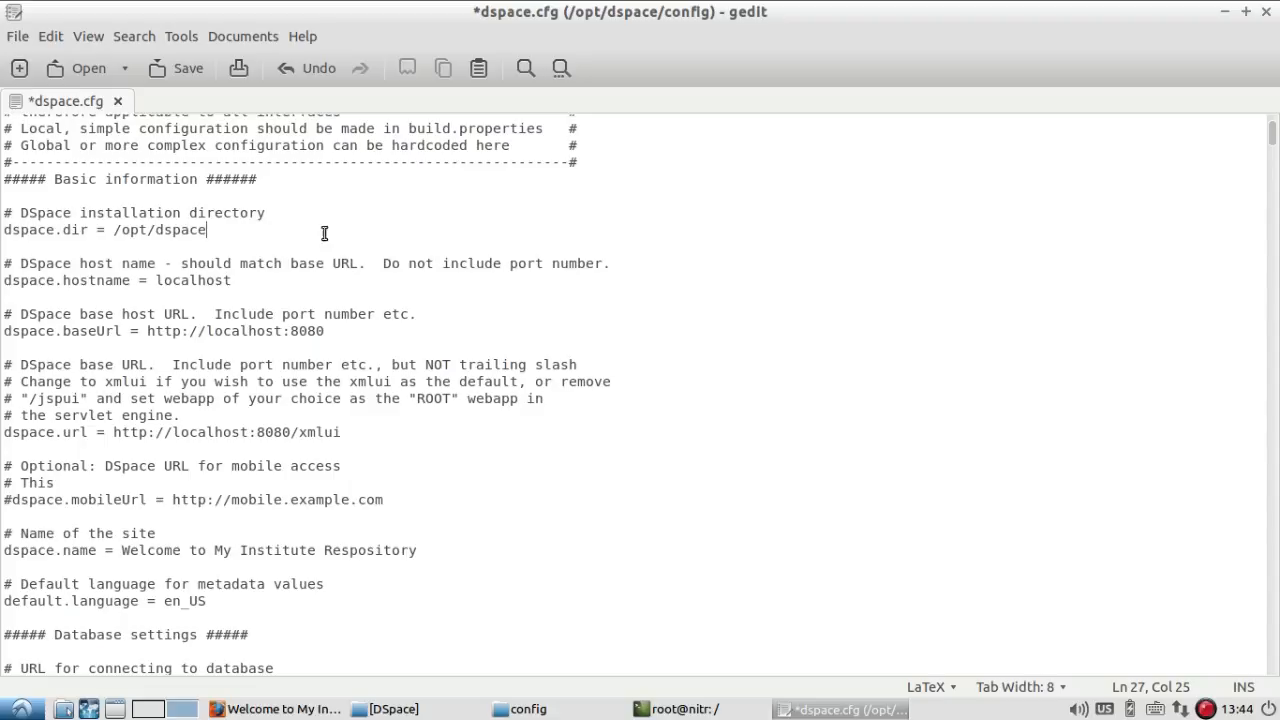
mouse_move(547, 240)
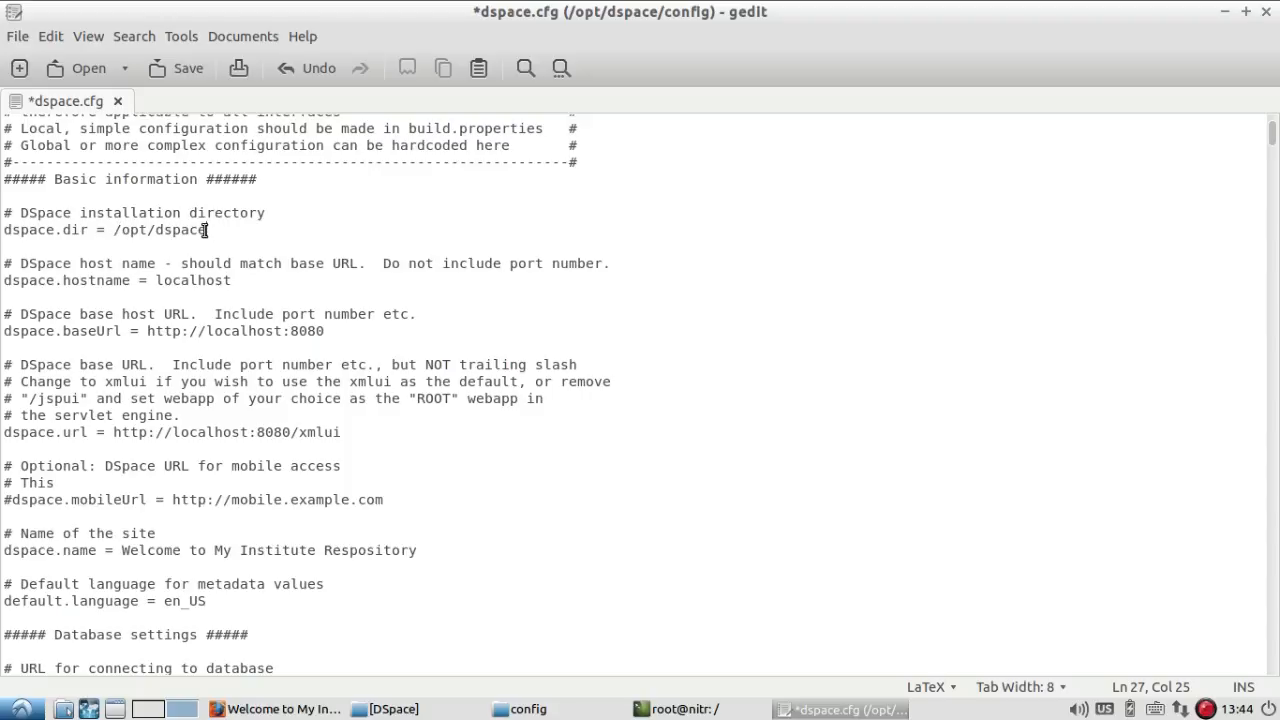
scroll("down", 3)
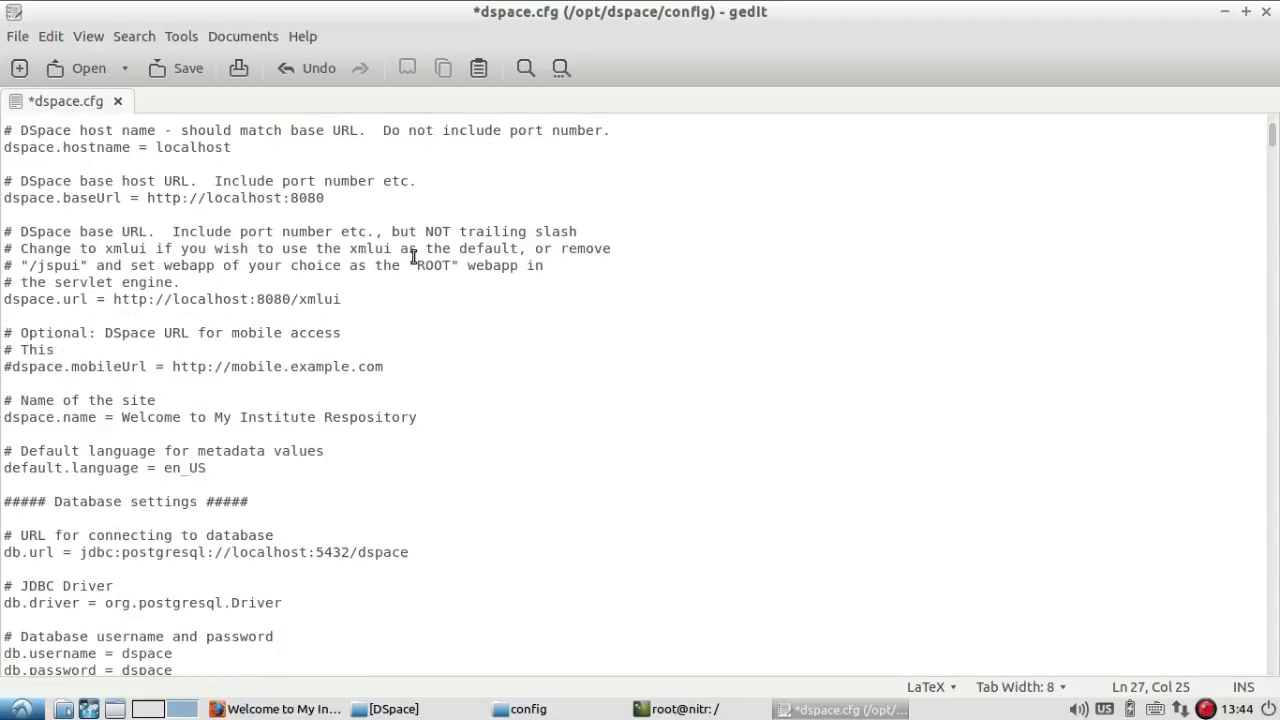
scroll("down", 3)
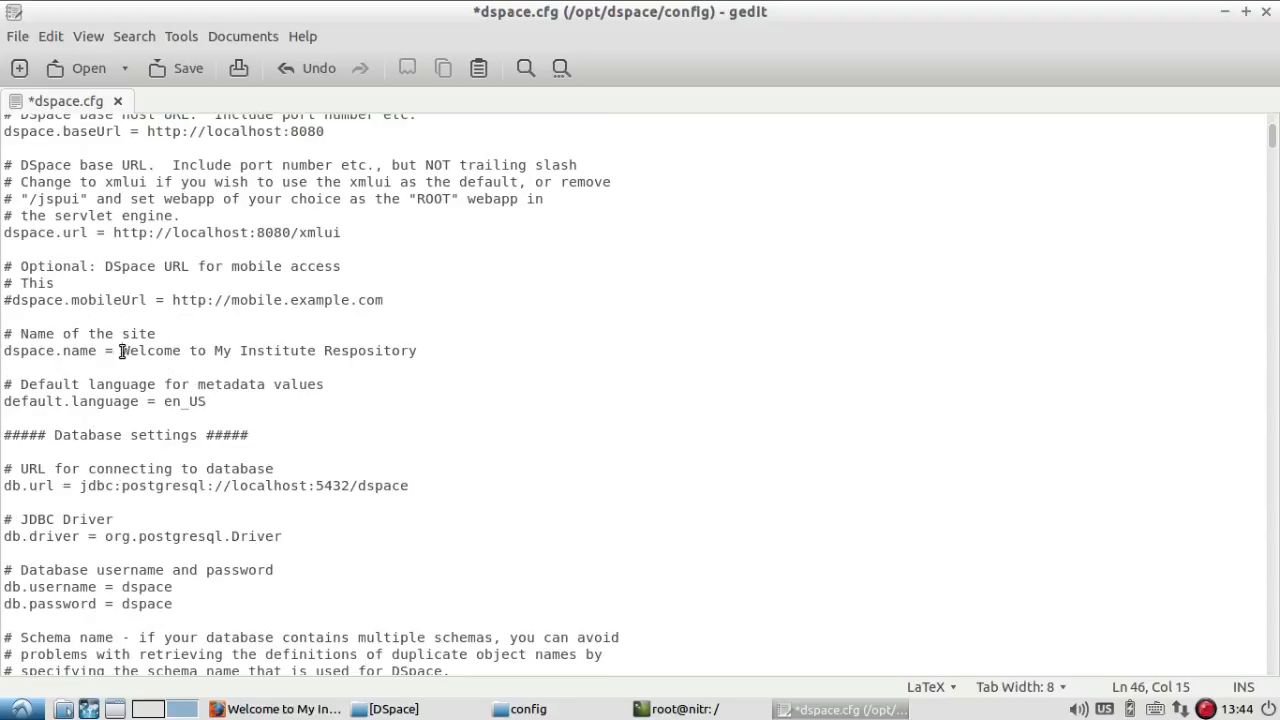
left_click_drag(122, 351, 422, 351)
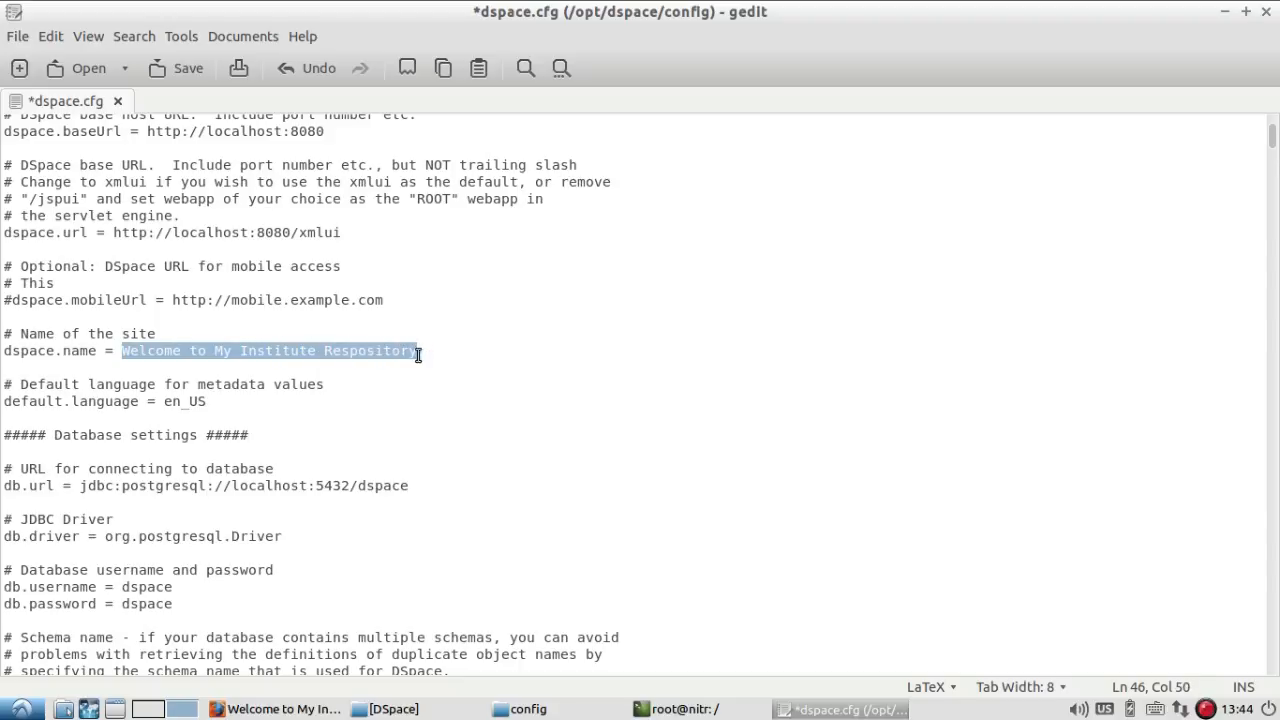
mouse_move(259, 354)
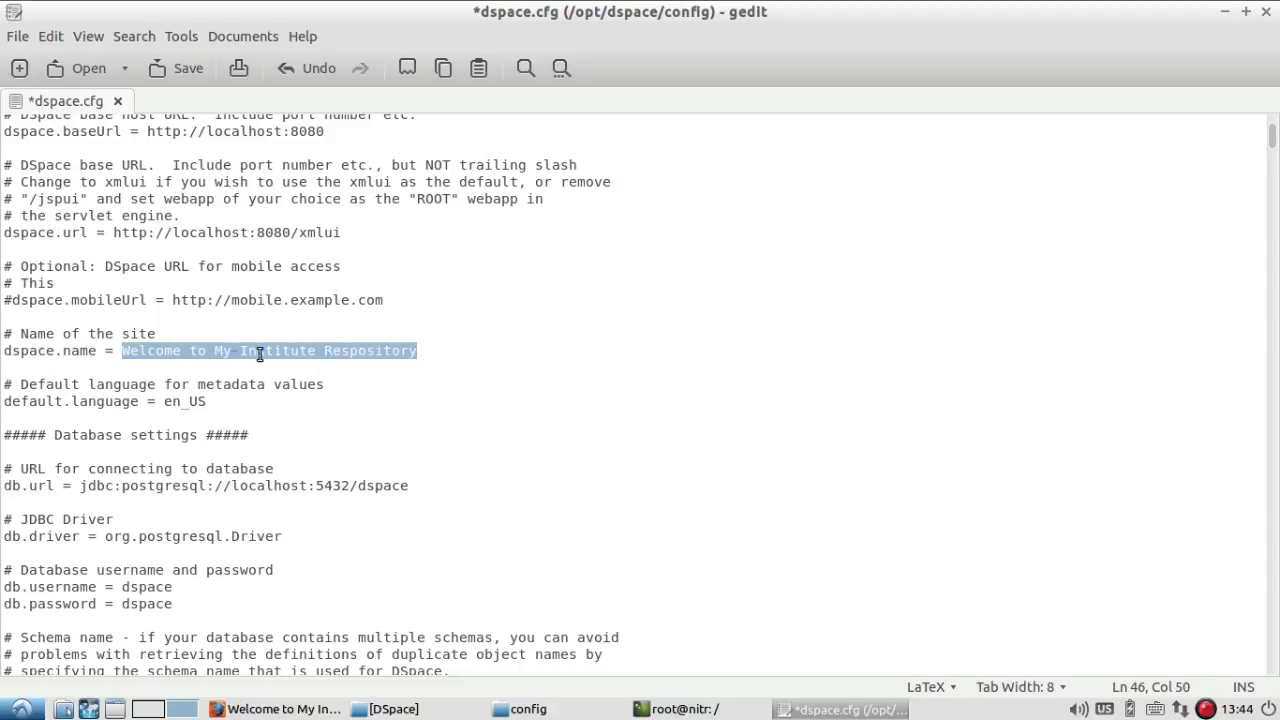
scroll("down", 3)
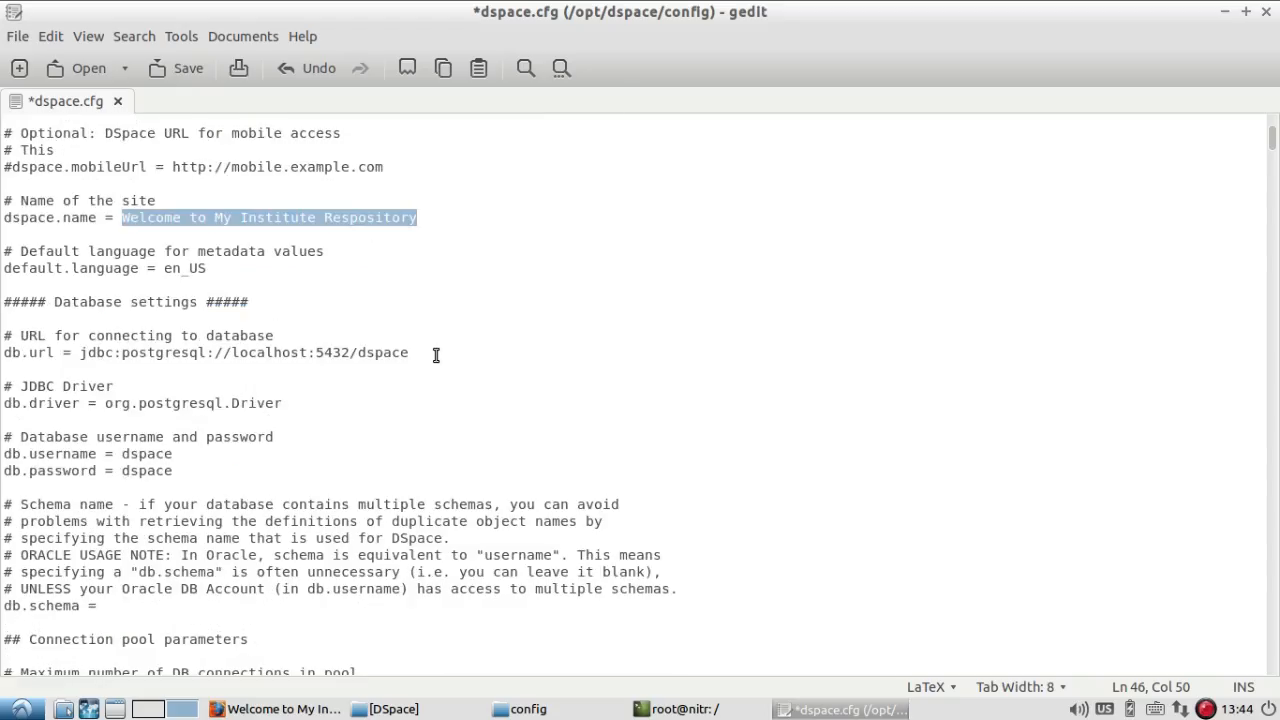
scroll("down", 3)
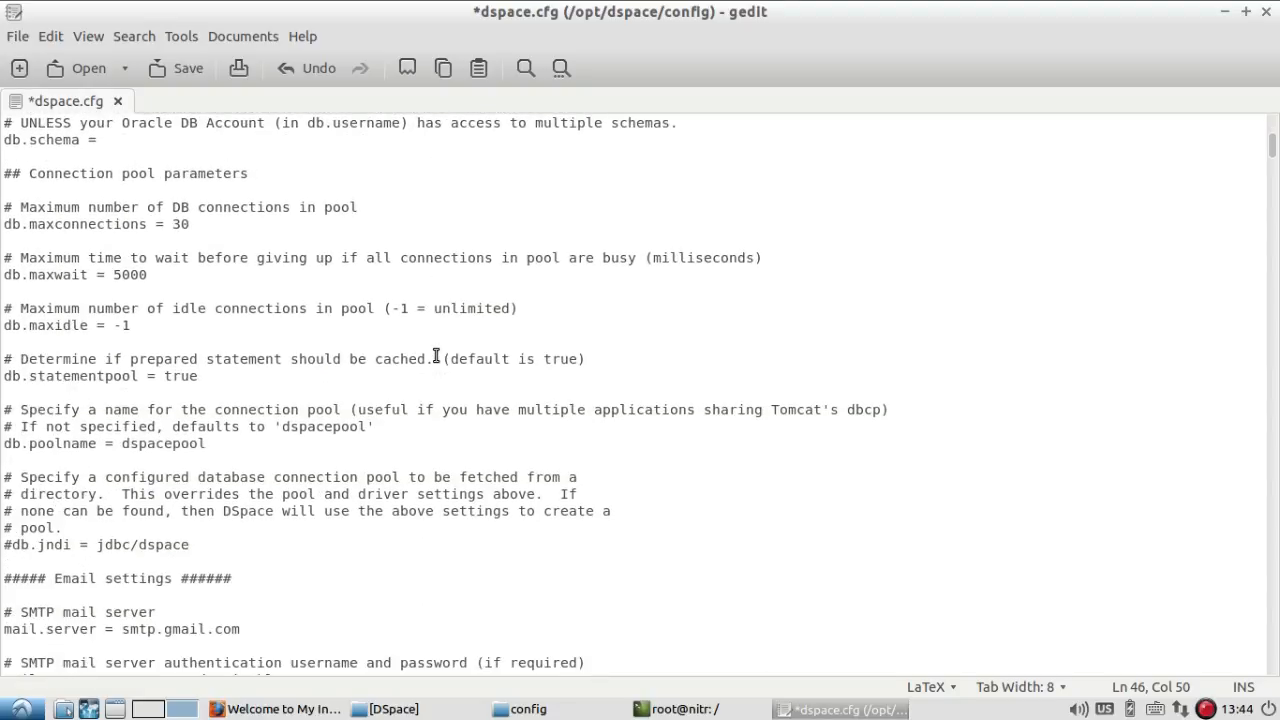
scroll("down", 3)
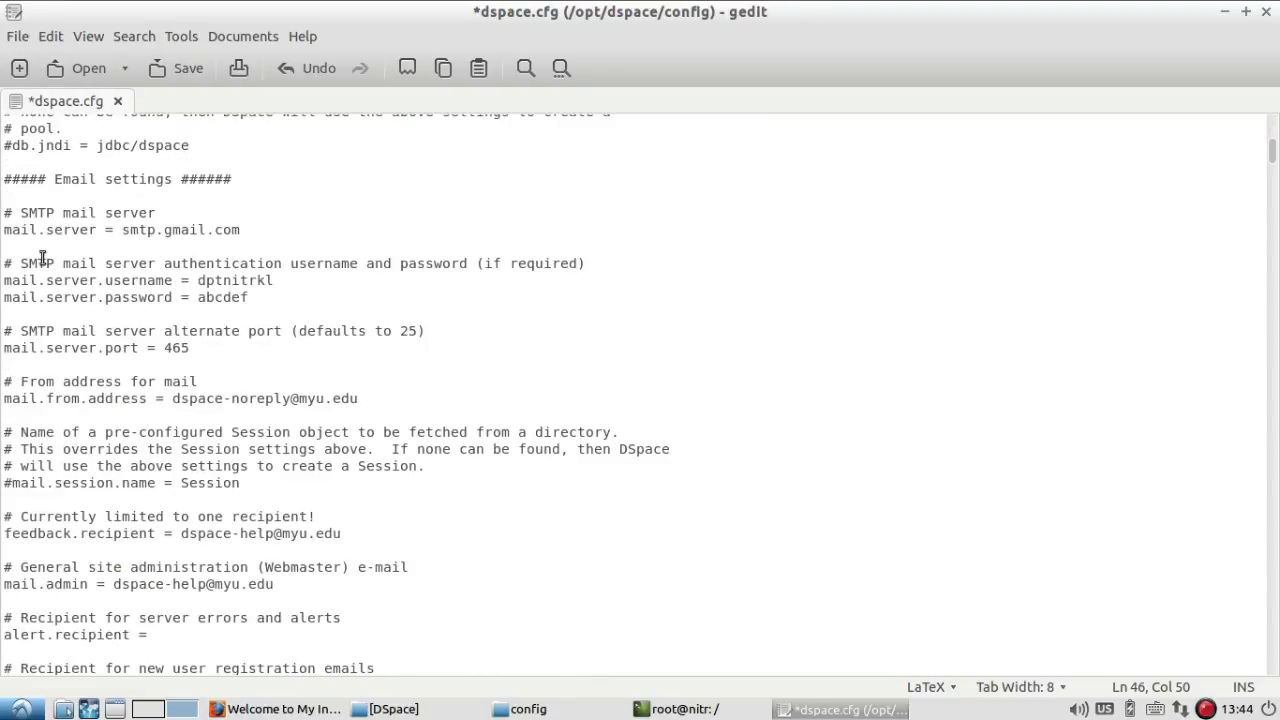
Step: Review the smtp.gmail.com server and SMTP username, then select the mail.from.address value
double_click(74, 178)
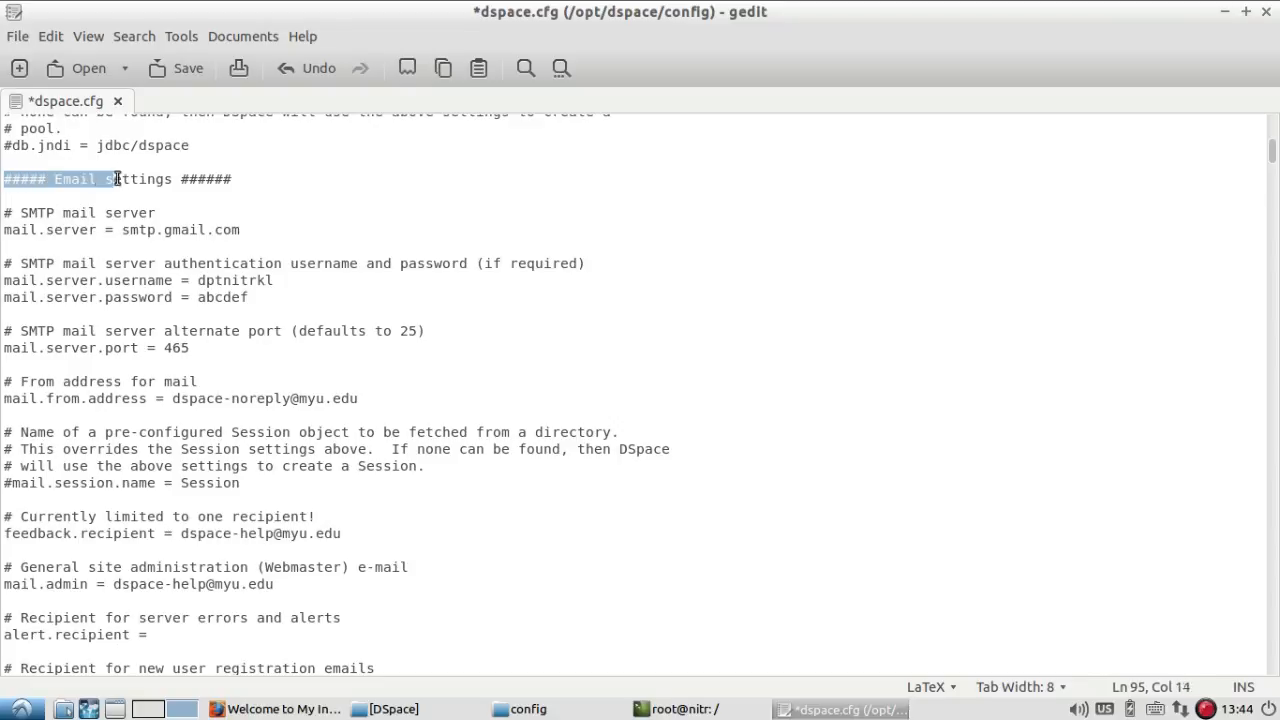
left_click(155, 212)
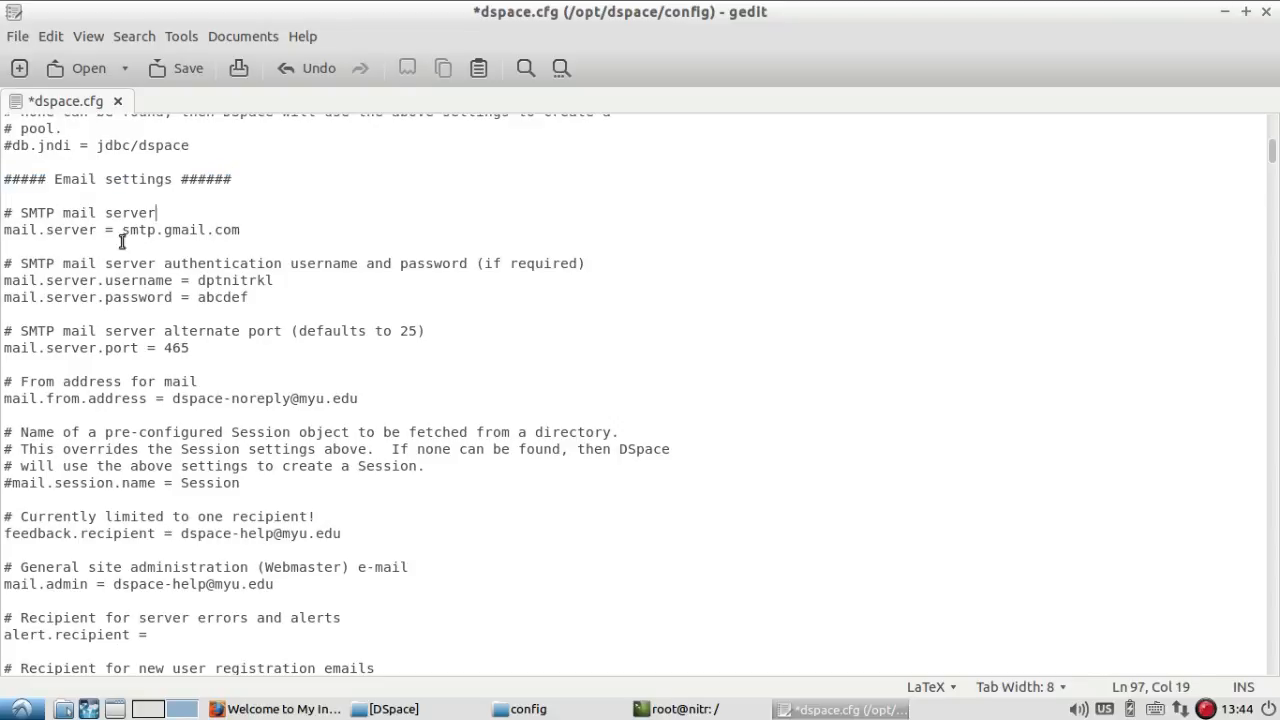
double_click(134, 229)
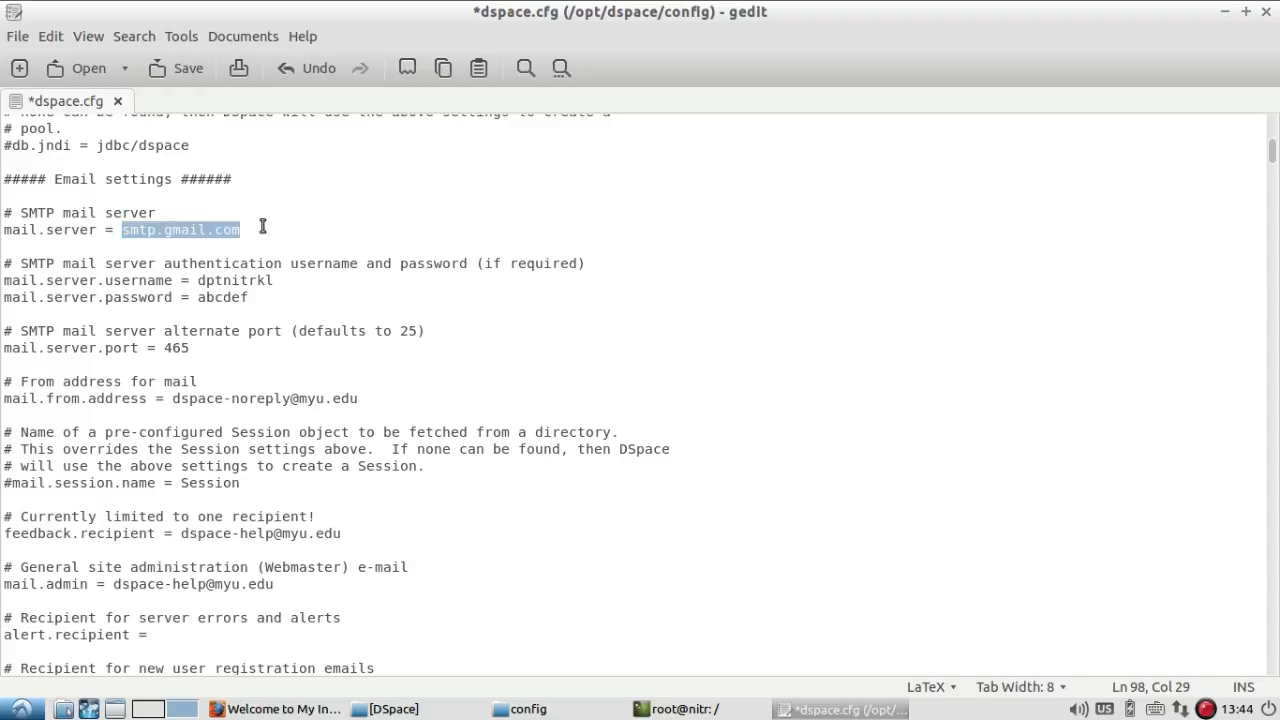
mouse_move(180, 273)
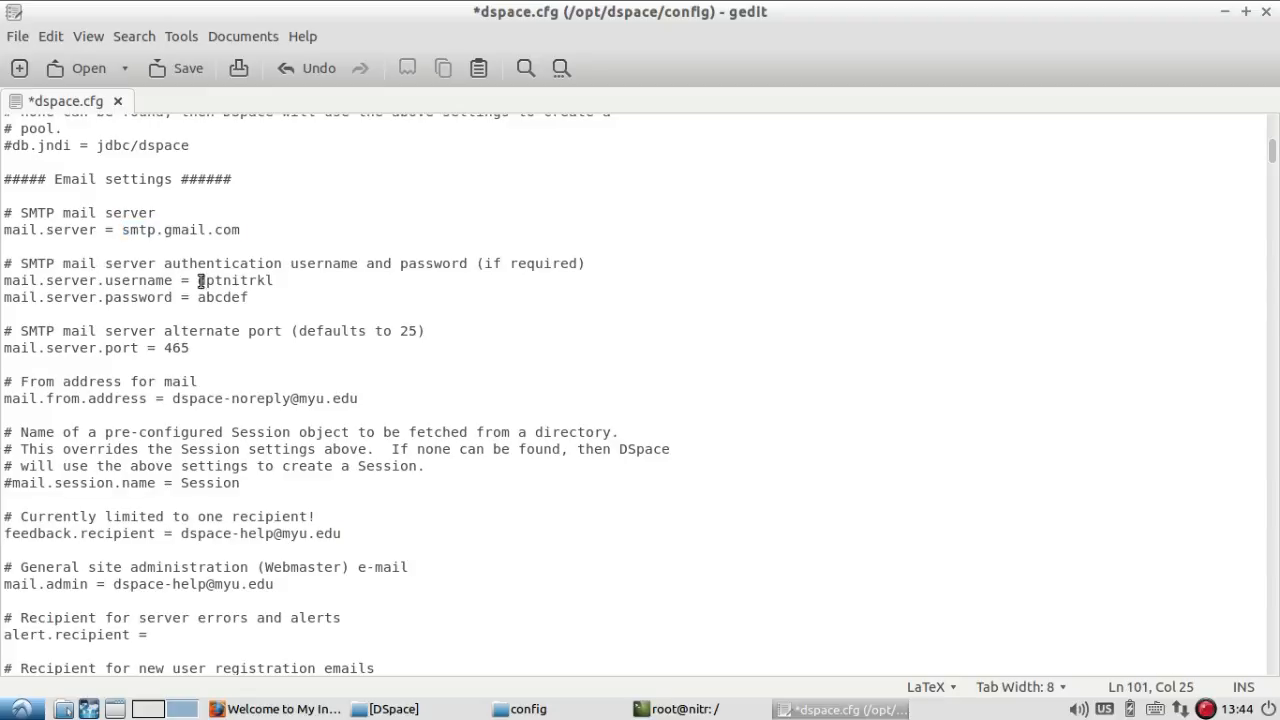
double_click(234, 280)
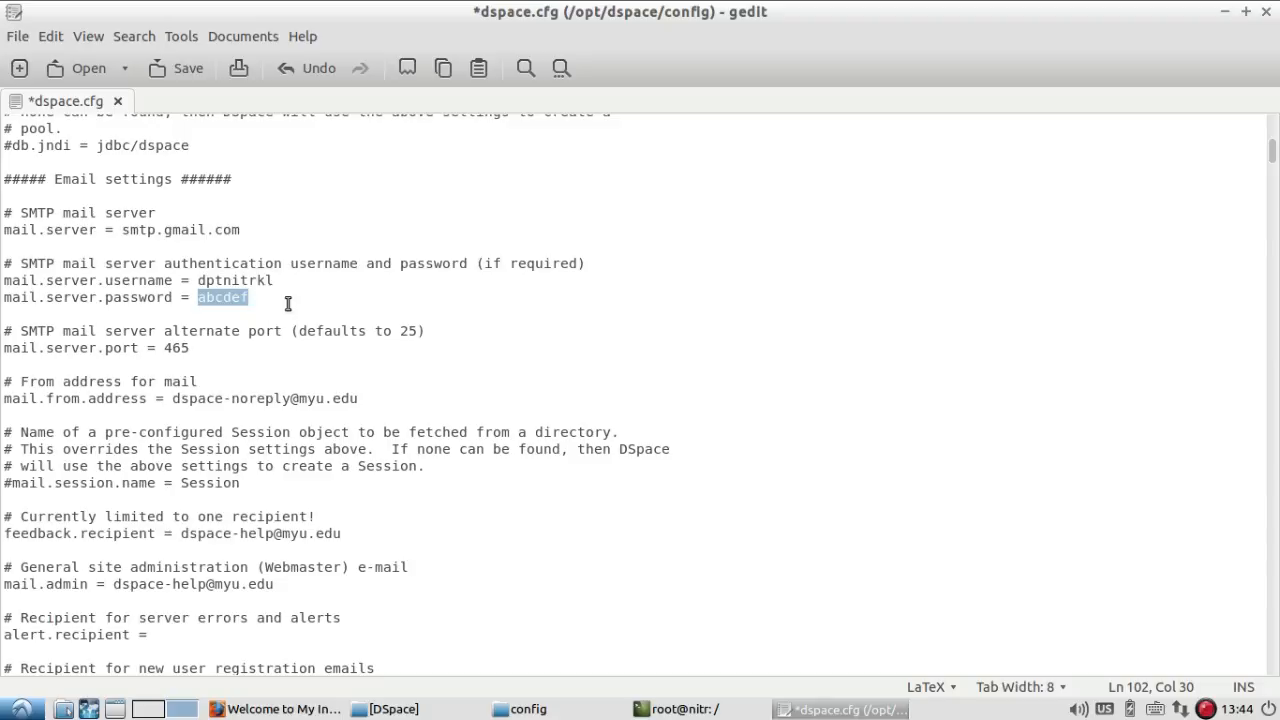
scroll("down", 3)
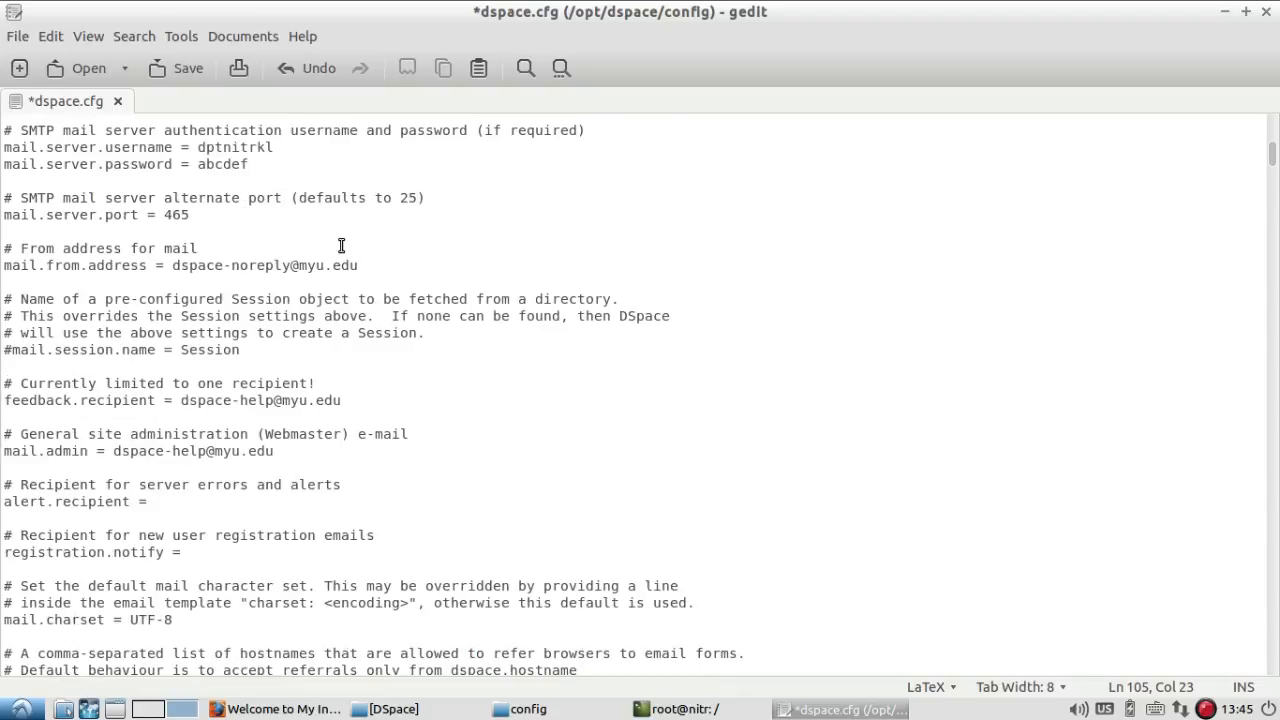
double_click(263, 265)
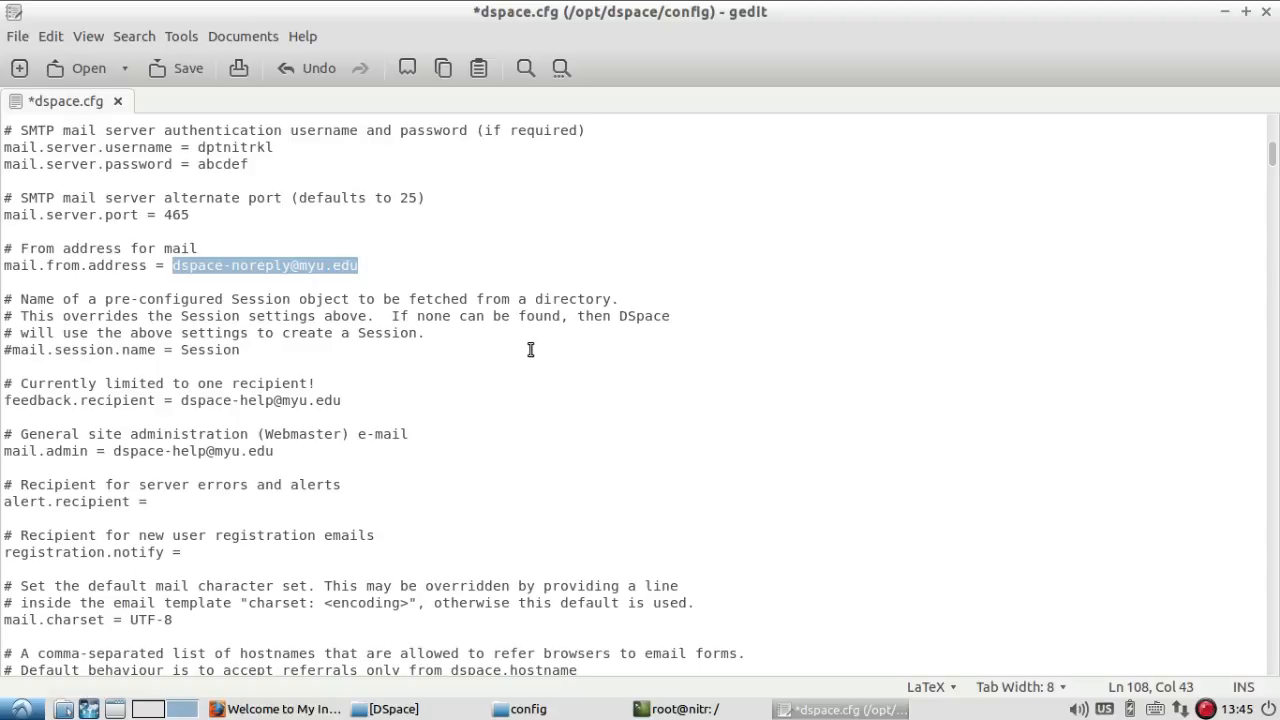
mouse_move(501, 336)
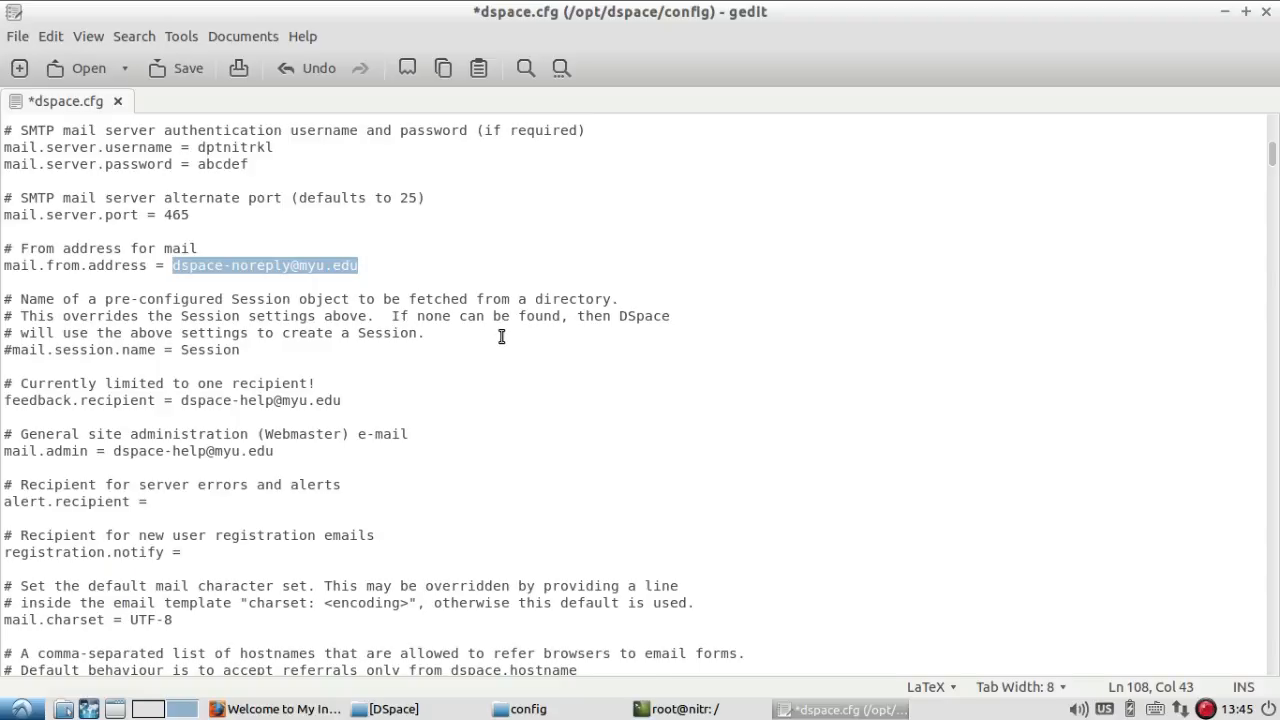
scroll("down", 3)
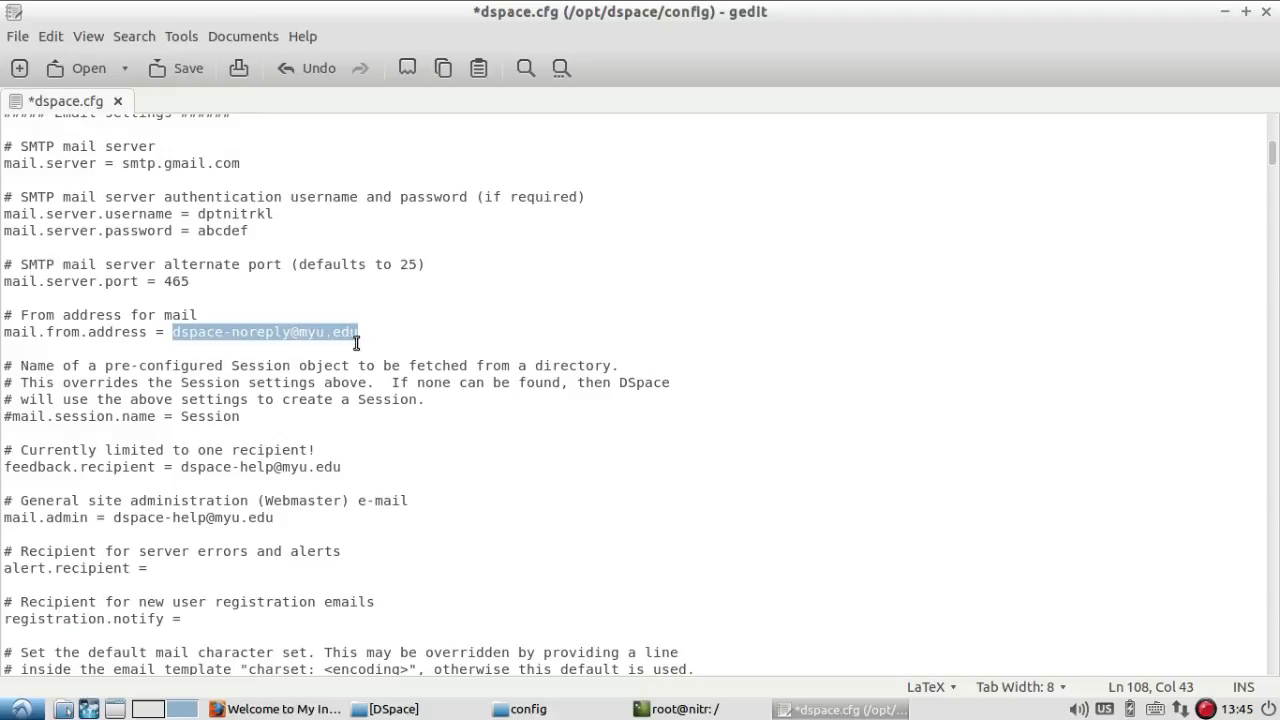
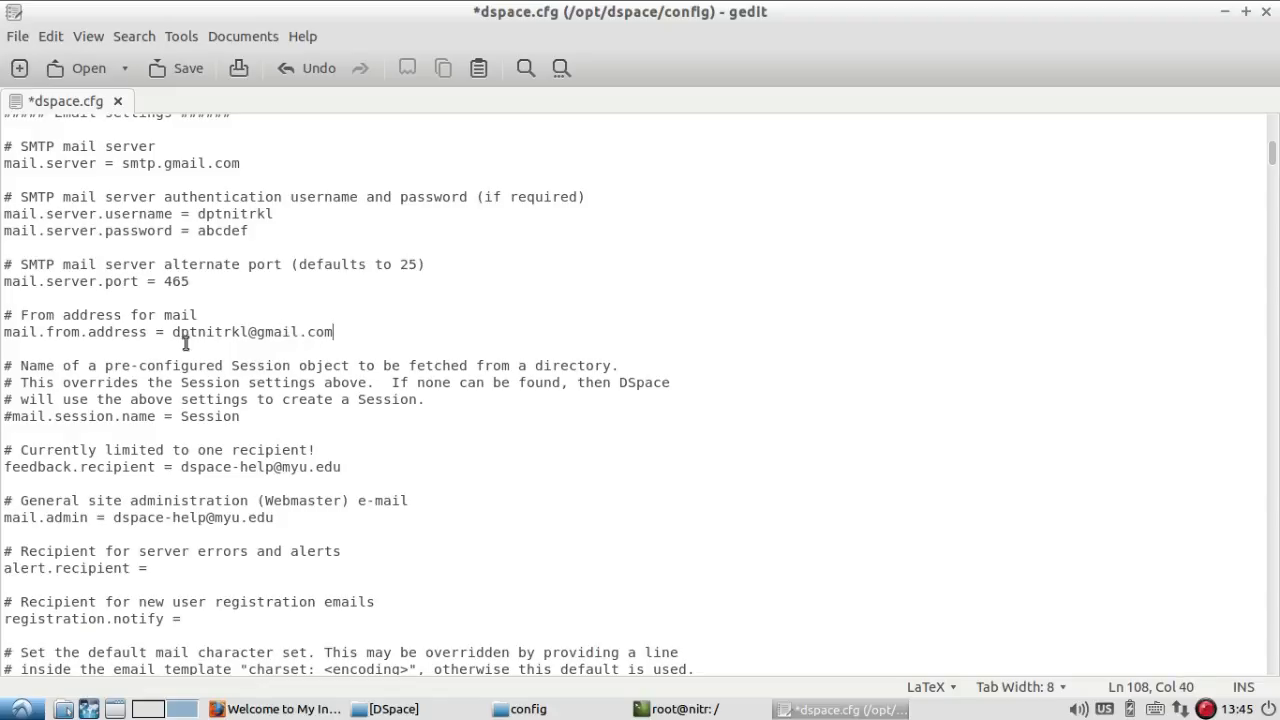
left_click_drag(335, 332, 181, 332)
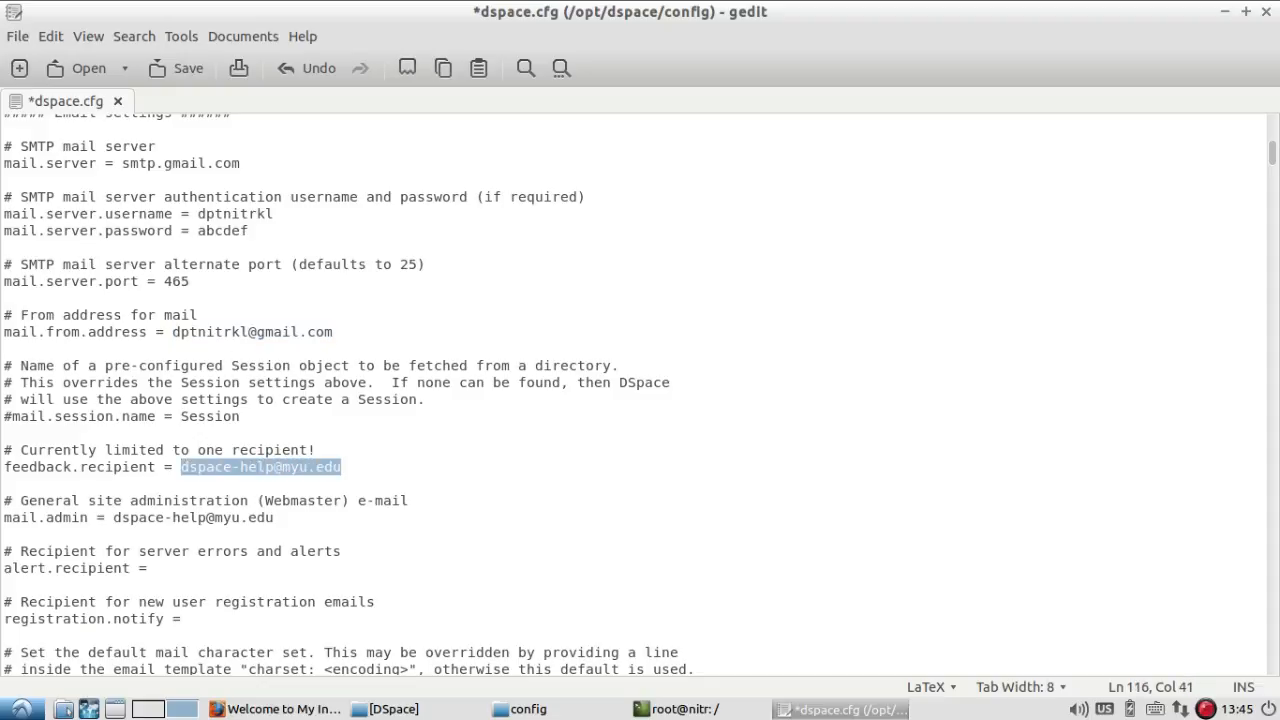
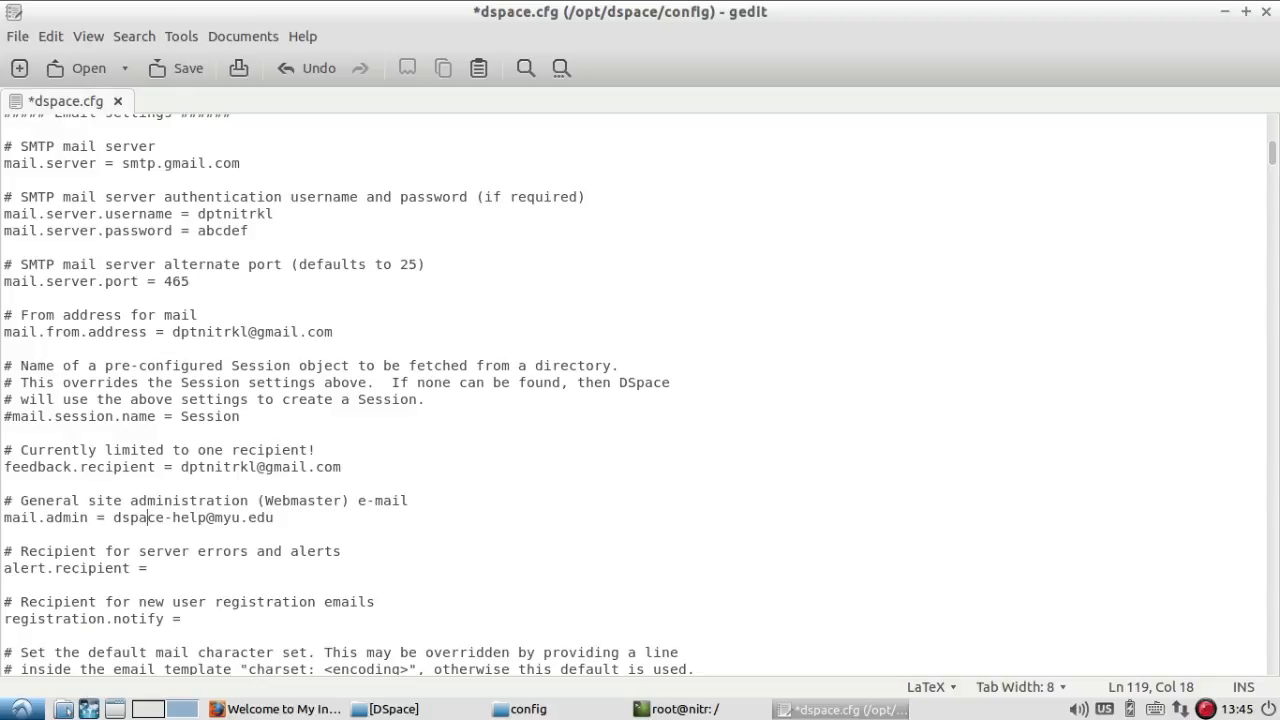
double_click(192, 517)
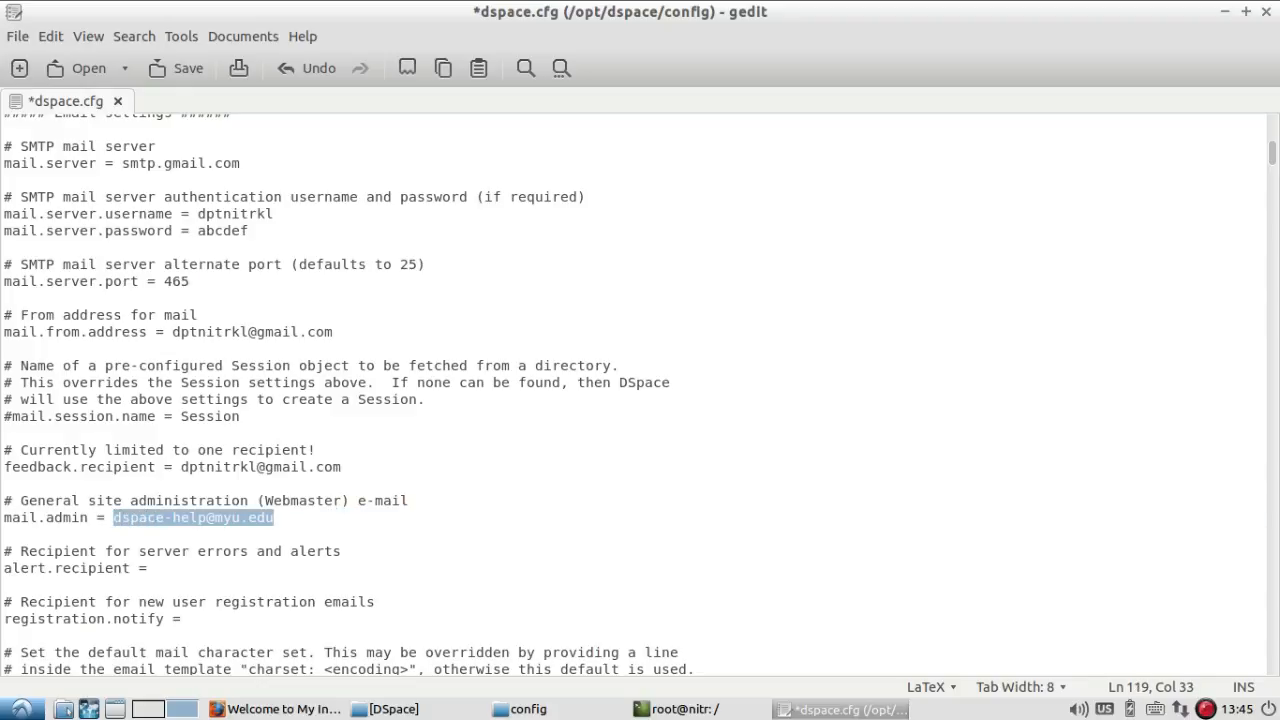
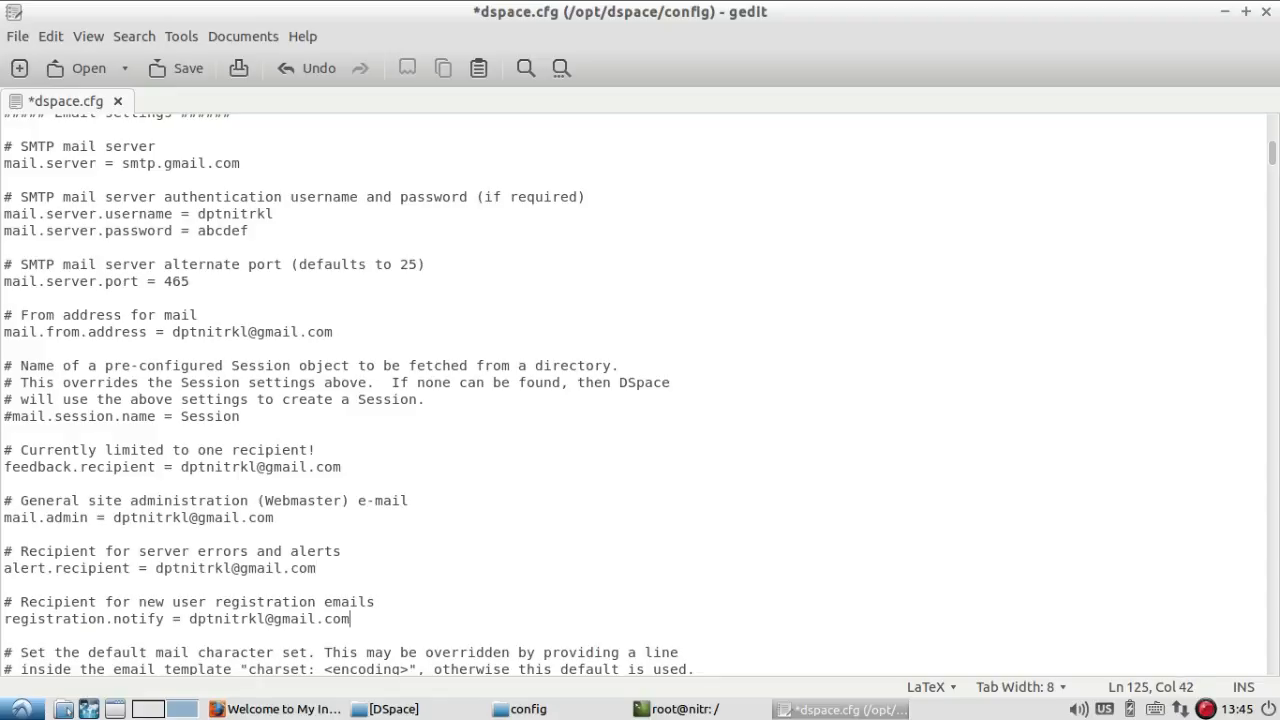
Step: Check the mail.extraproperties SSL socket-factory lines, then close gedit
scroll("down", 3)
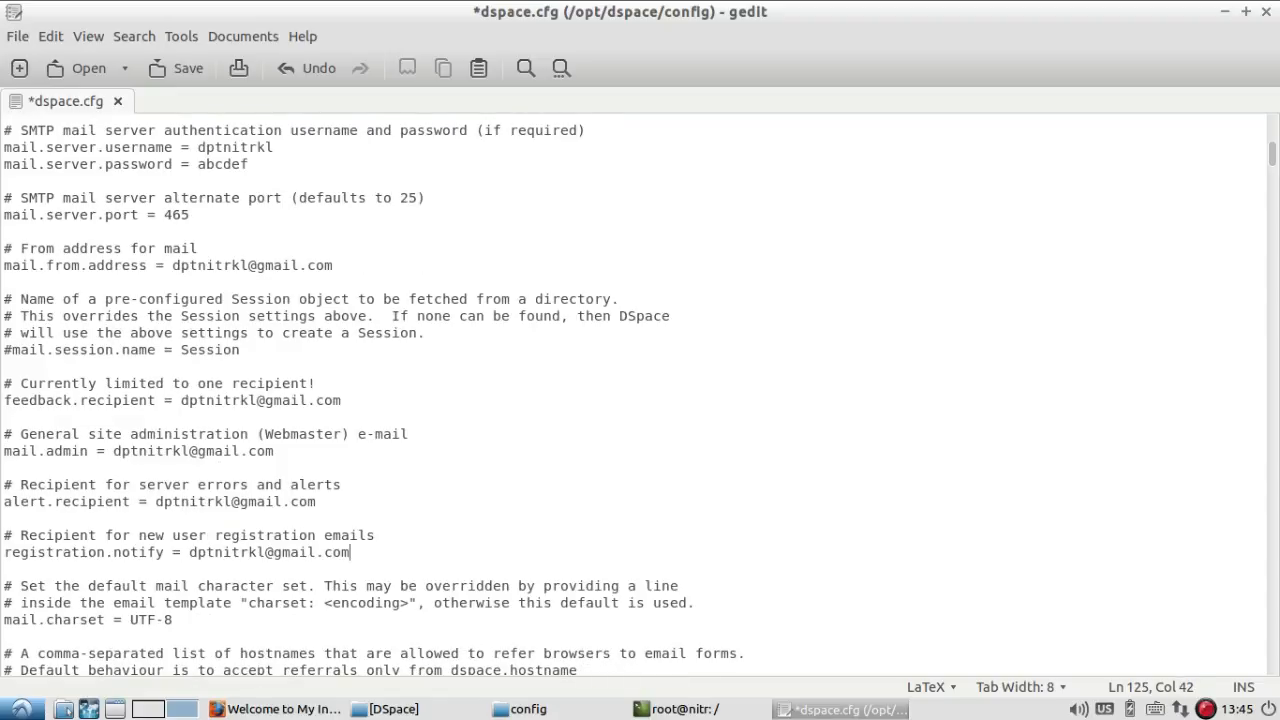
scroll("down", 3)
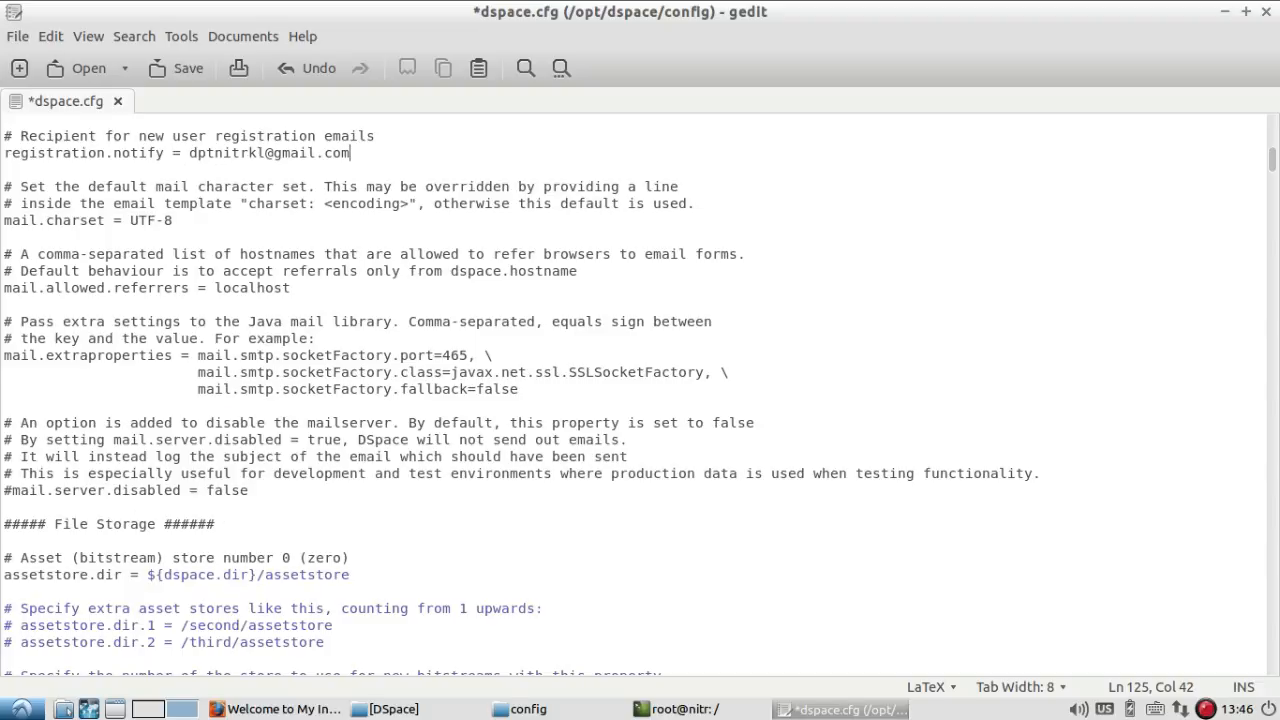
double_click(90, 355)
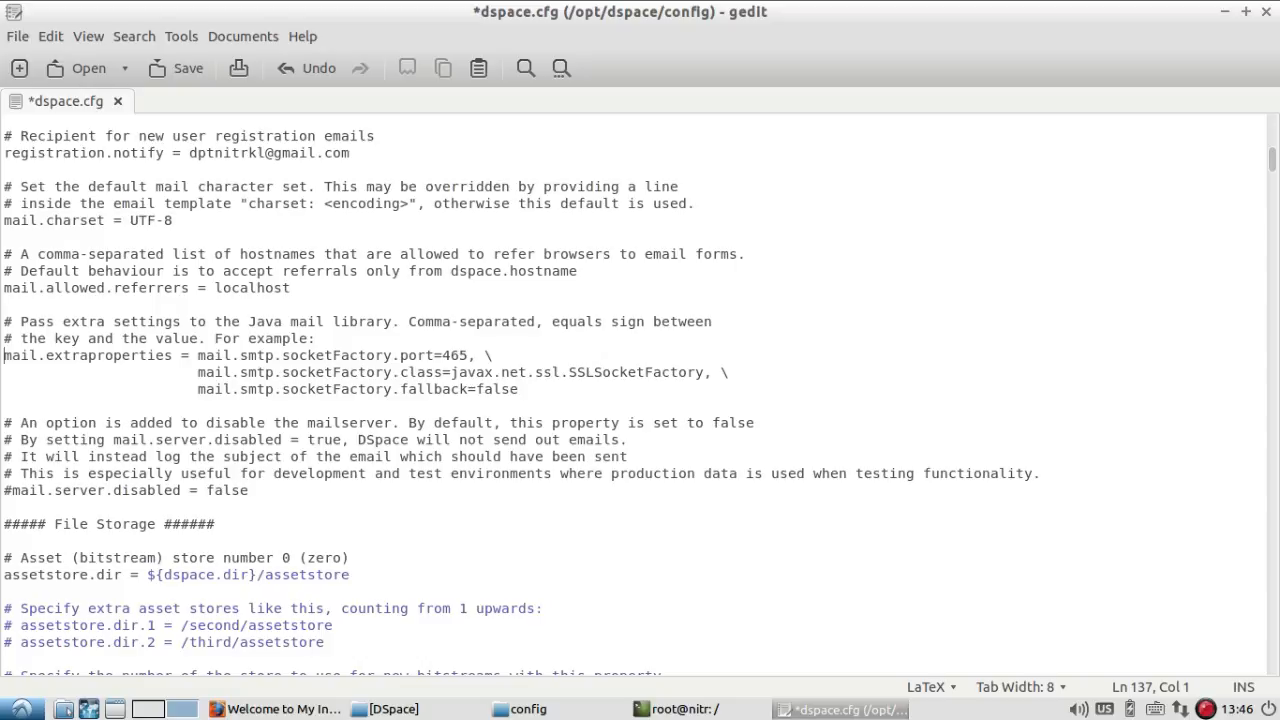
mouse_move(5, 380)
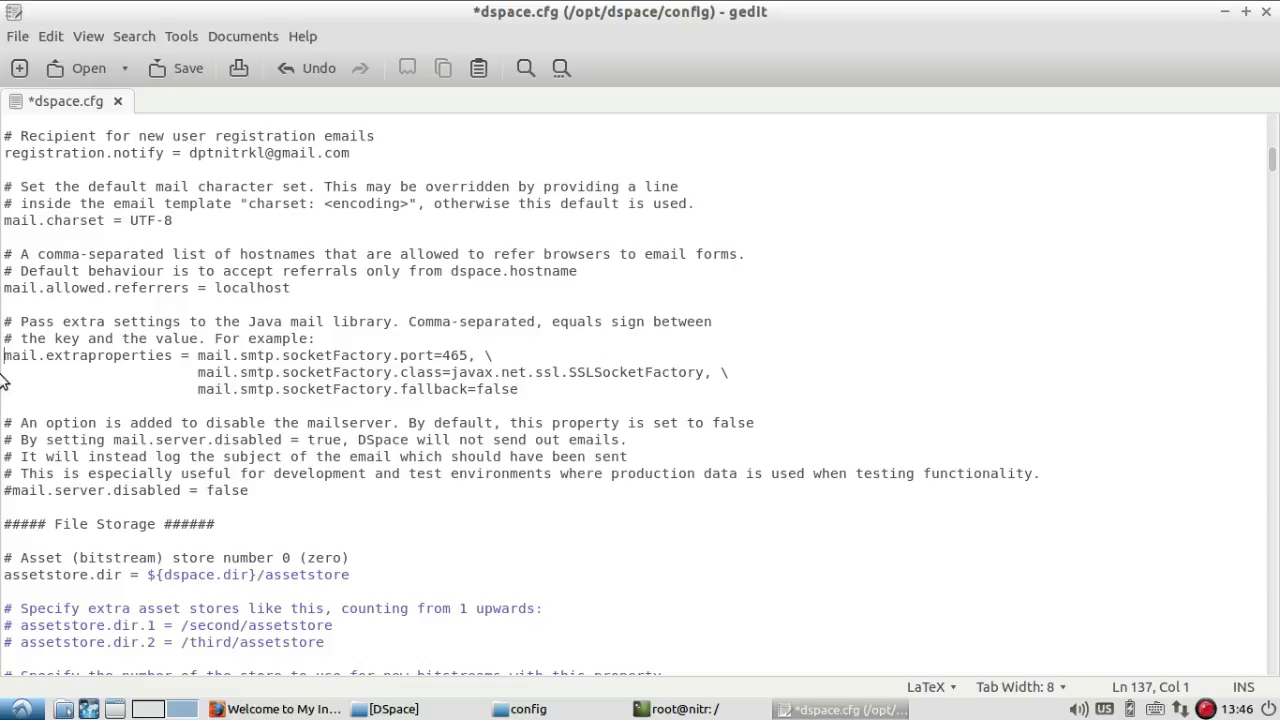
mouse_move(5, 385)
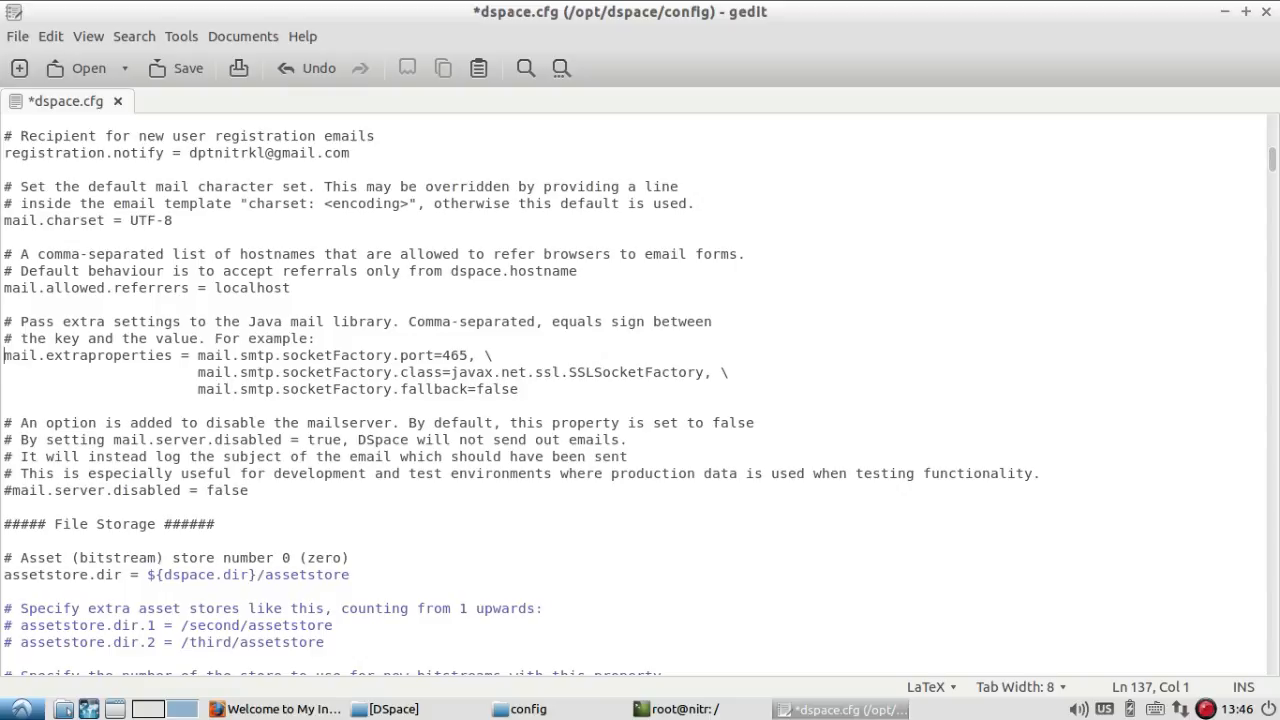
left_click(180, 68)
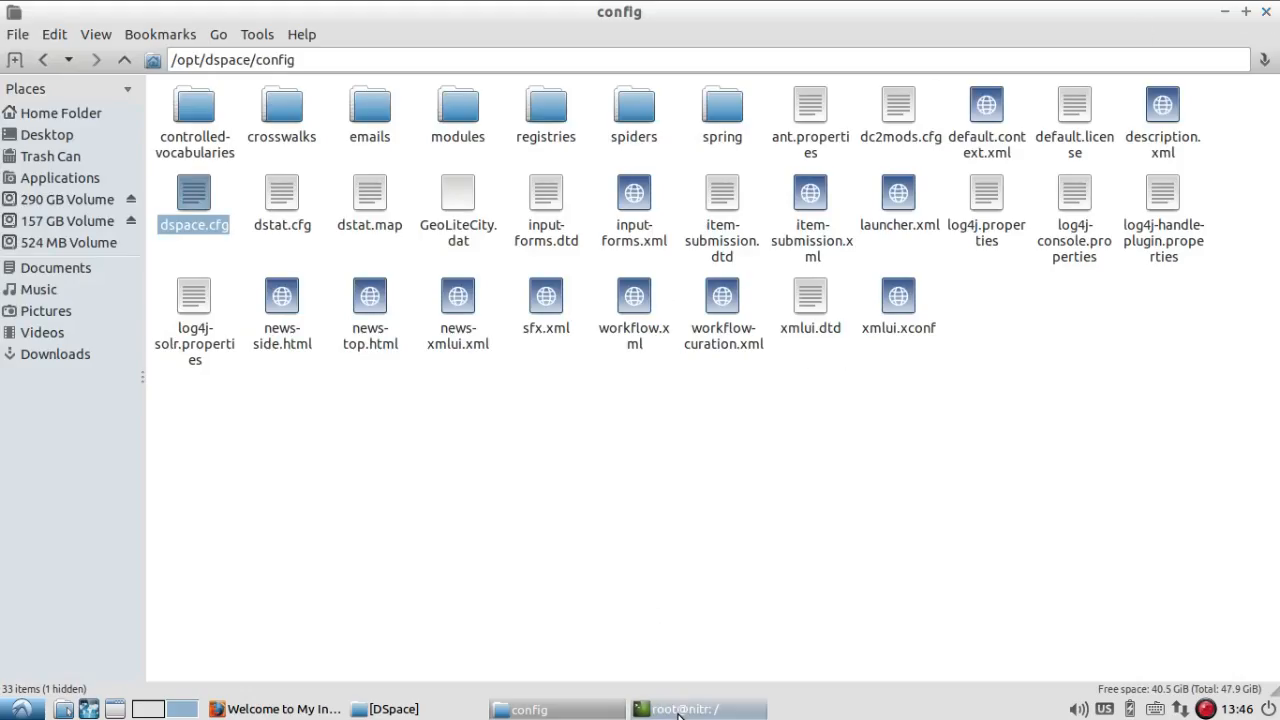
Step: In the root terminal, go to /opt/tomcat/bin and enter ./startup.sh to start Tomcat
left_click(683, 708)
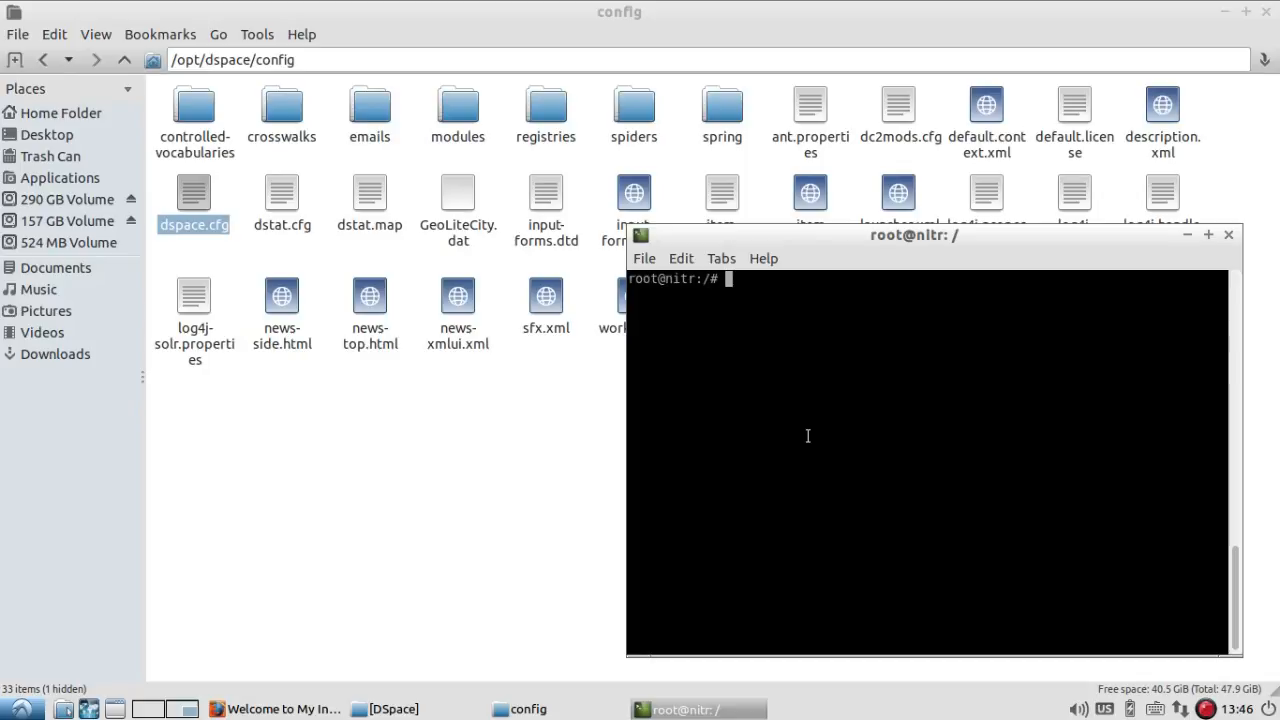
type("cd /")
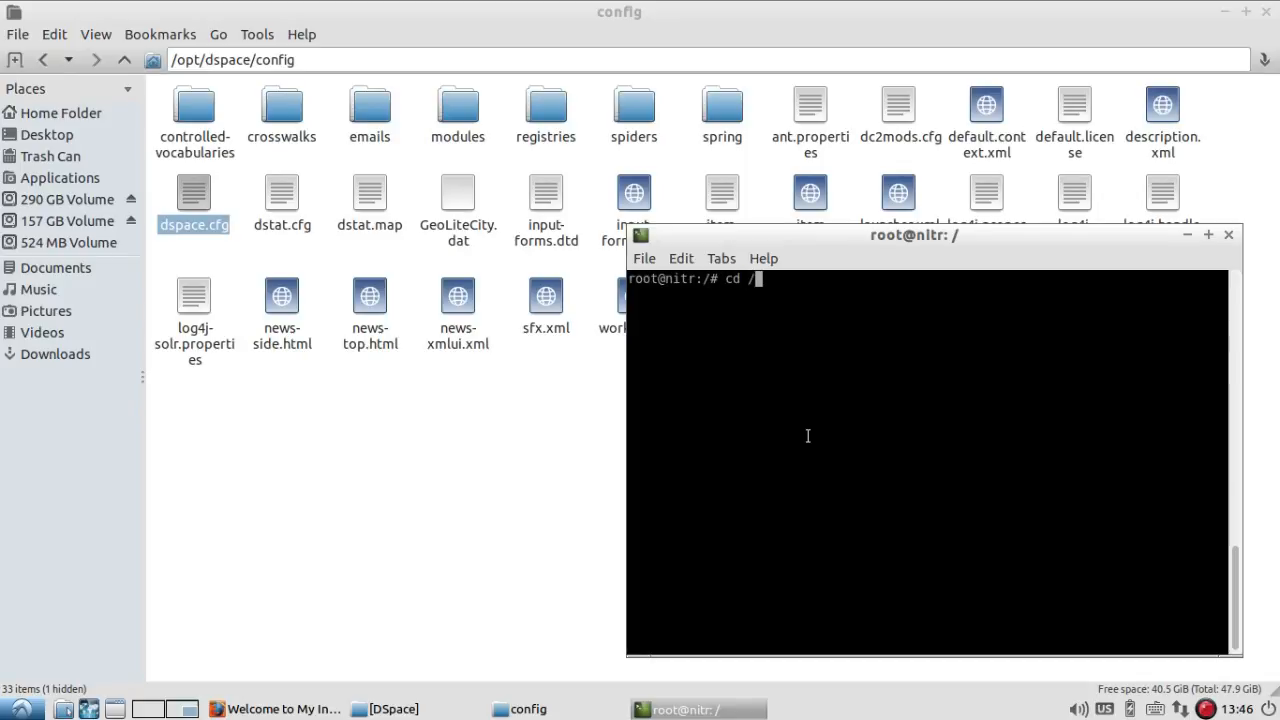
key("Return")
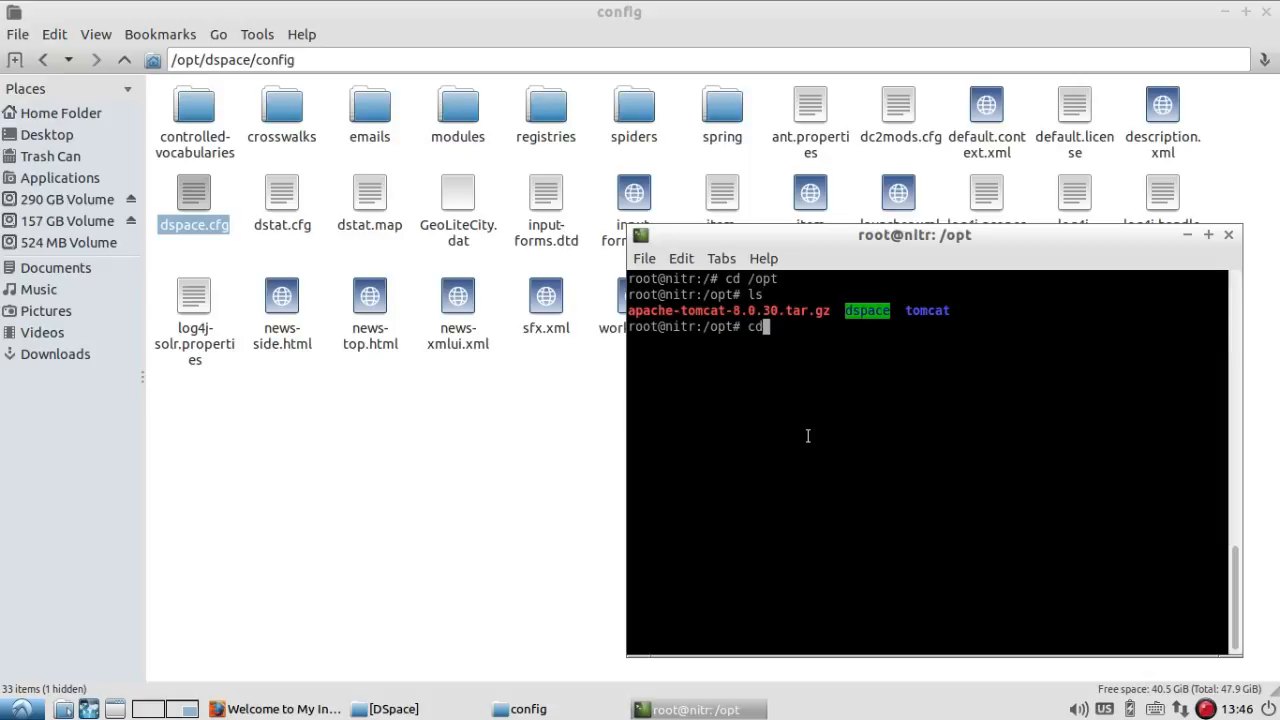
type("tomcat/")
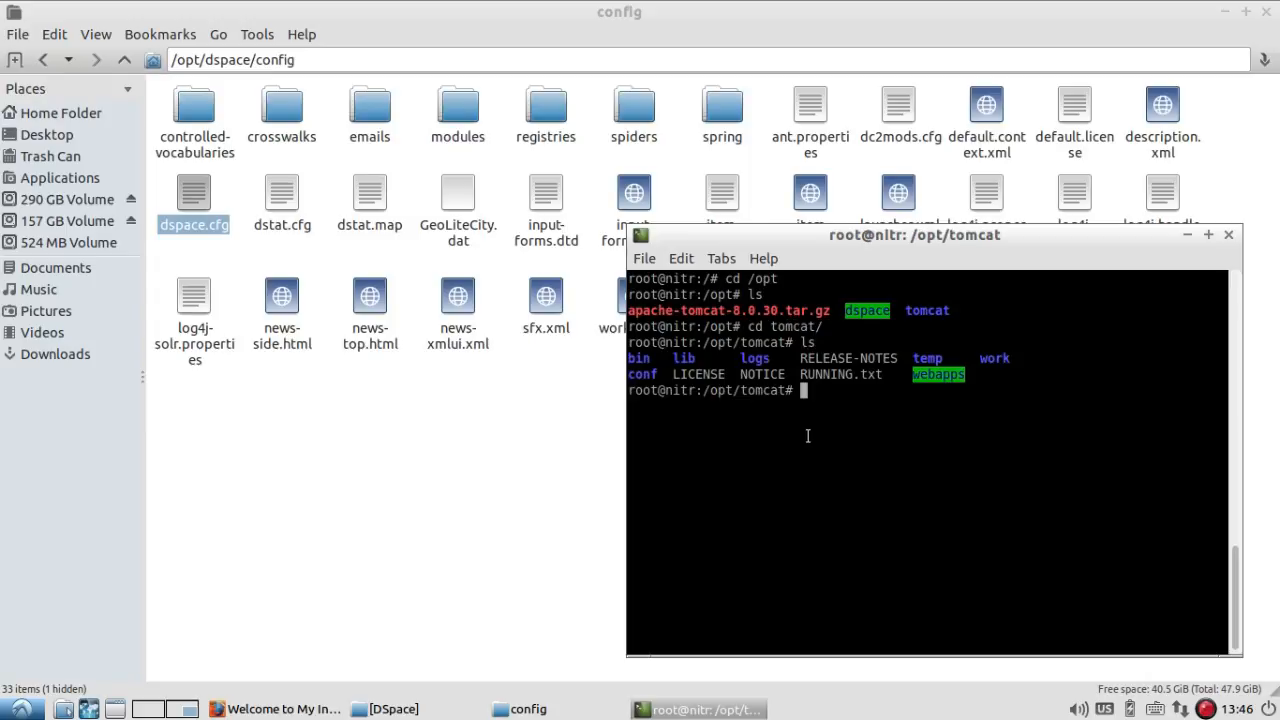
type("cd bin")
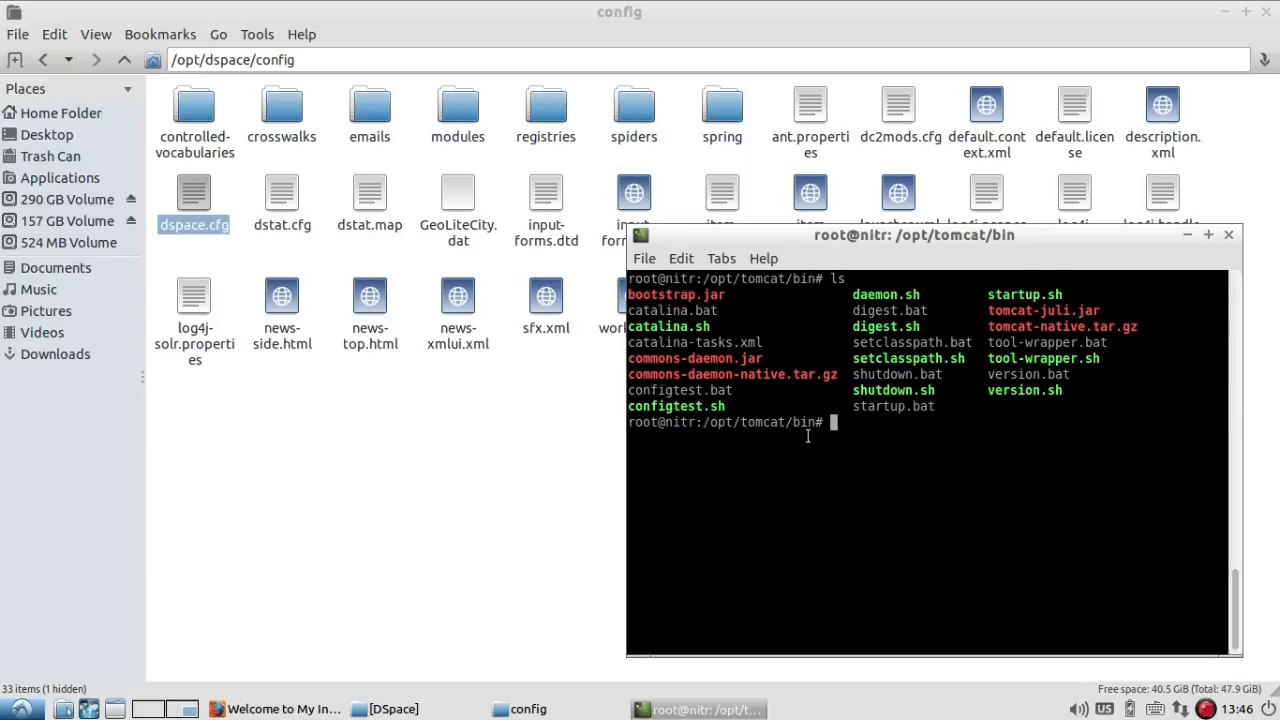
type("./s")
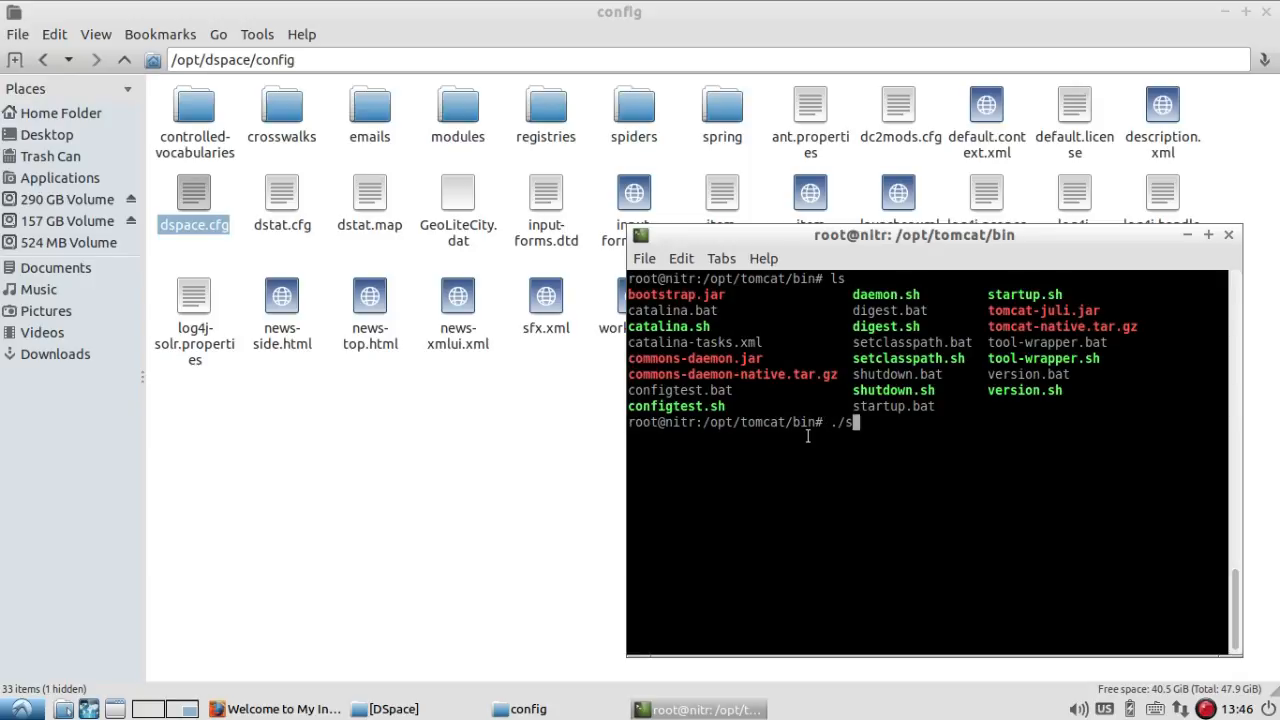
type("hutdown")
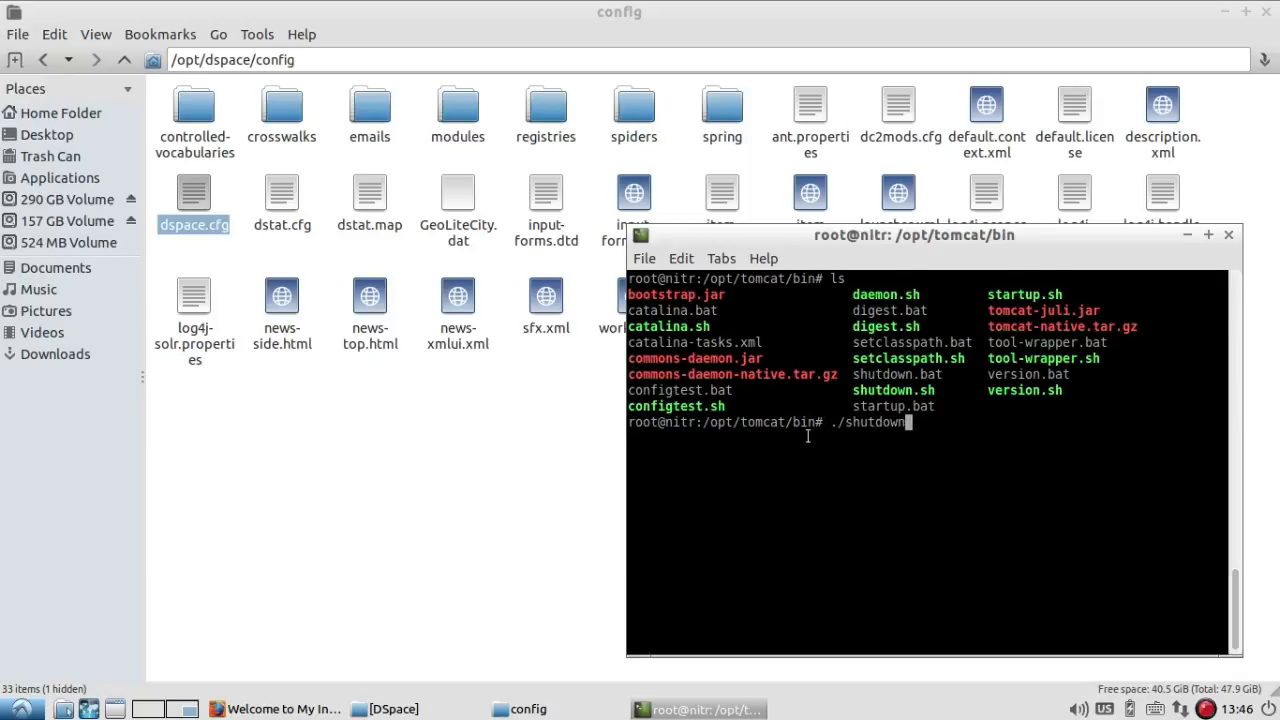
type(".sh")
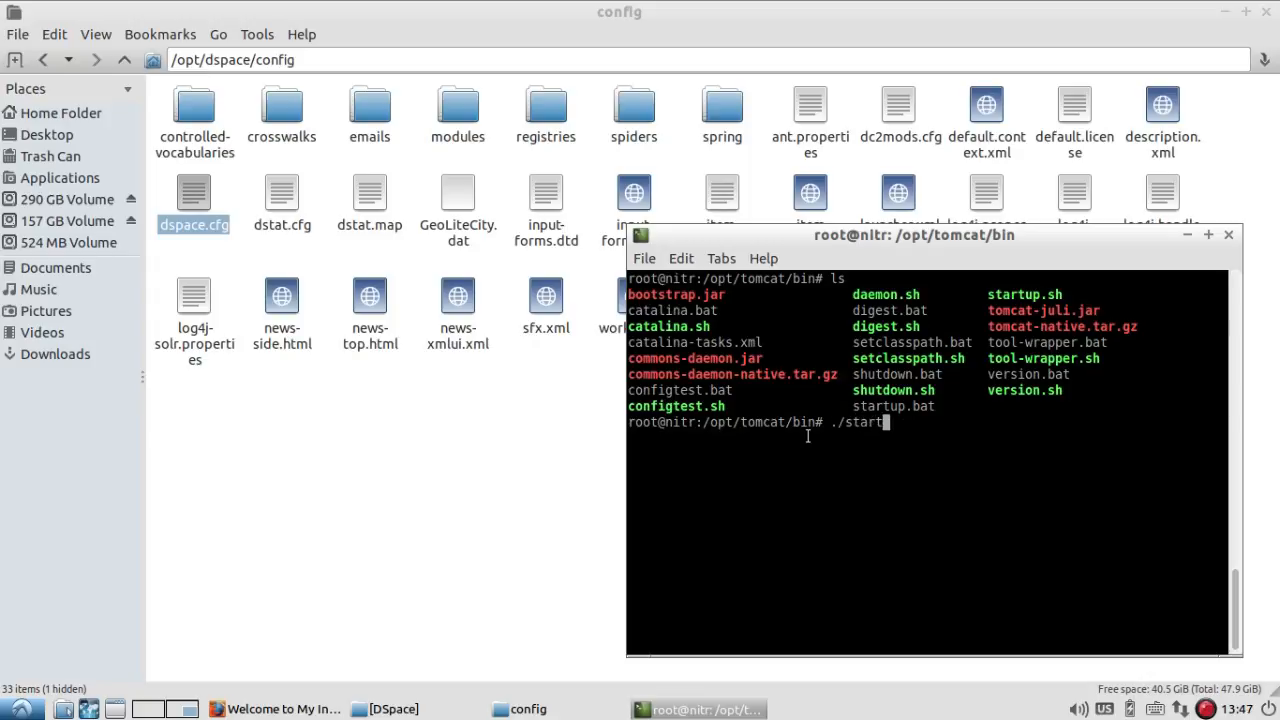
type("sh")
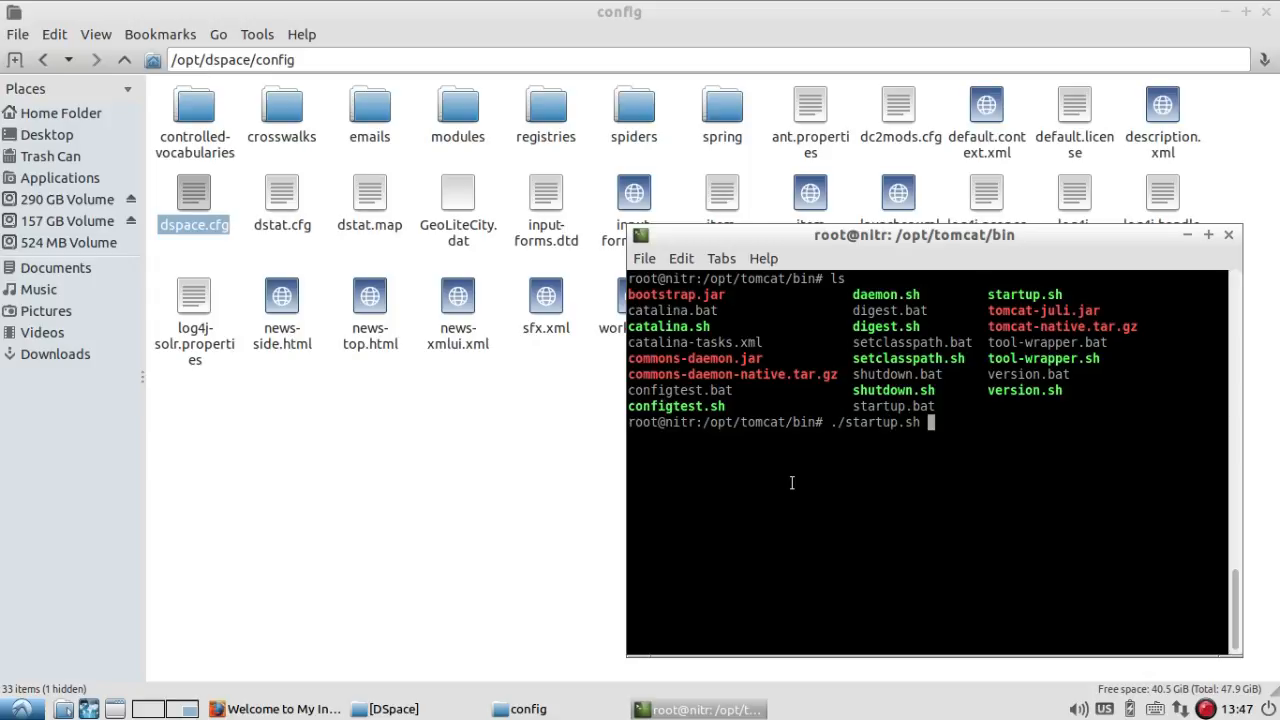
mouse_move(958, 451)
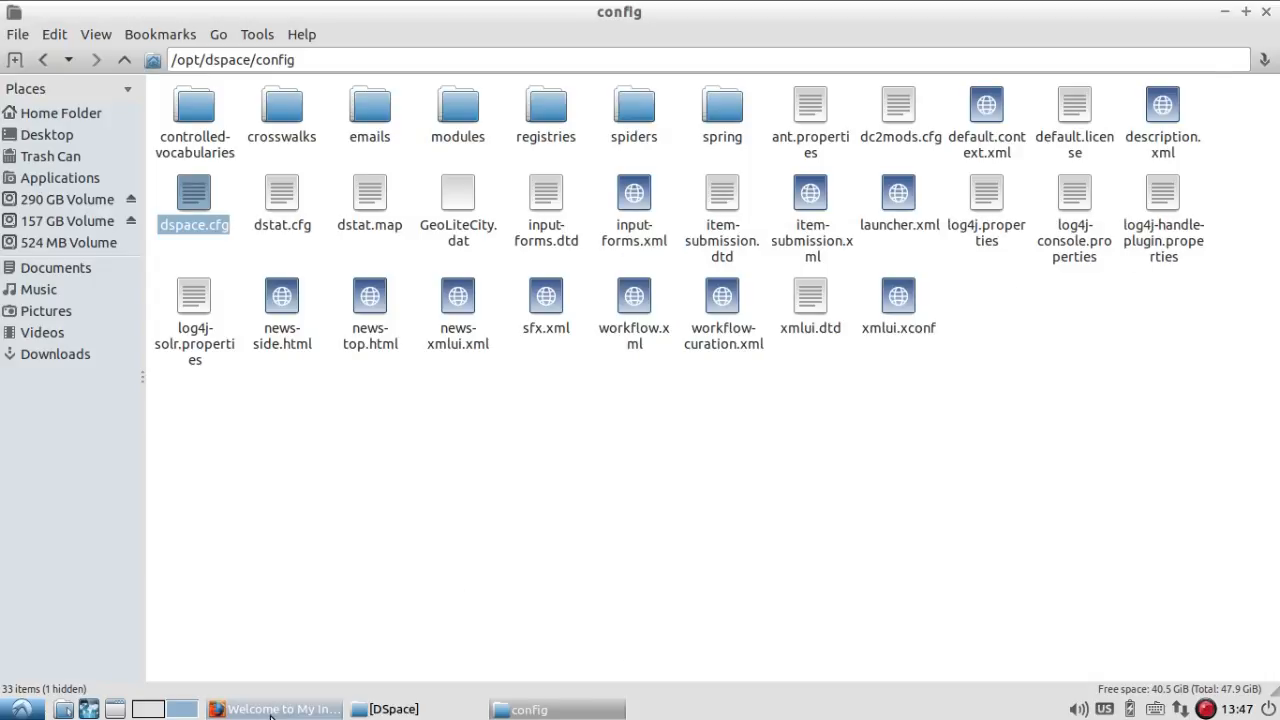
Step: Return to the DSpace home page in Firefox and open the sign-on options
left_click(270, 709)
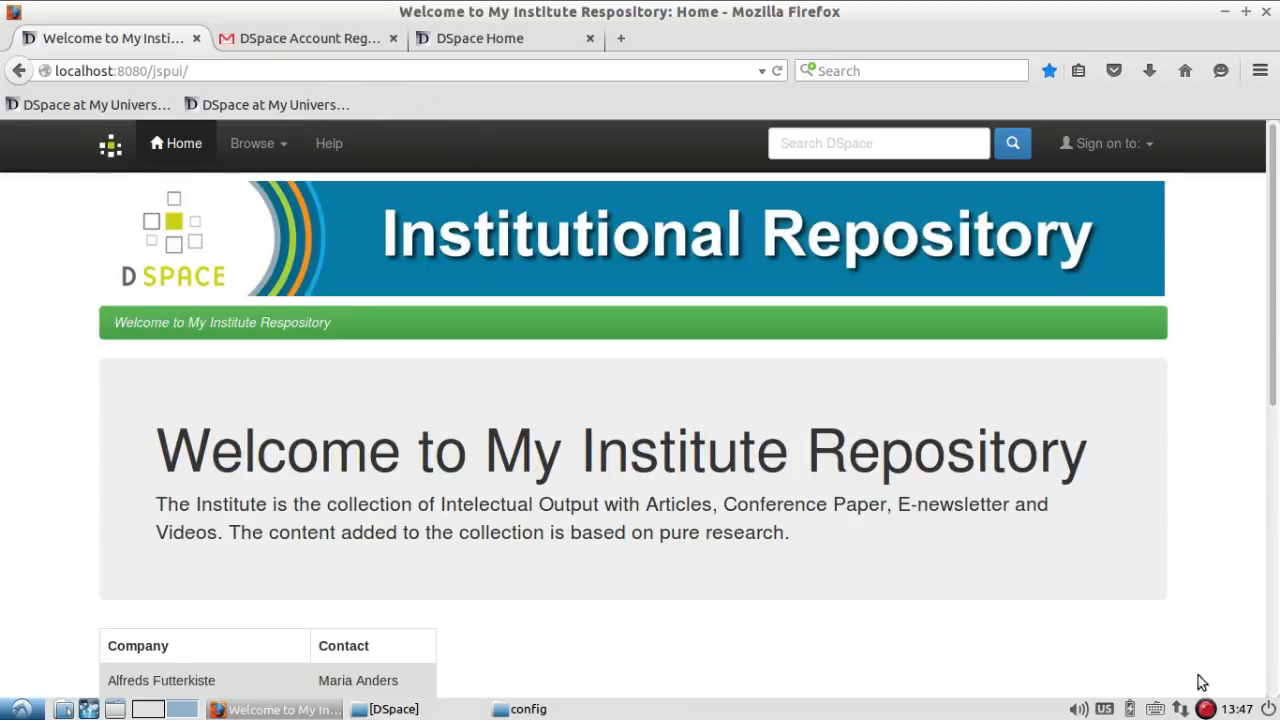
left_click(1237, 708)
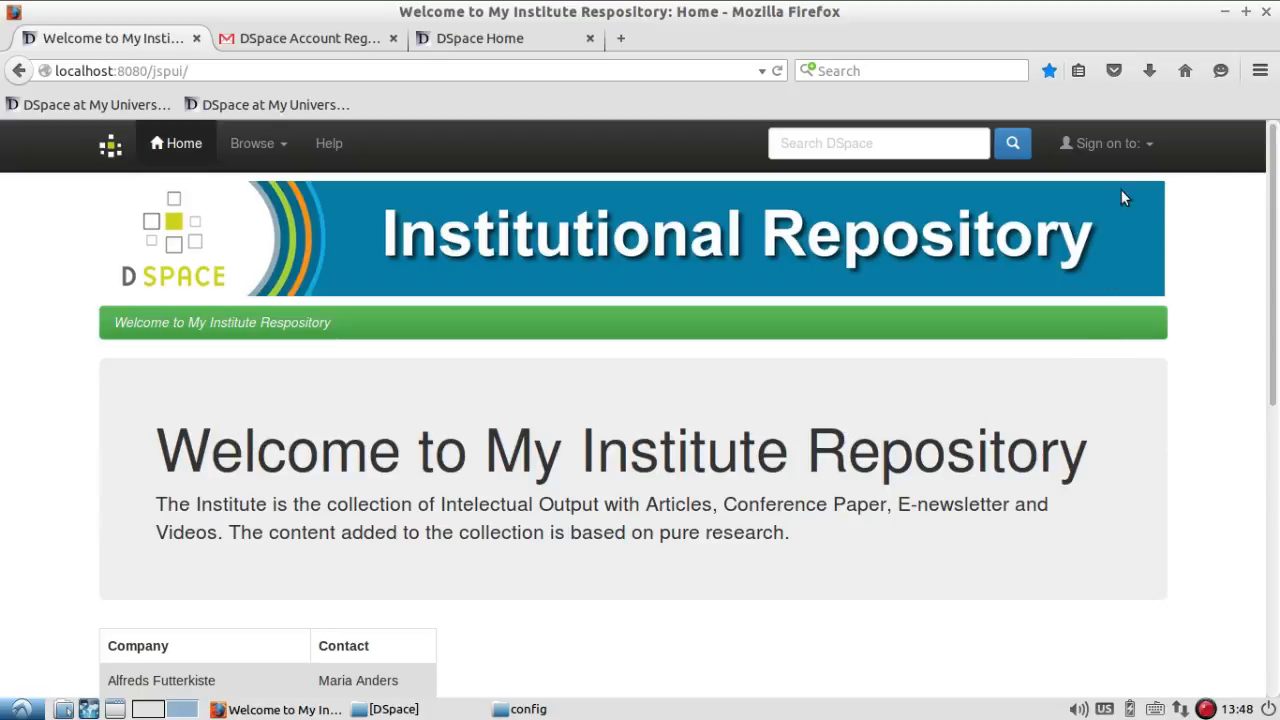
mouse_move(184, 143)
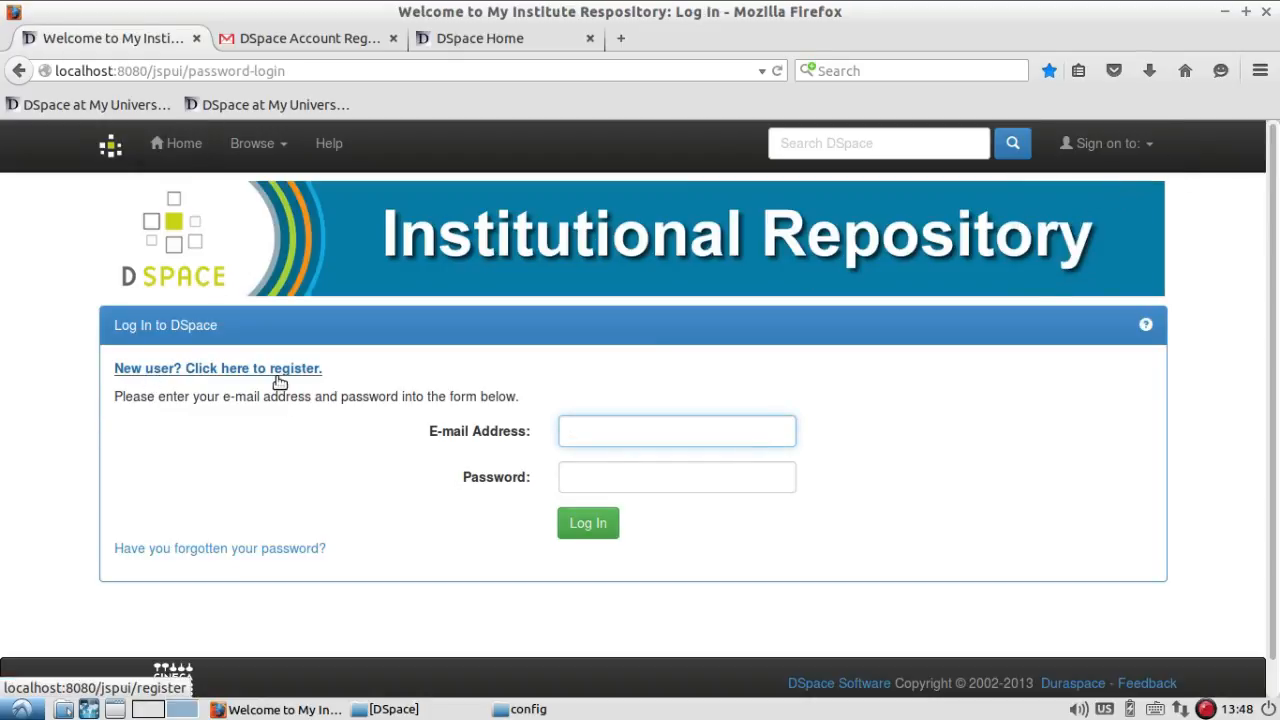
left_click(218, 368)
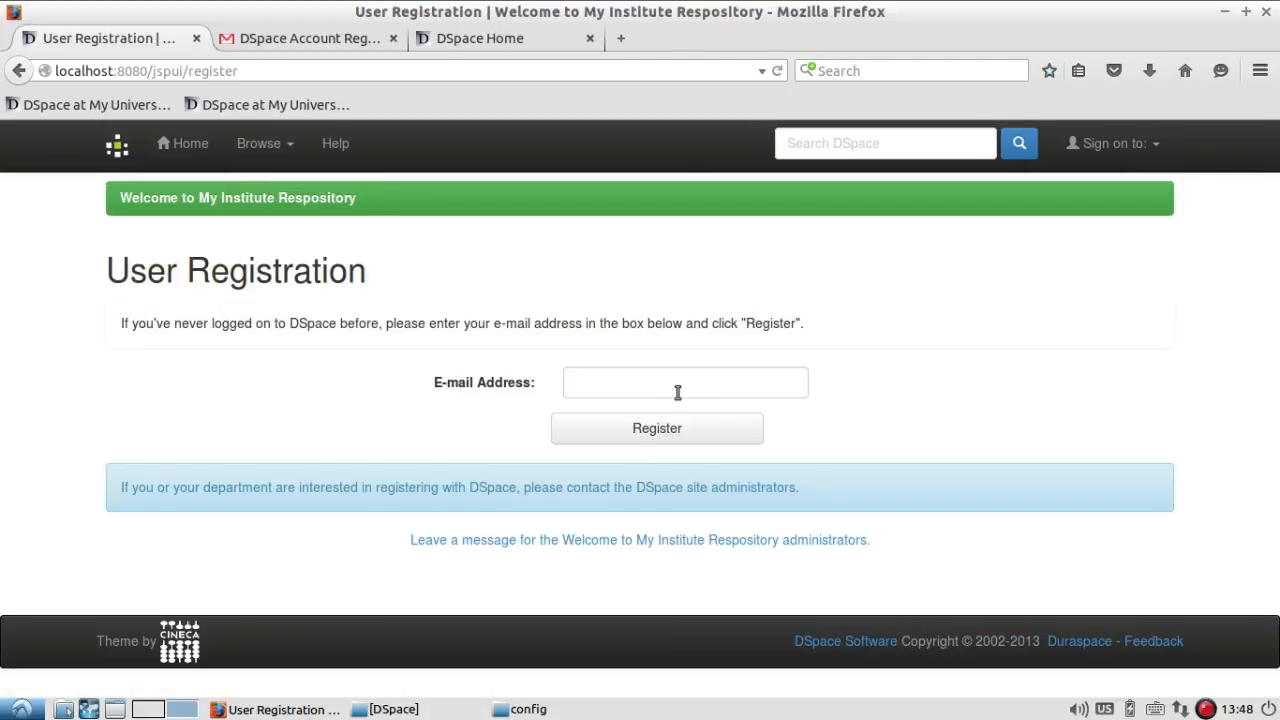
left_click(685, 382)
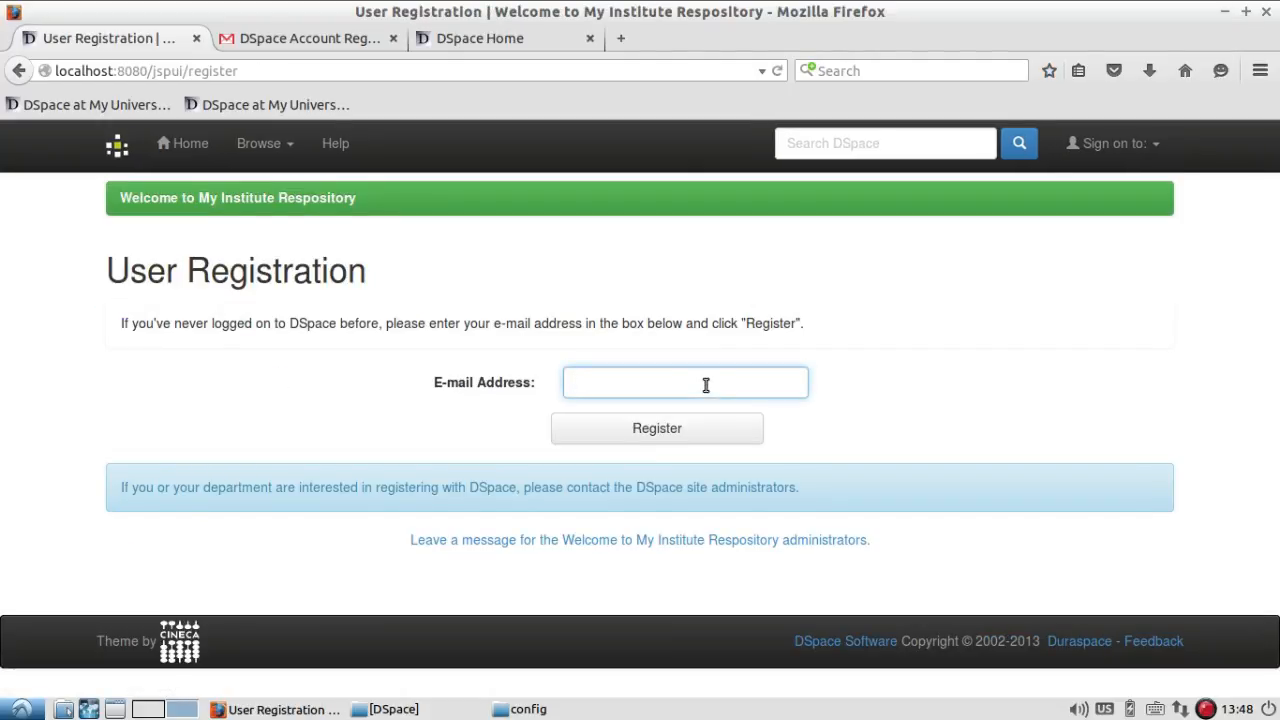
type("mail")
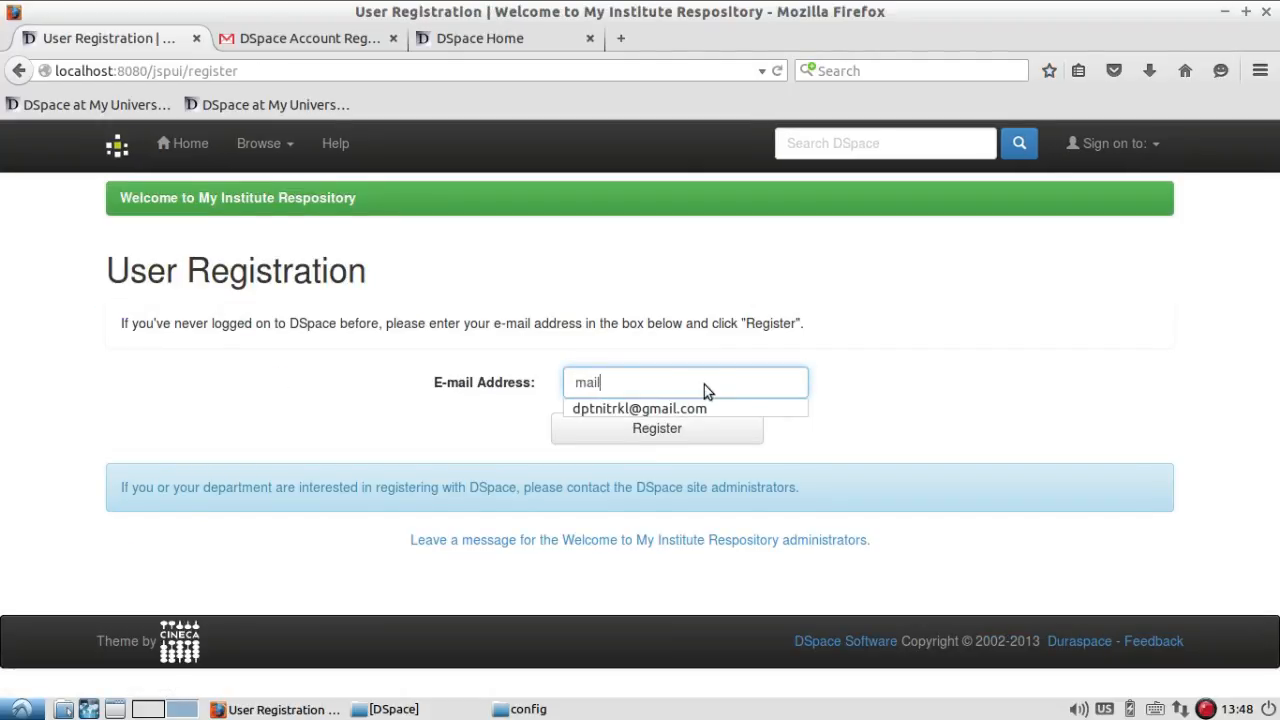
type("dpt")
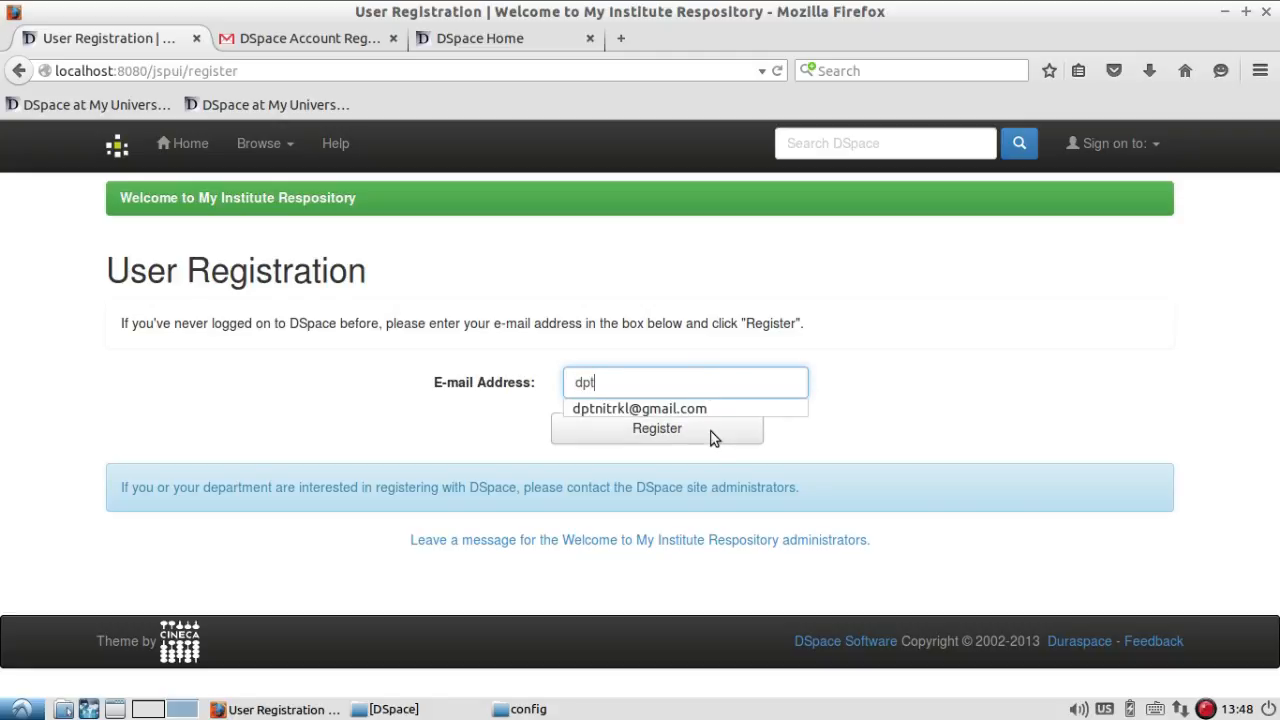
key("BackSpace")
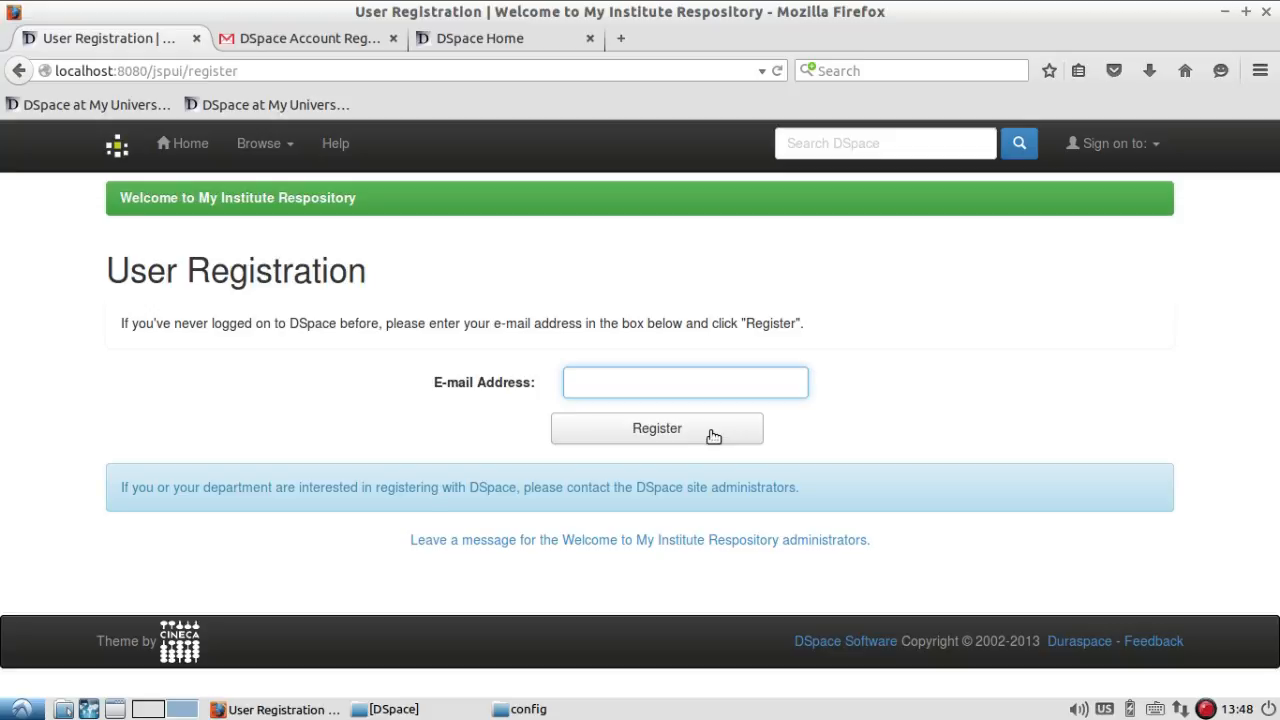
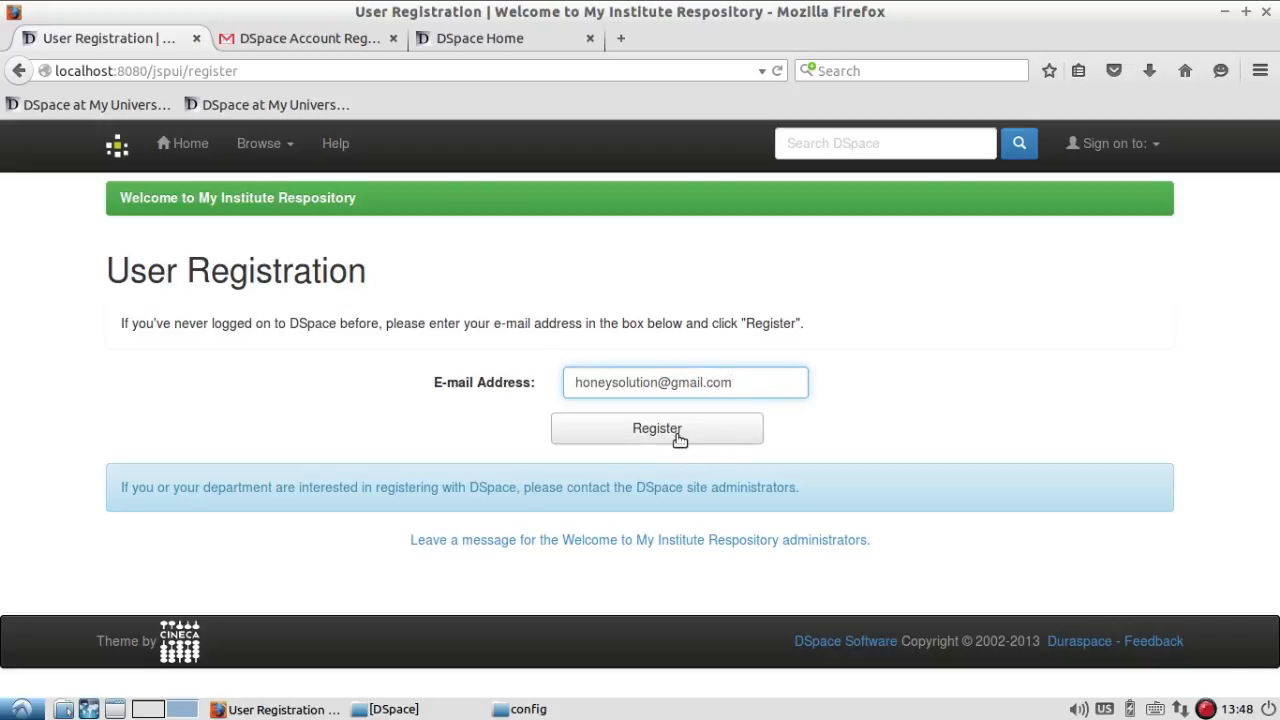
left_click(657, 428)
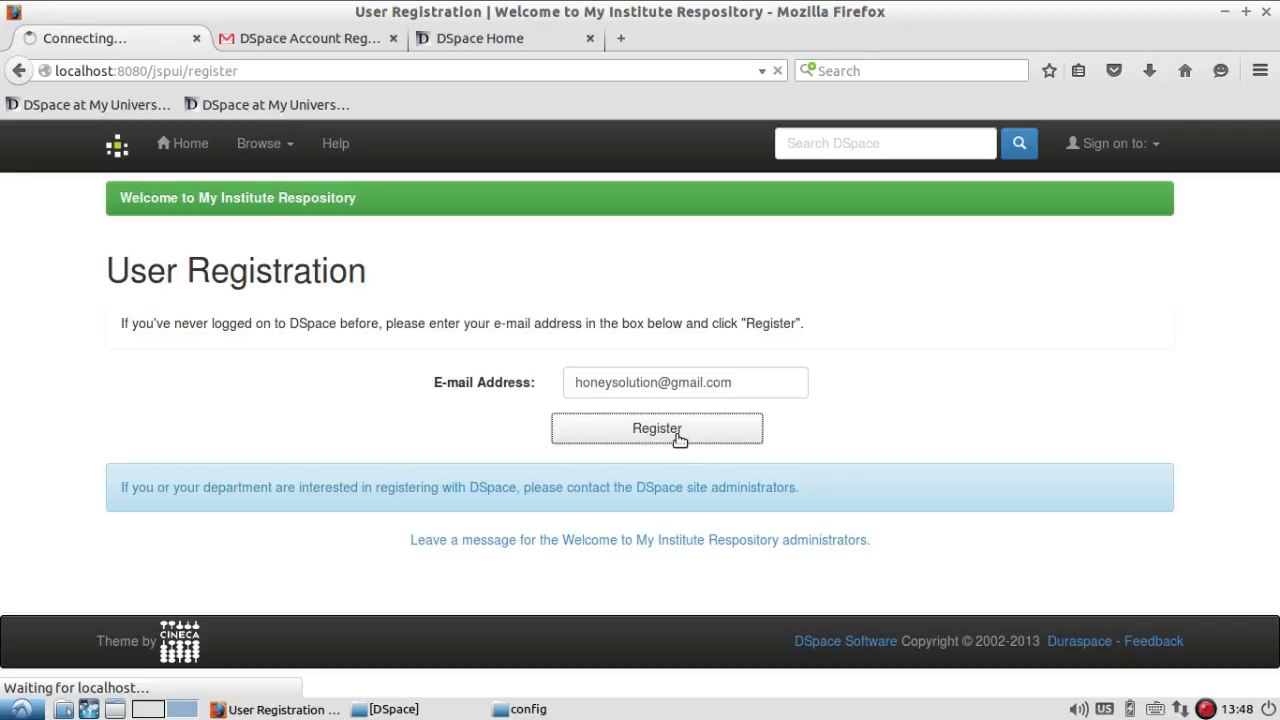
left_click(657, 428)
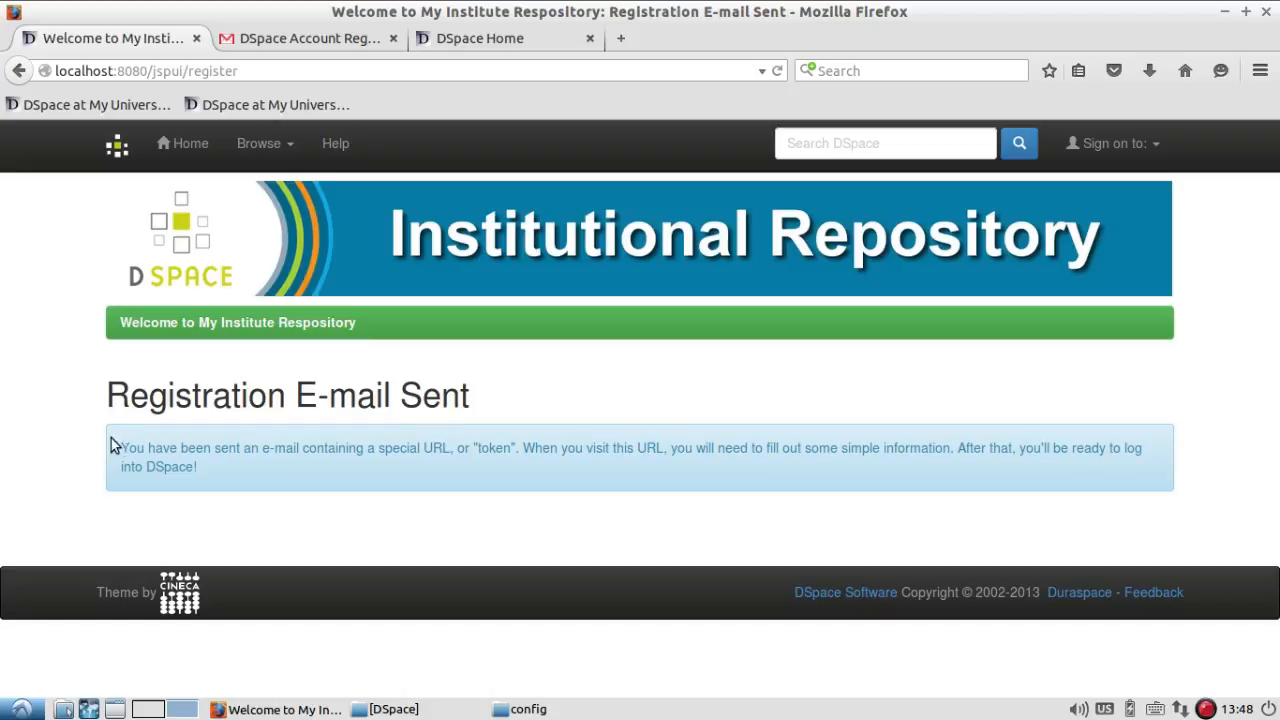
mouse_move(457, 405)
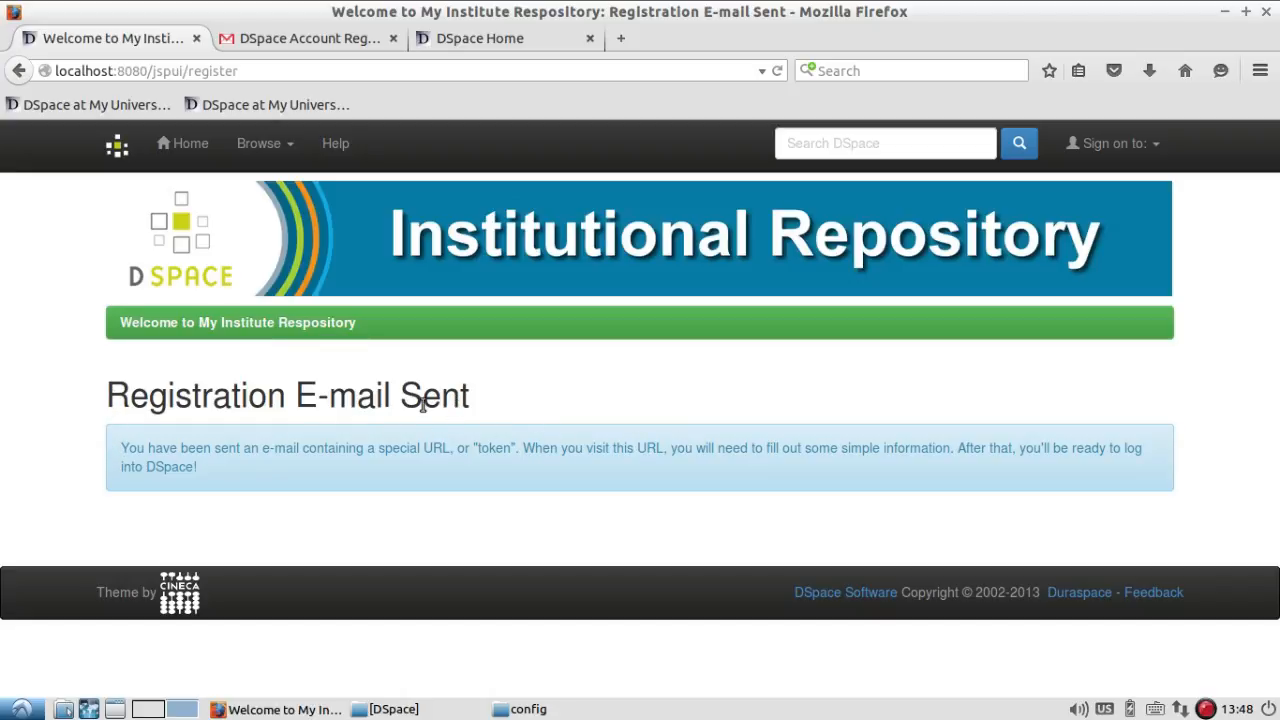
mouse_move(612, 400)
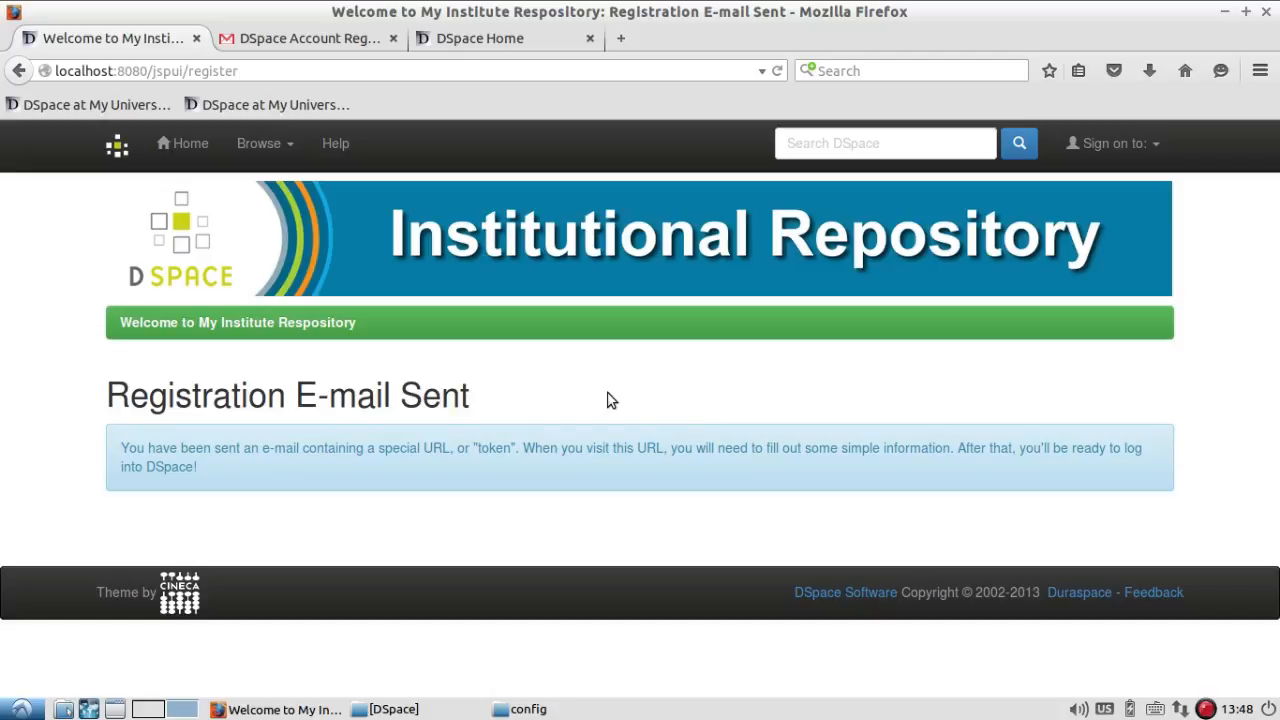
mouse_move(305, 435)
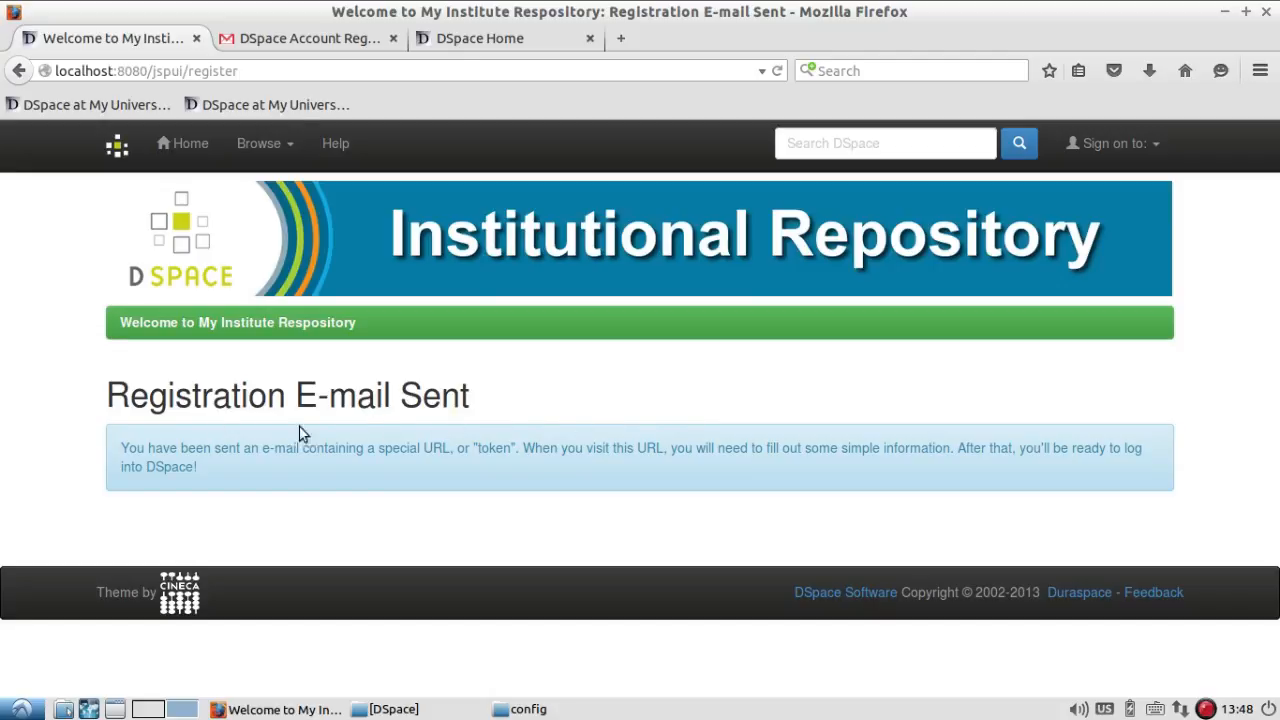
mouse_move(508, 420)
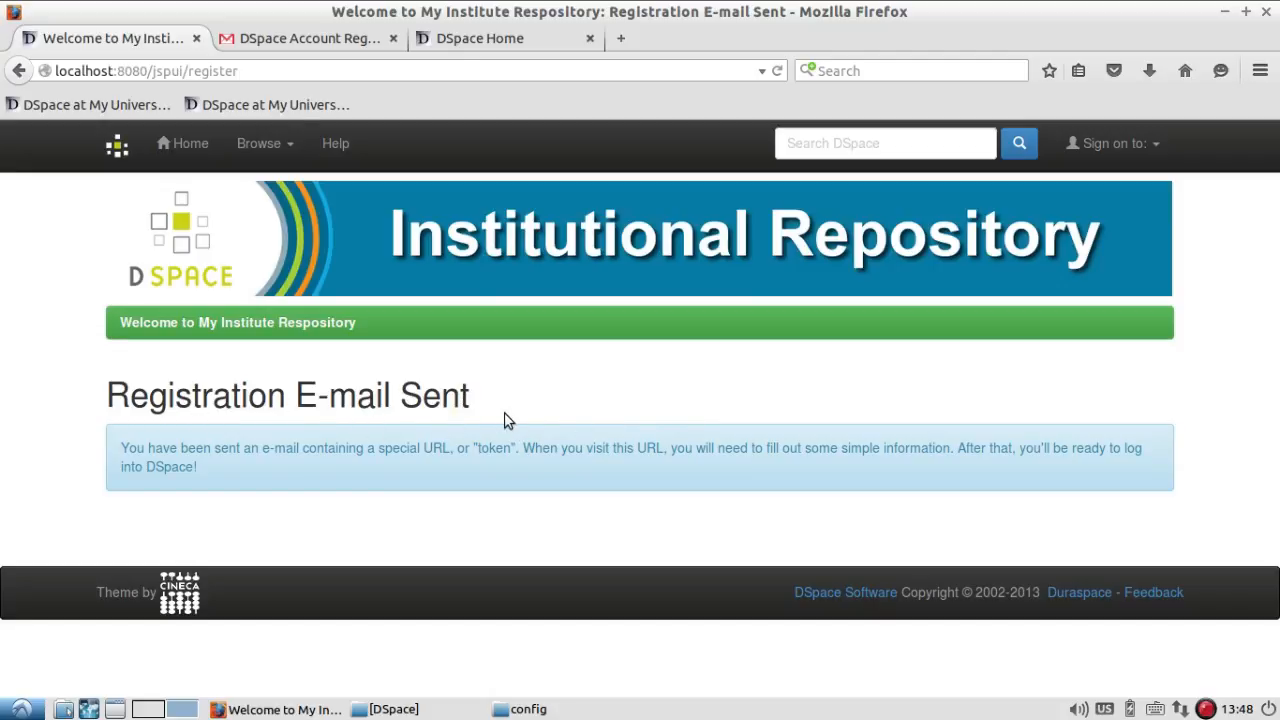
mouse_move(485, 402)
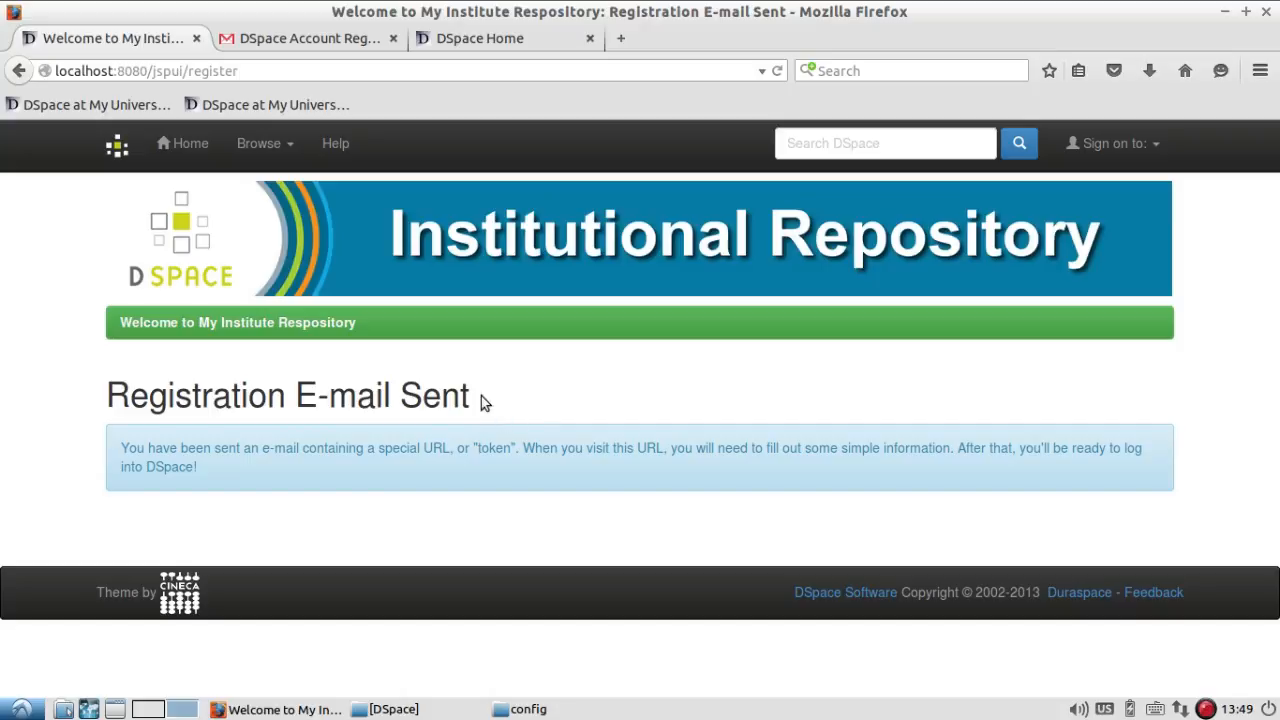
mouse_move(520, 413)
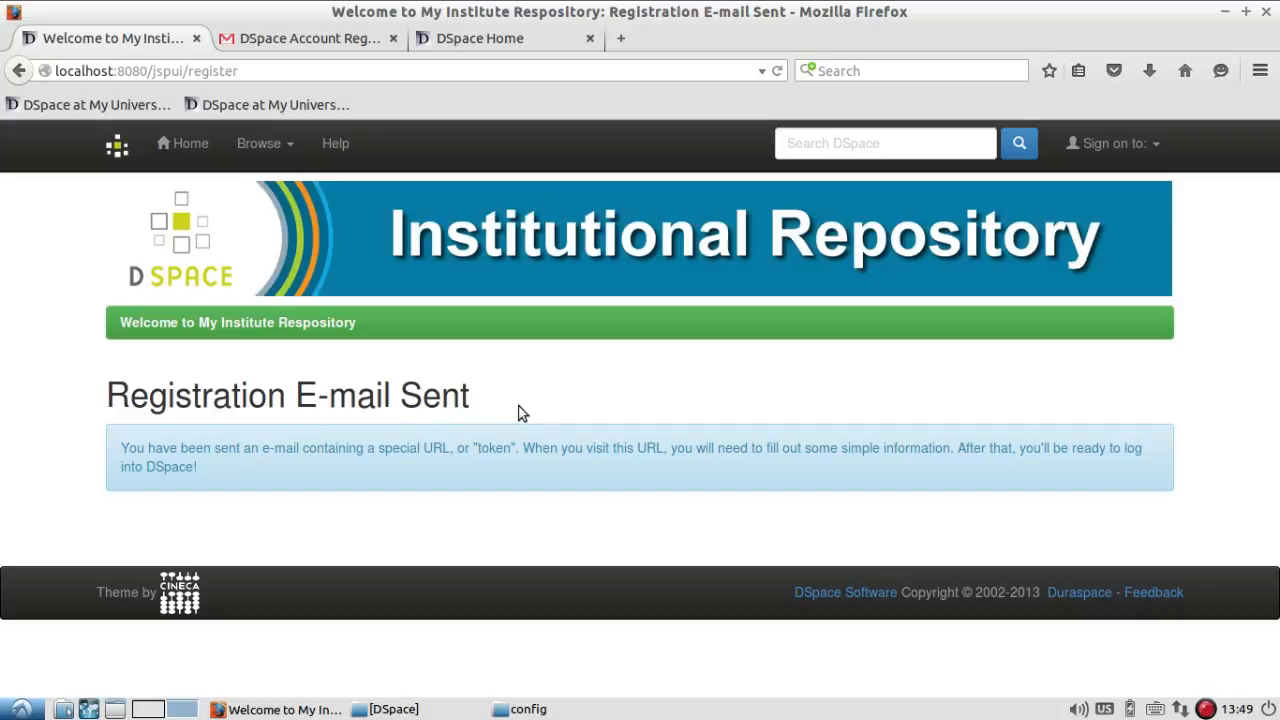
mouse_move(1218, 581)
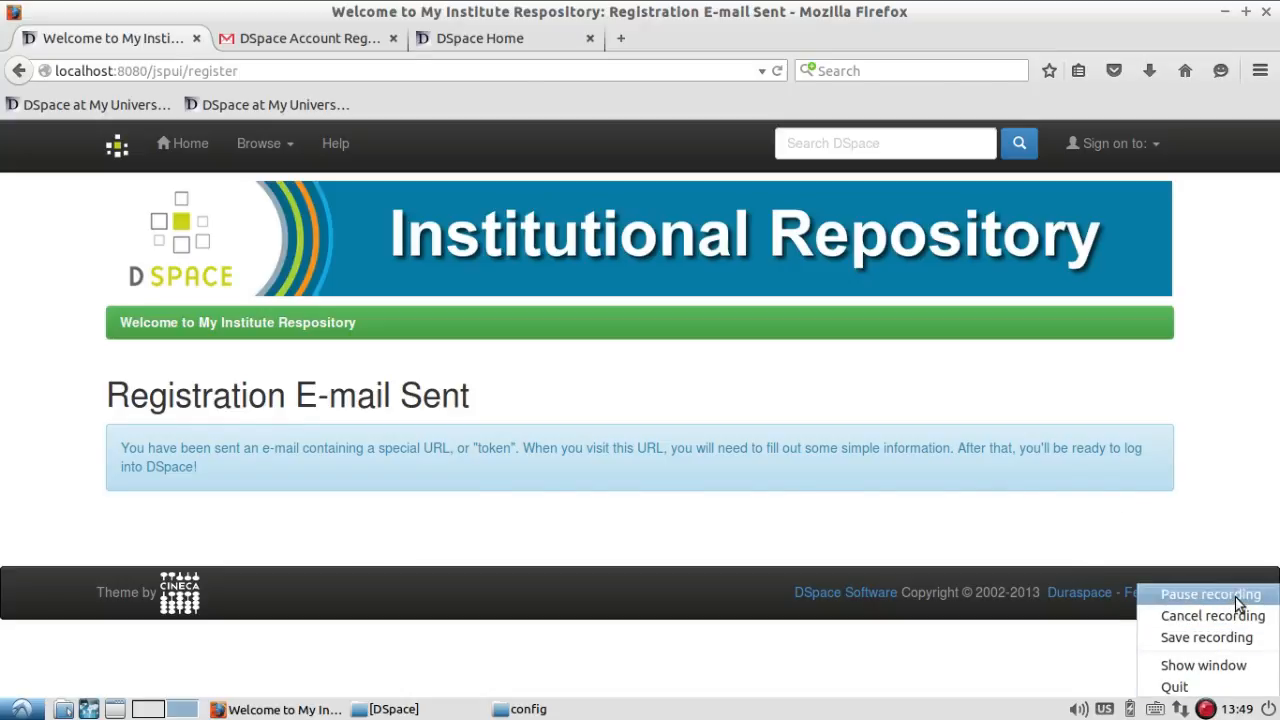
Step: Switch to the Gmail tab and open the DSpace Account Registration email
left_click(305, 38)
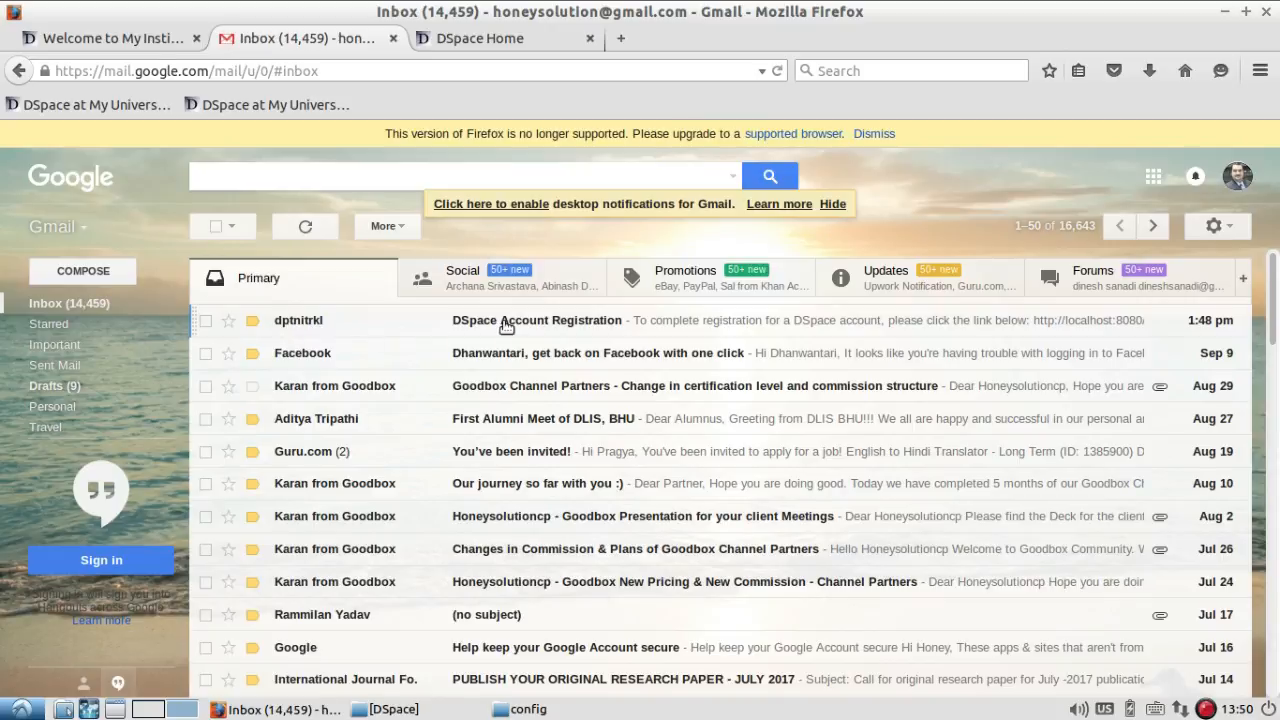
left_click(537, 320)
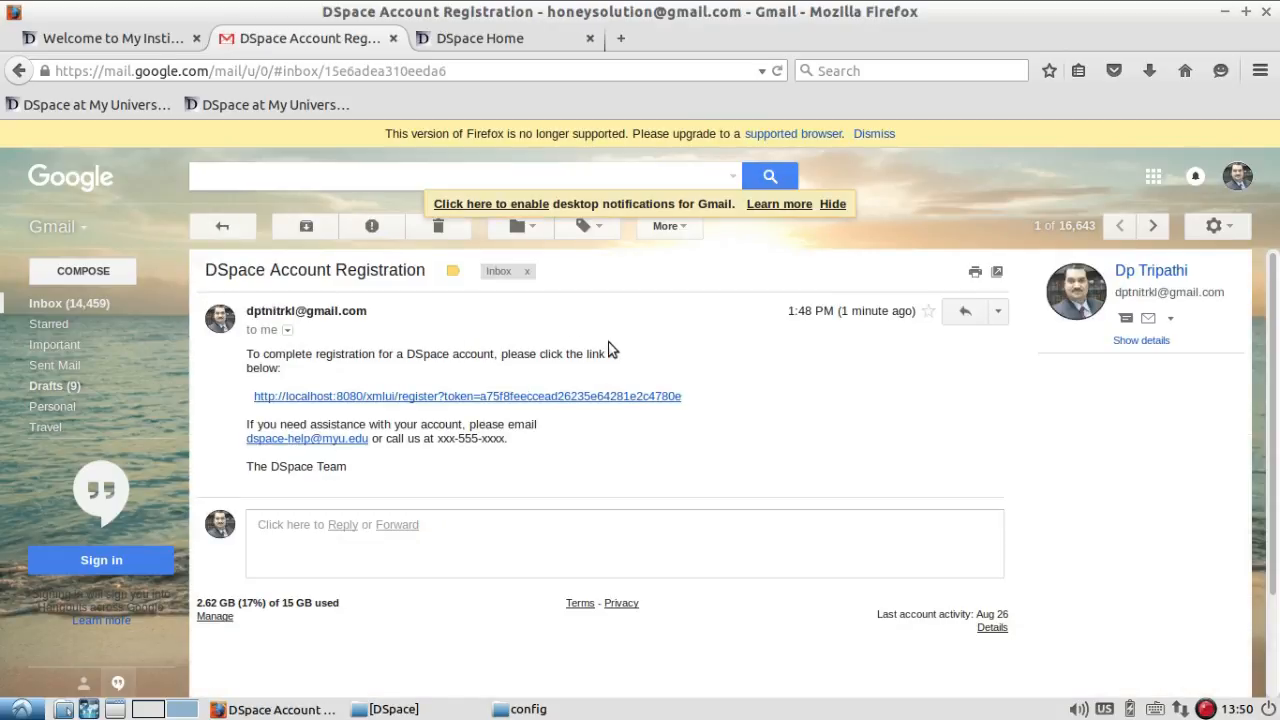
mouse_move(340, 311)
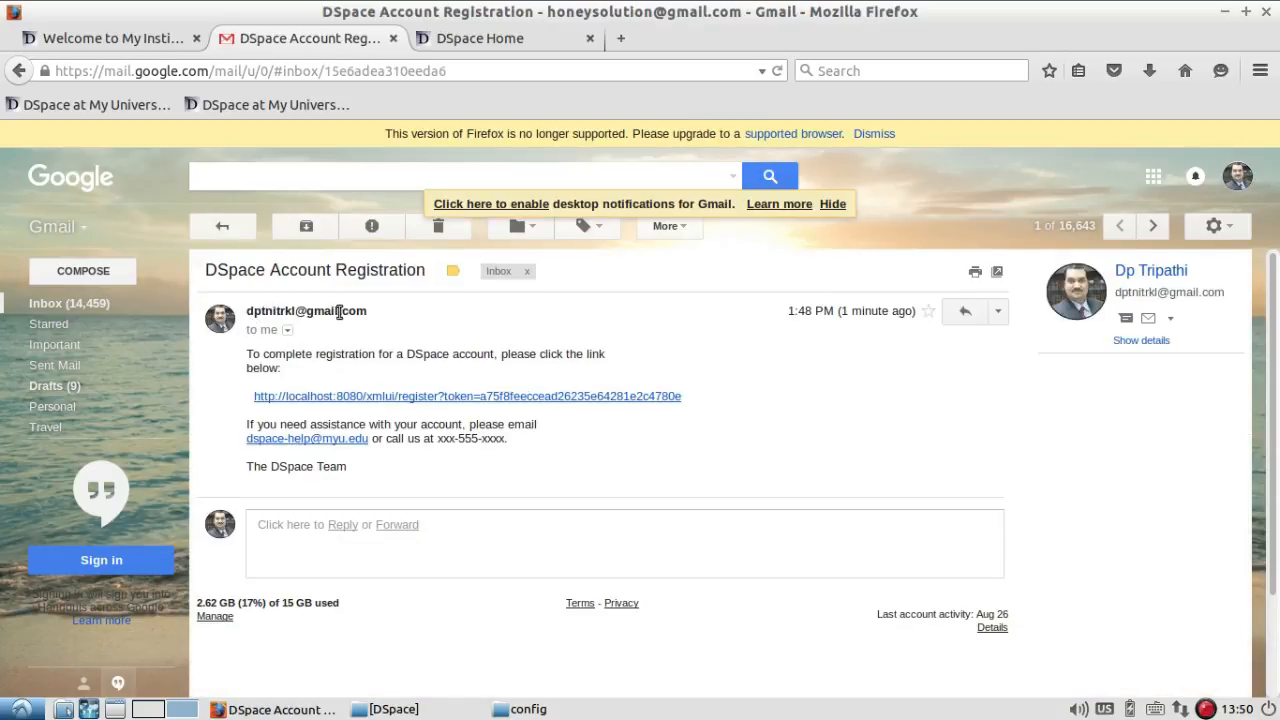
mouse_move(565, 402)
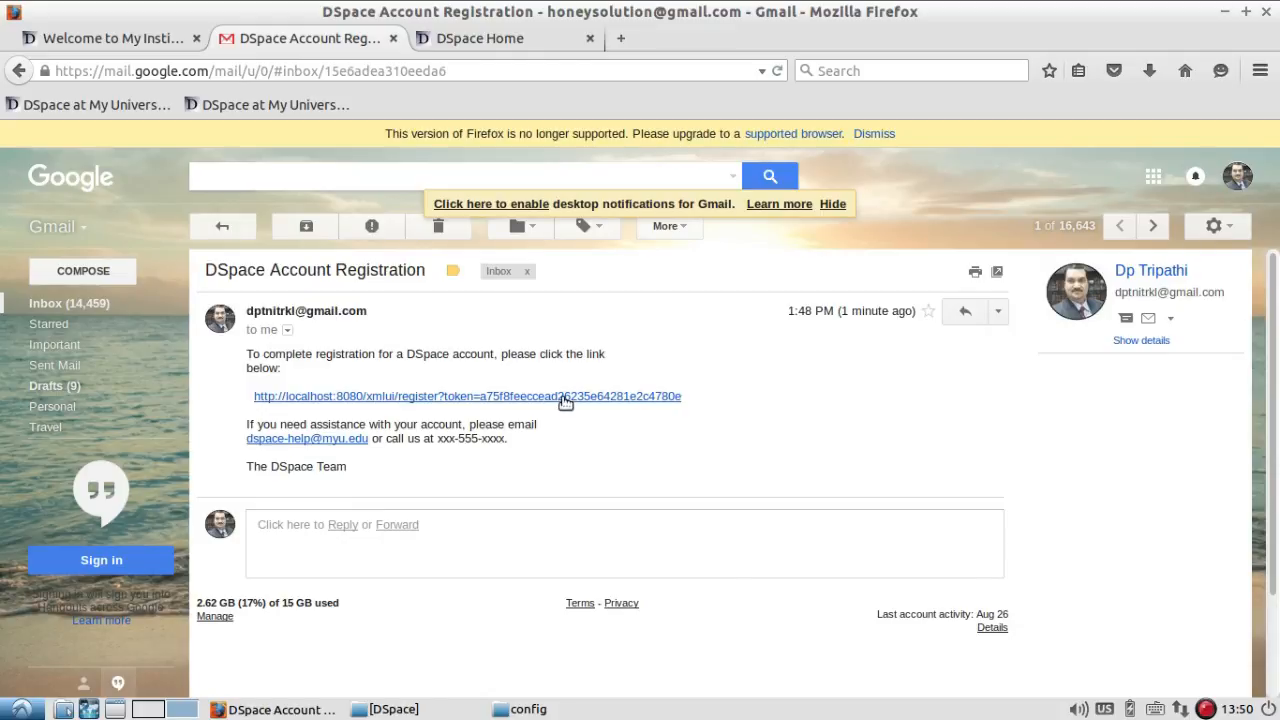
Step: Follow the registration link and enter first name Honey, last name Solution, phone 88952
left_click(467, 396)
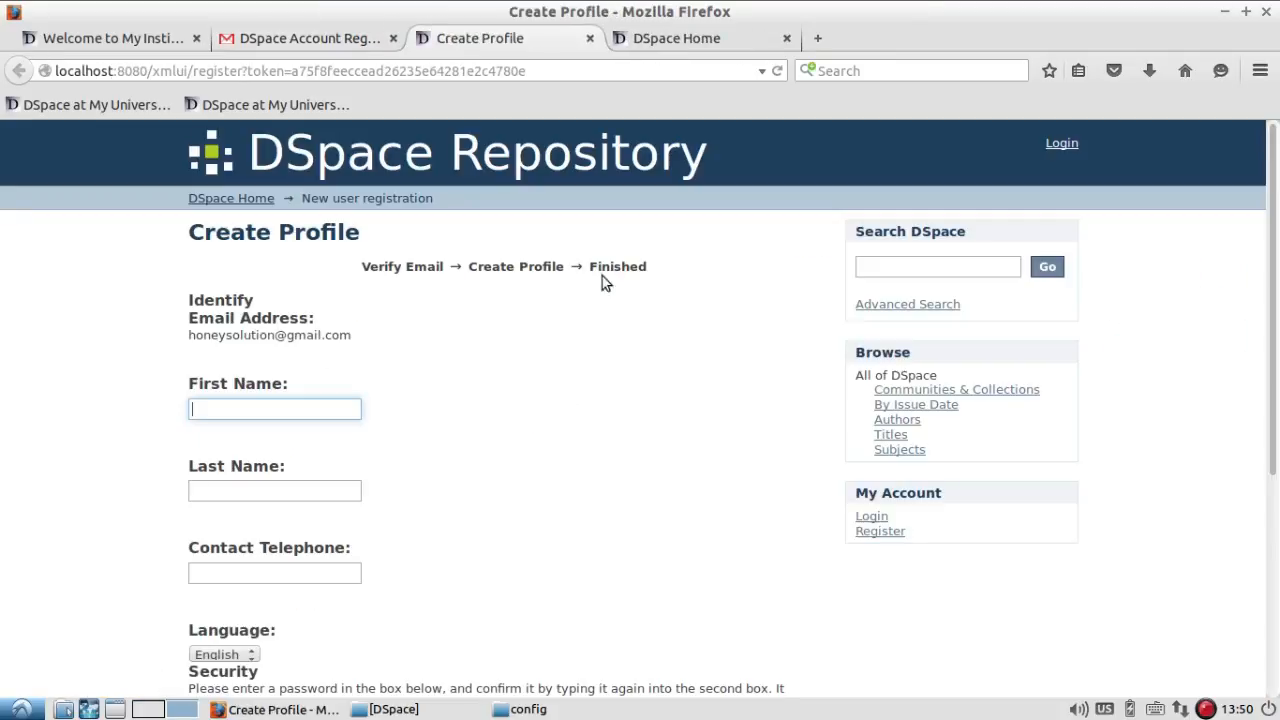
mouse_move(463, 382)
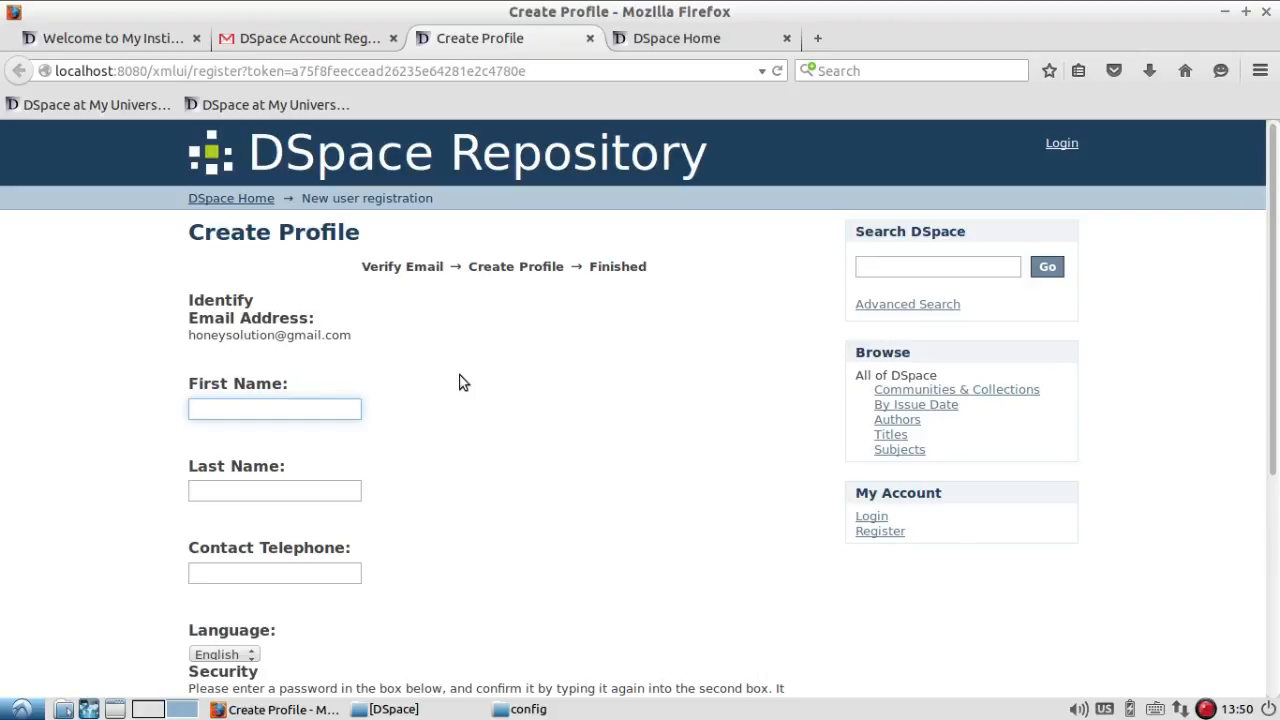
type("Honey")
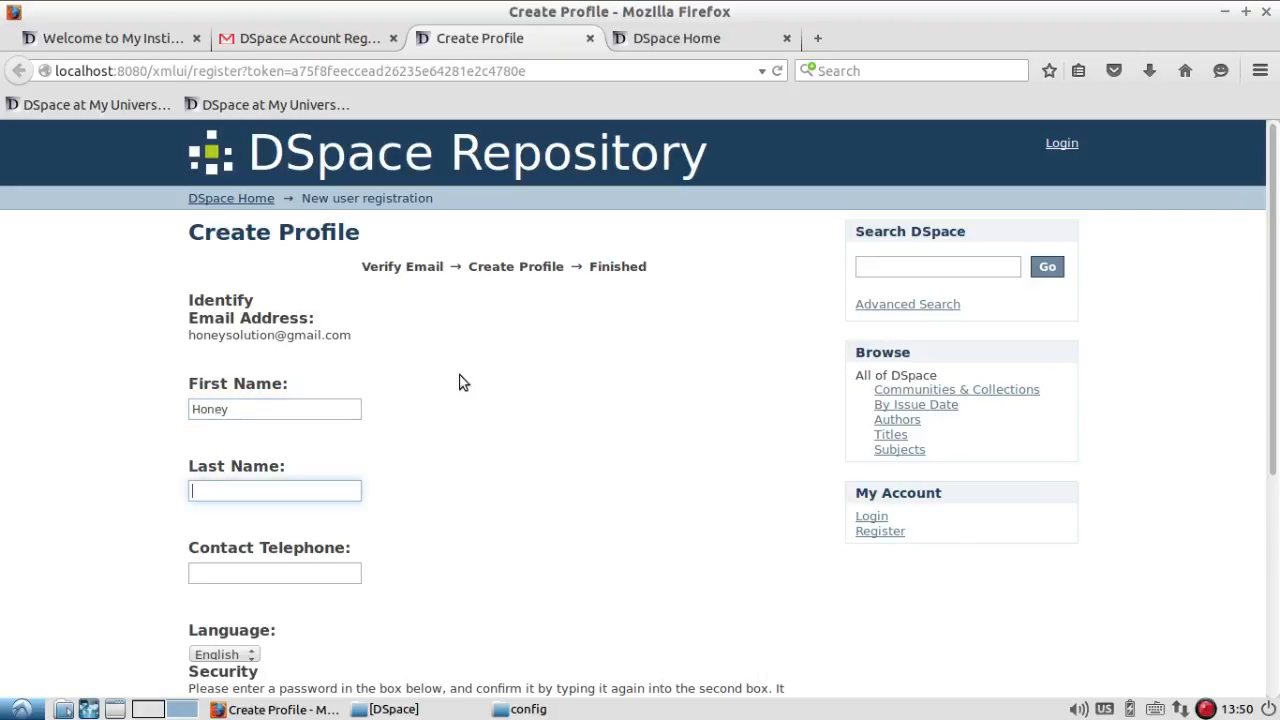
type("Solution")
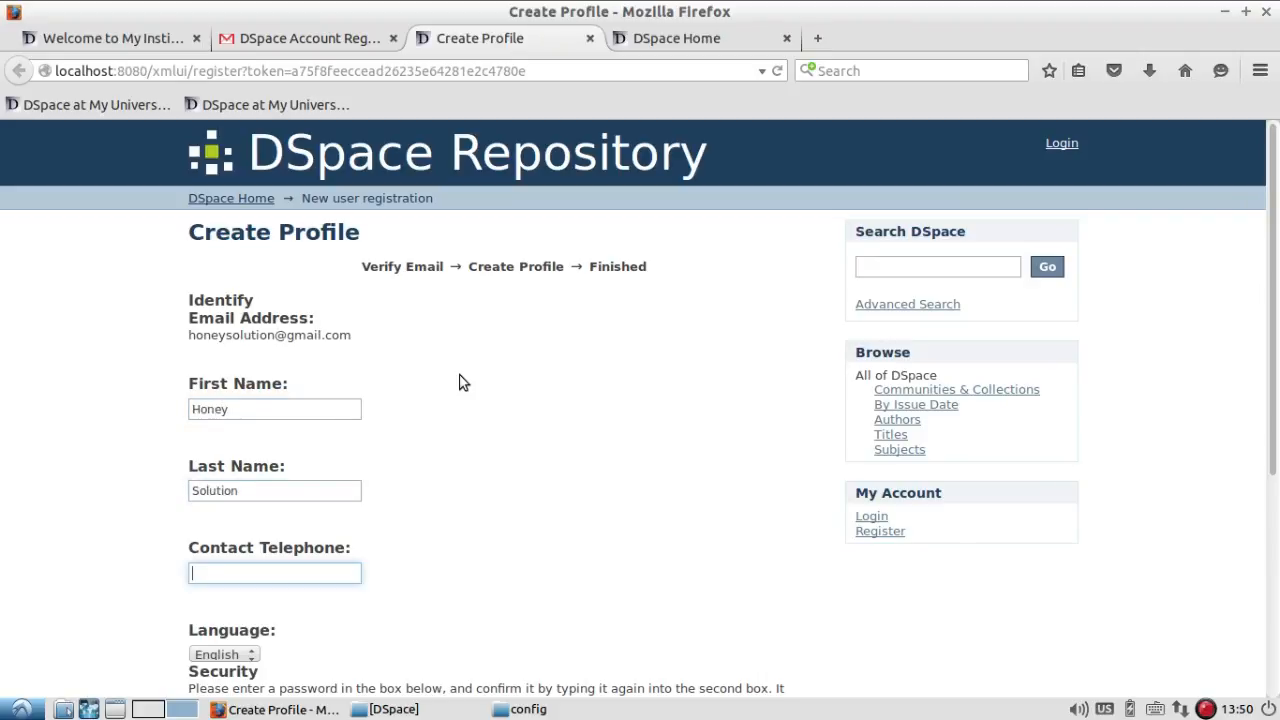
scroll("down", 3)
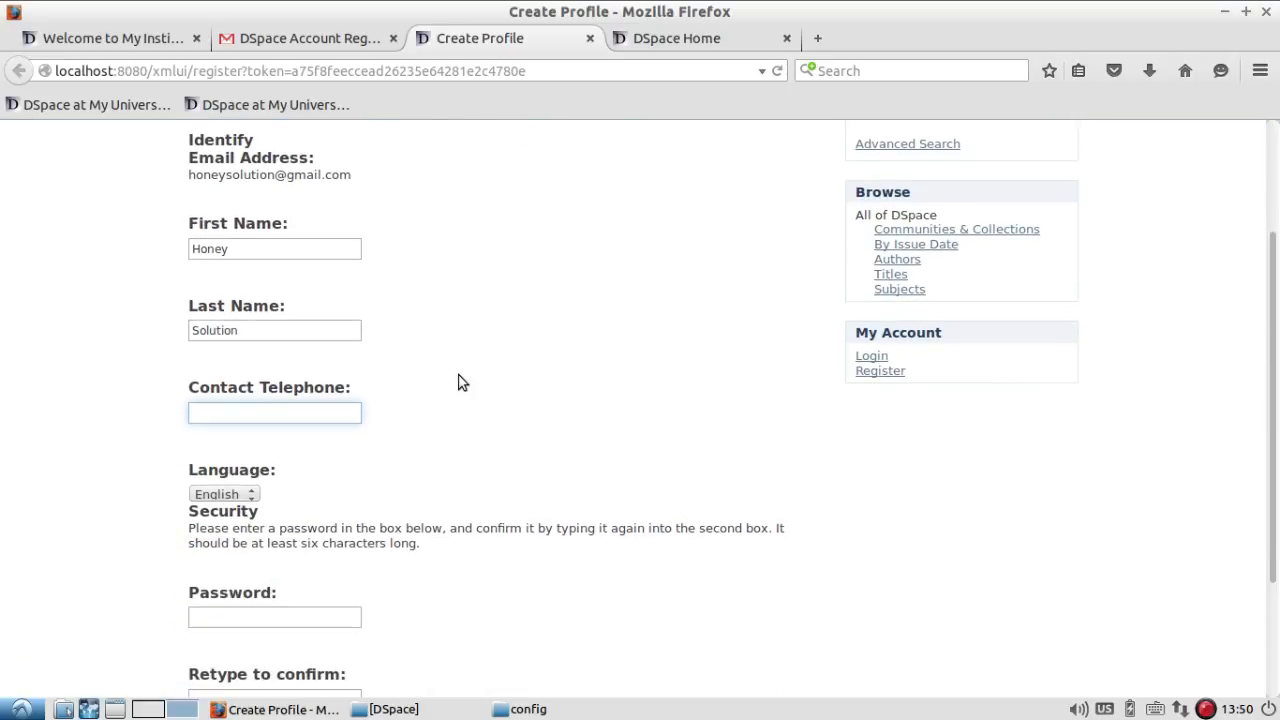
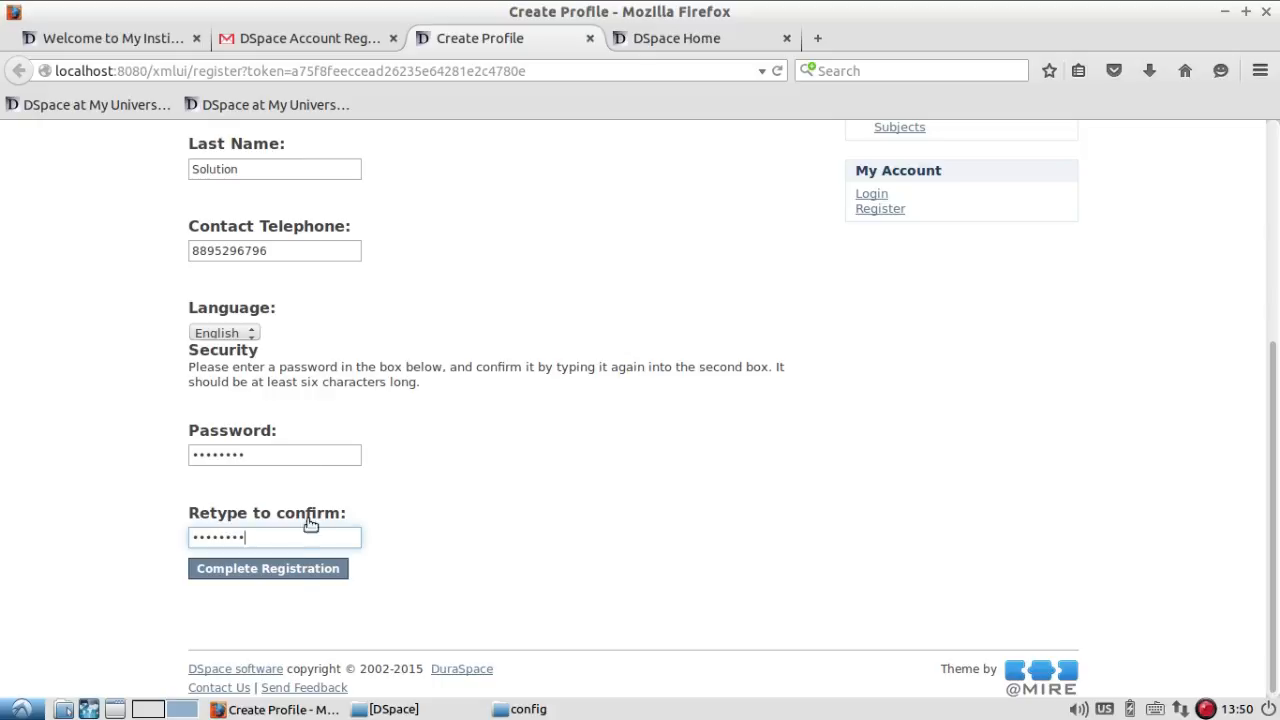
Step: Complete the Honey Solution registration, return to DSpace home, and log out
left_click(267, 568)
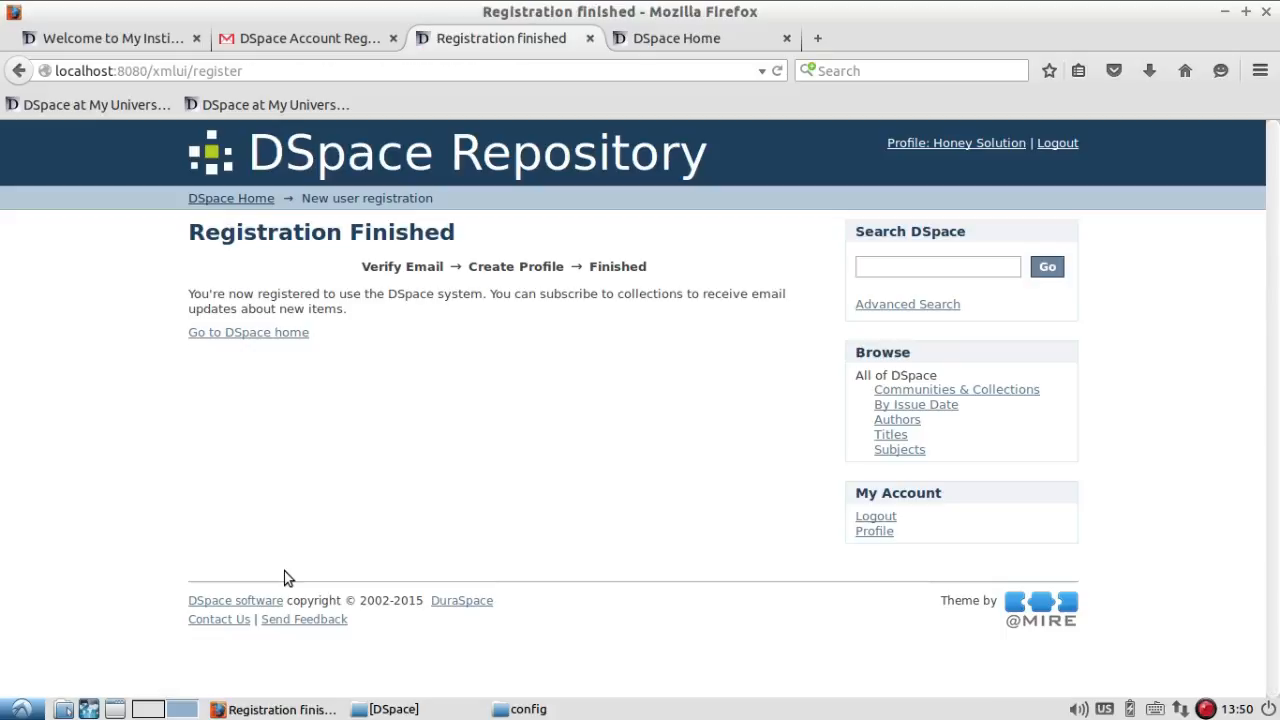
mouse_move(800, 282)
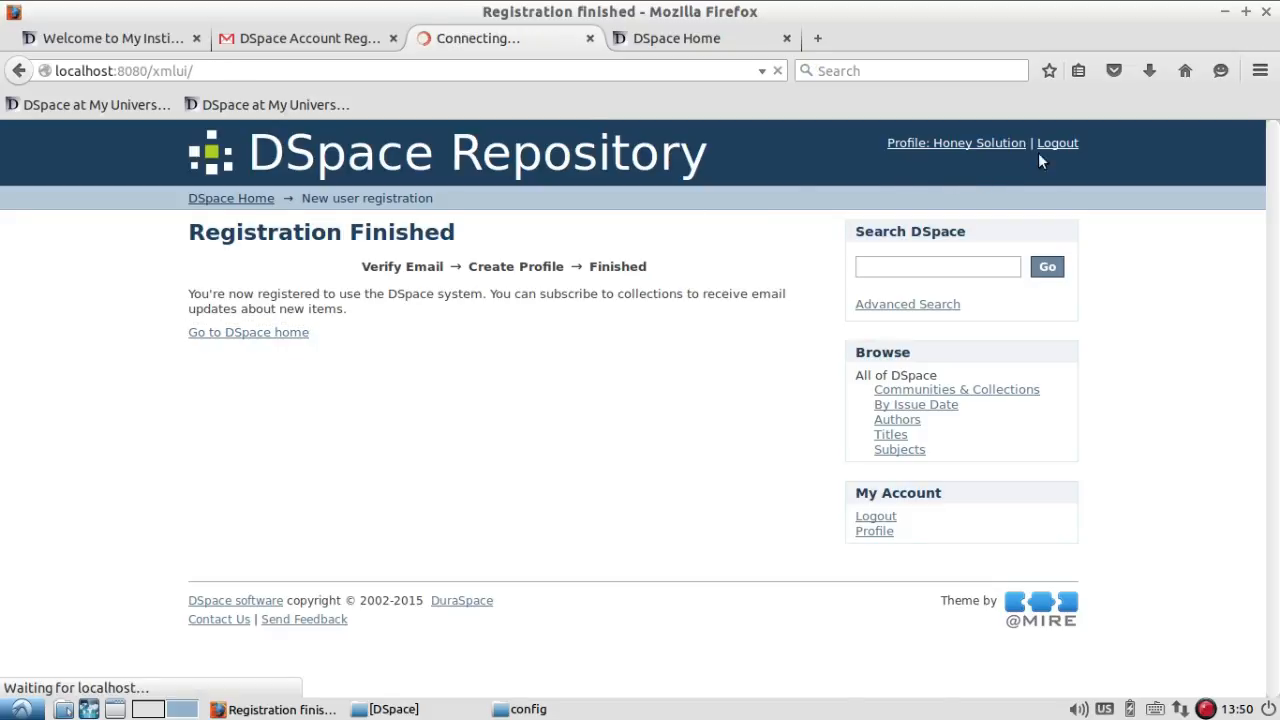
left_click(248, 332)
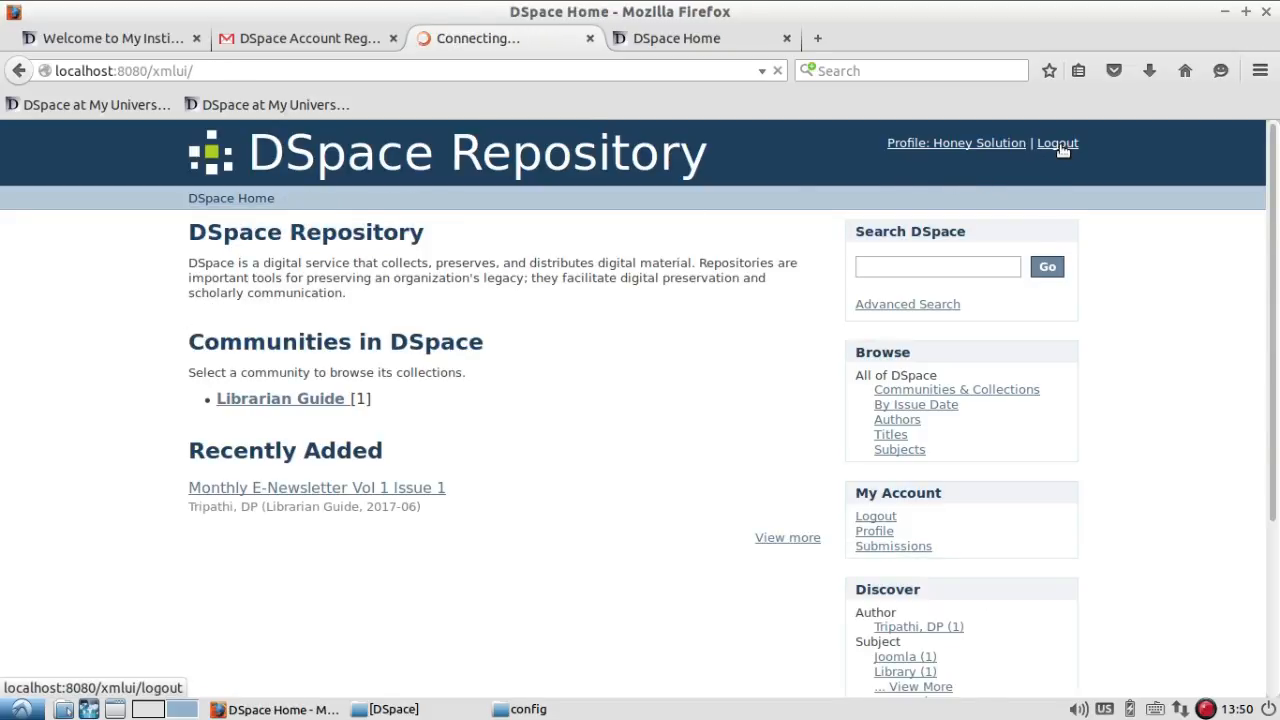
left_click(1057, 143)
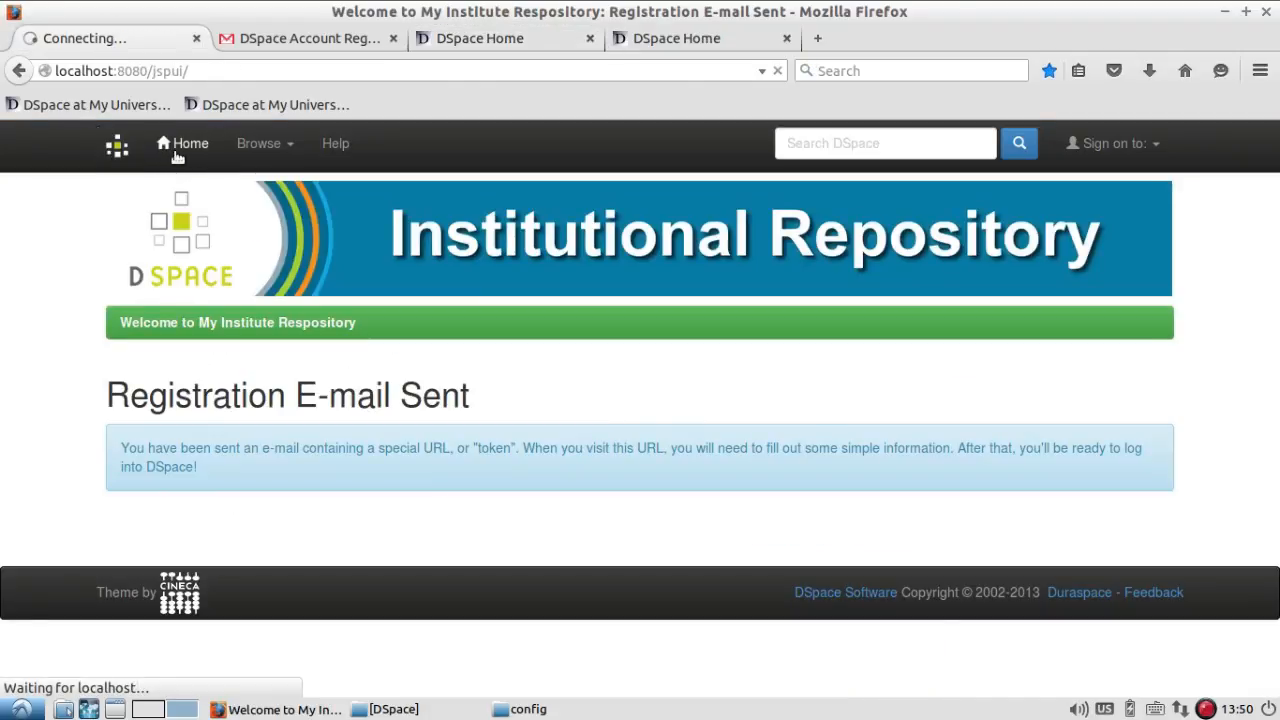
Step: Log in with the new user's gmail.com email and password, letting Firefox remember it
left_click(1105, 143)
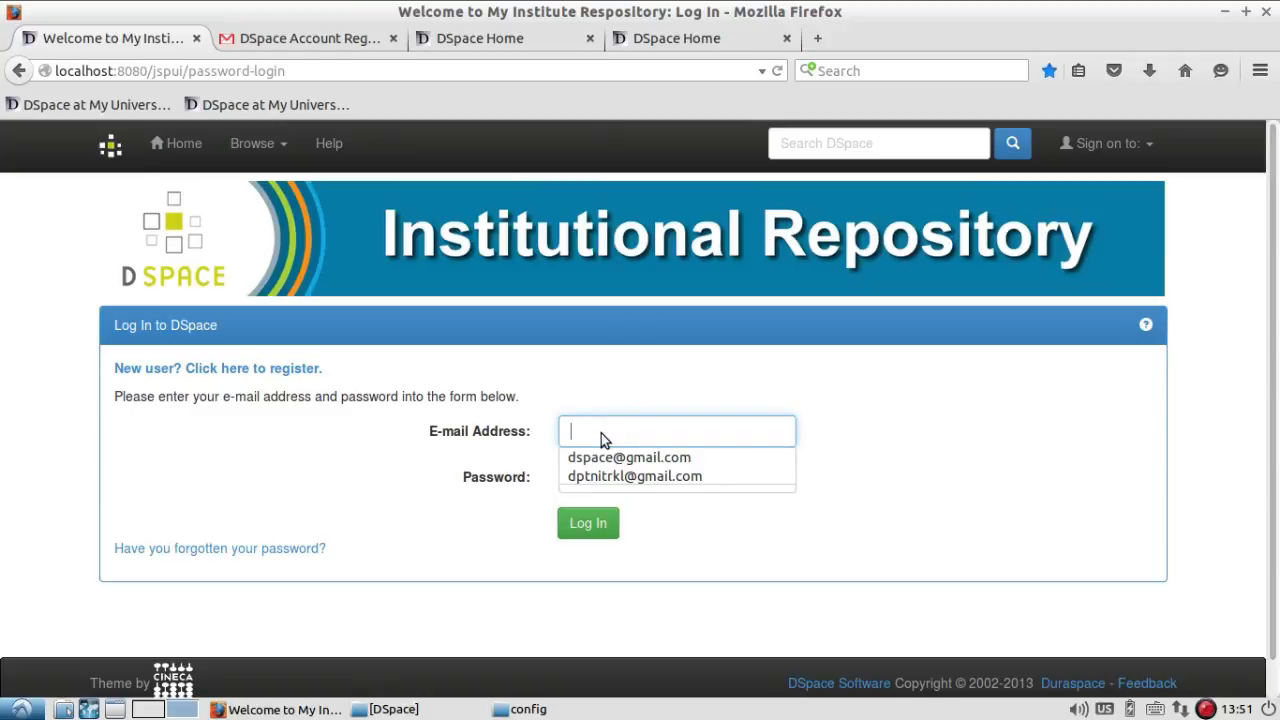
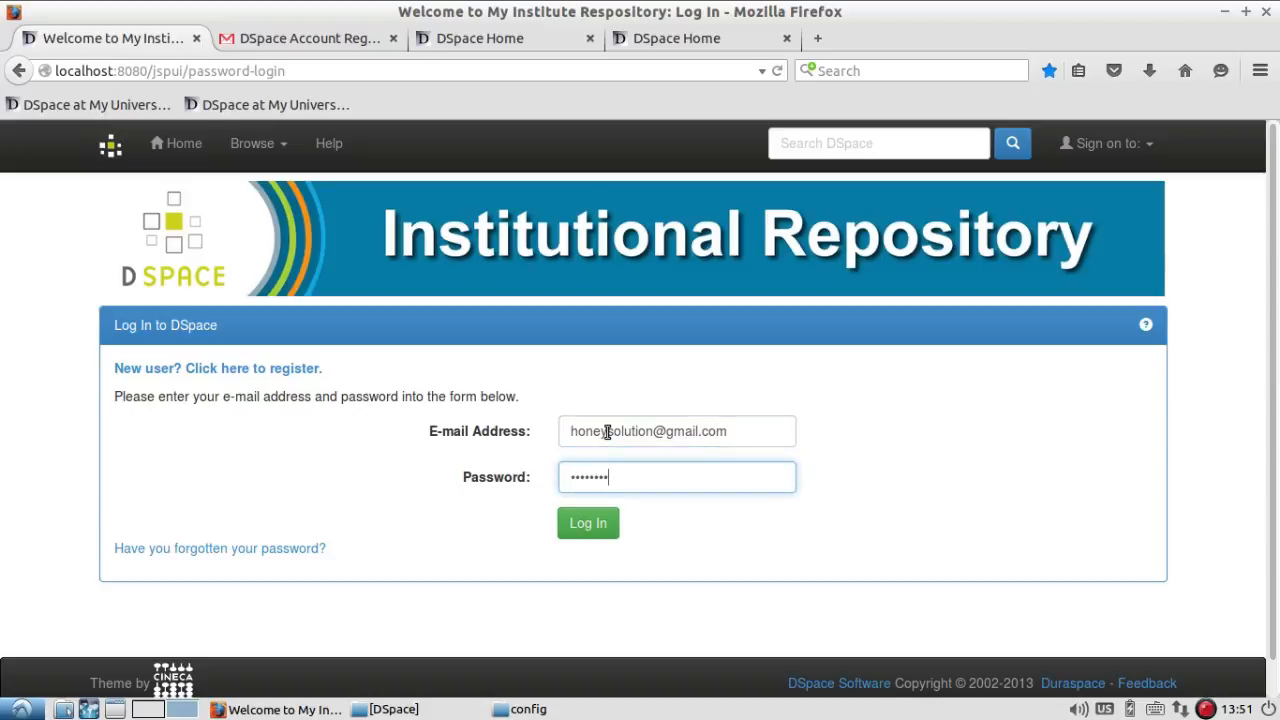
left_click(588, 523)
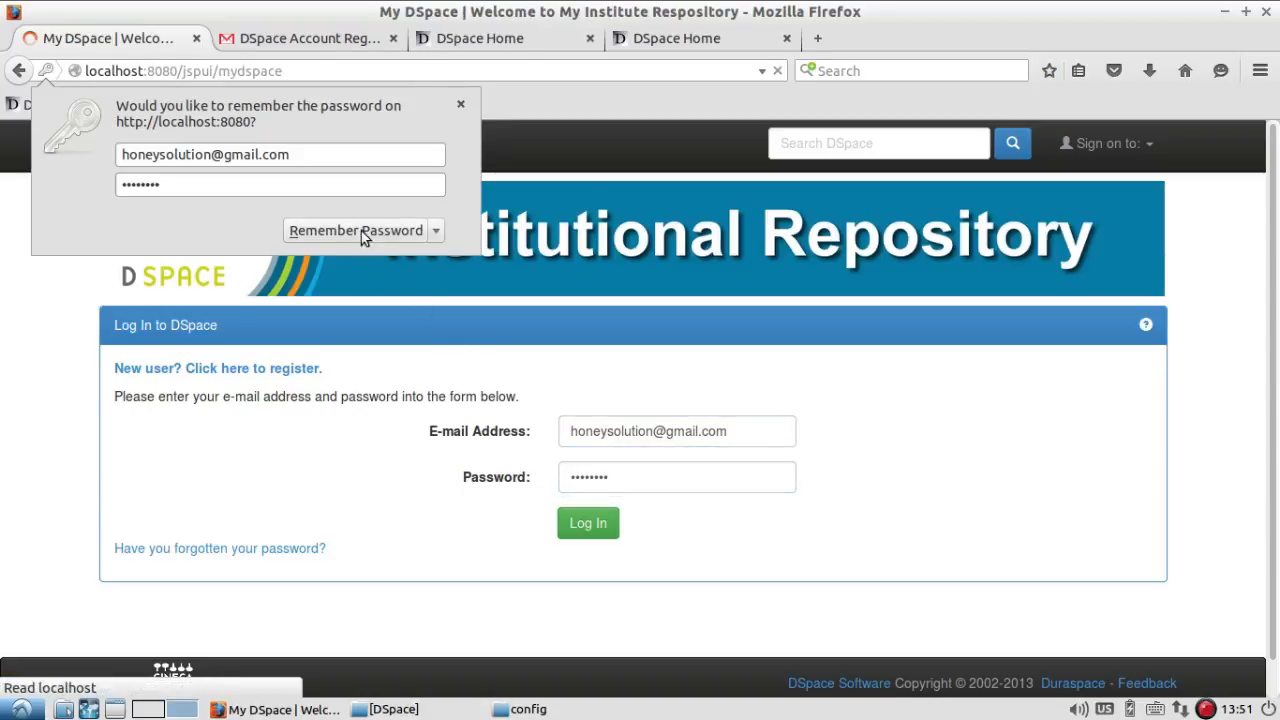
left_click(588, 523)
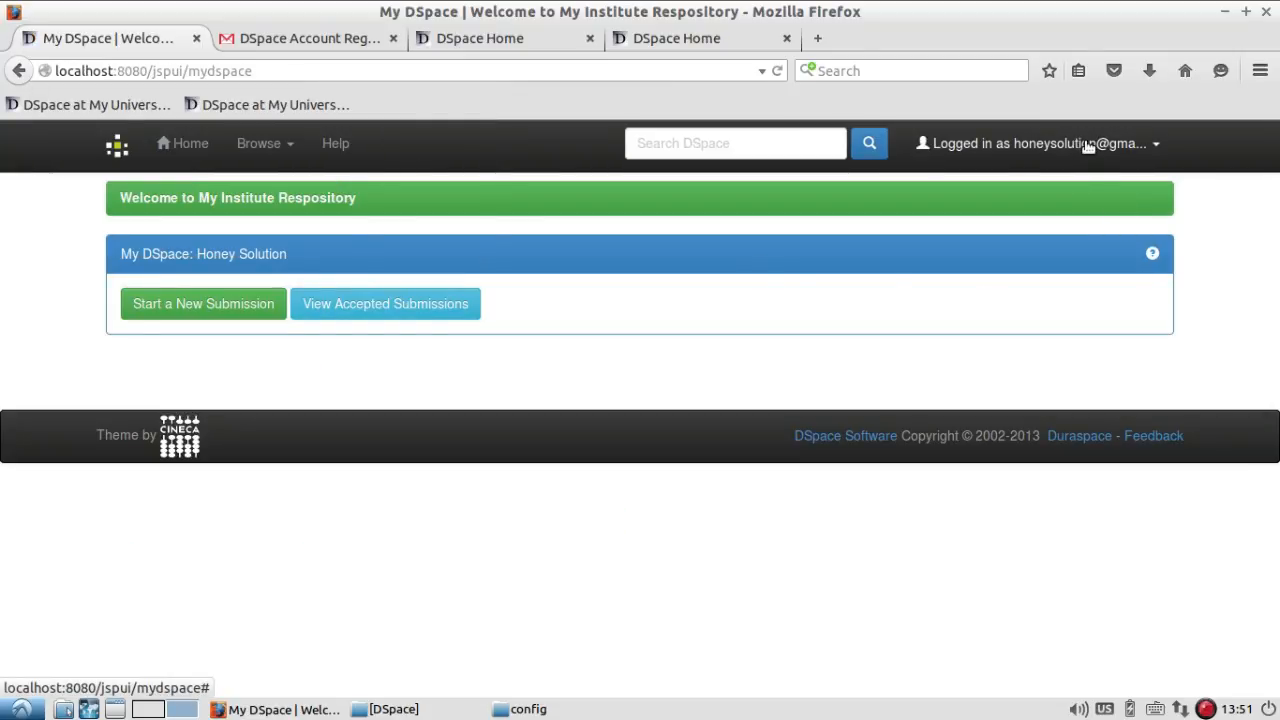
Step: Review the 'Logged in as' dropdown options, then return to the repository home page
left_click(1040, 143)
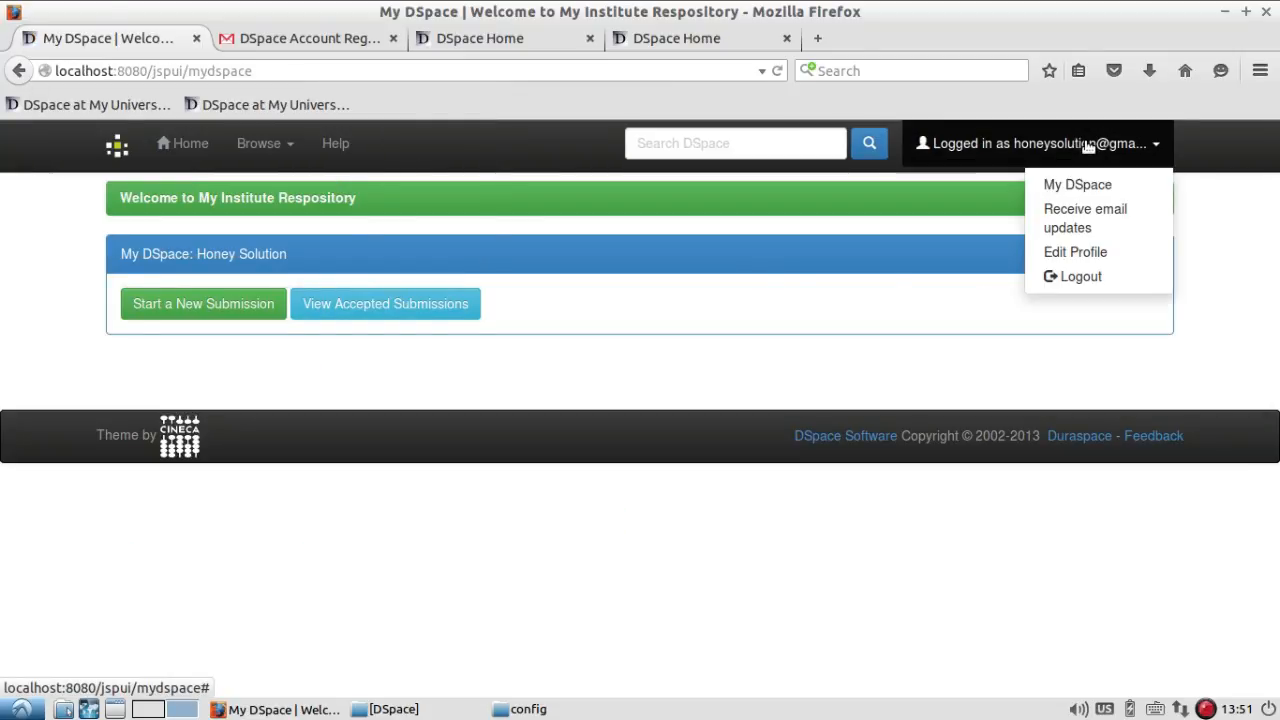
mouse_move(1085, 218)
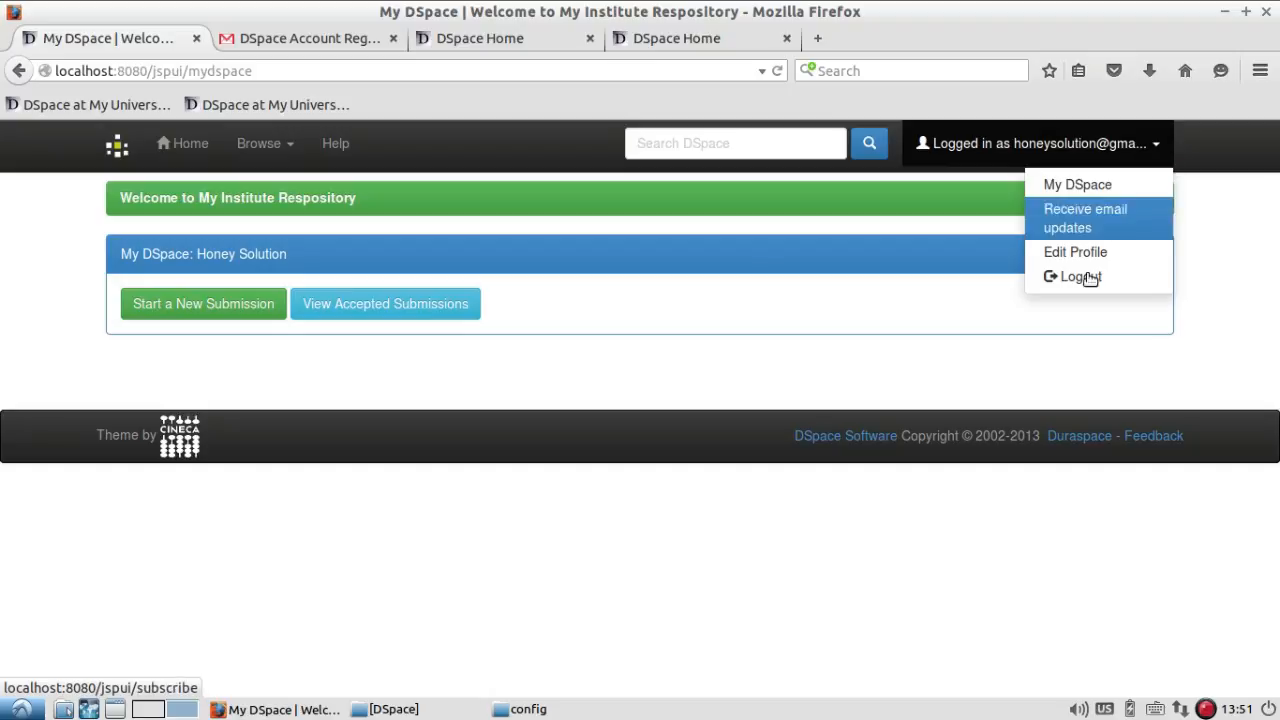
mouse_move(1092, 255)
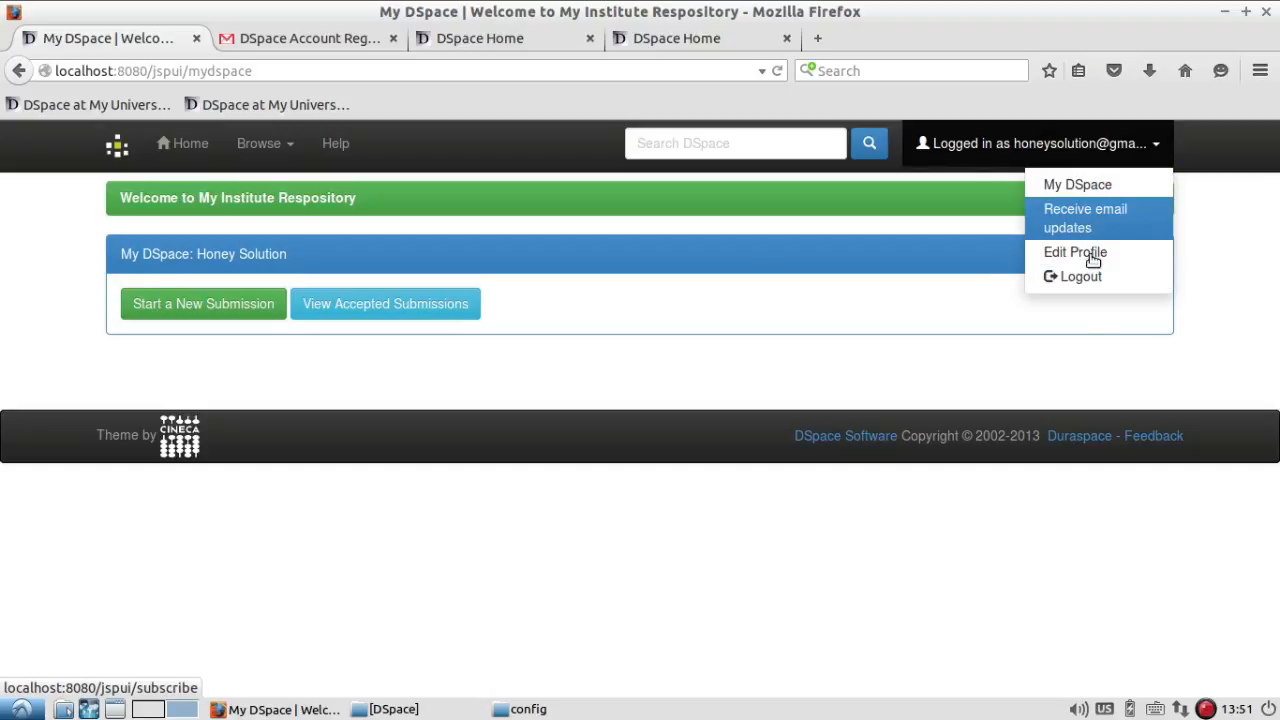
mouse_move(1075, 252)
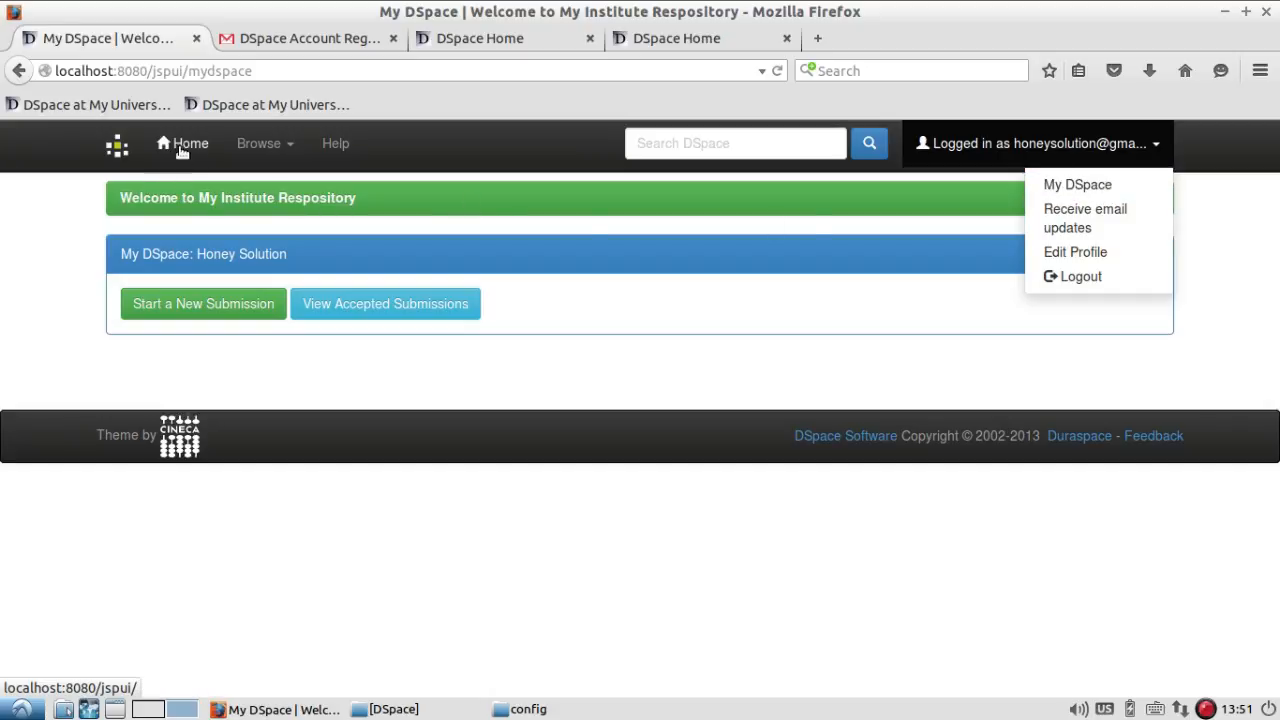
left_click(190, 143)
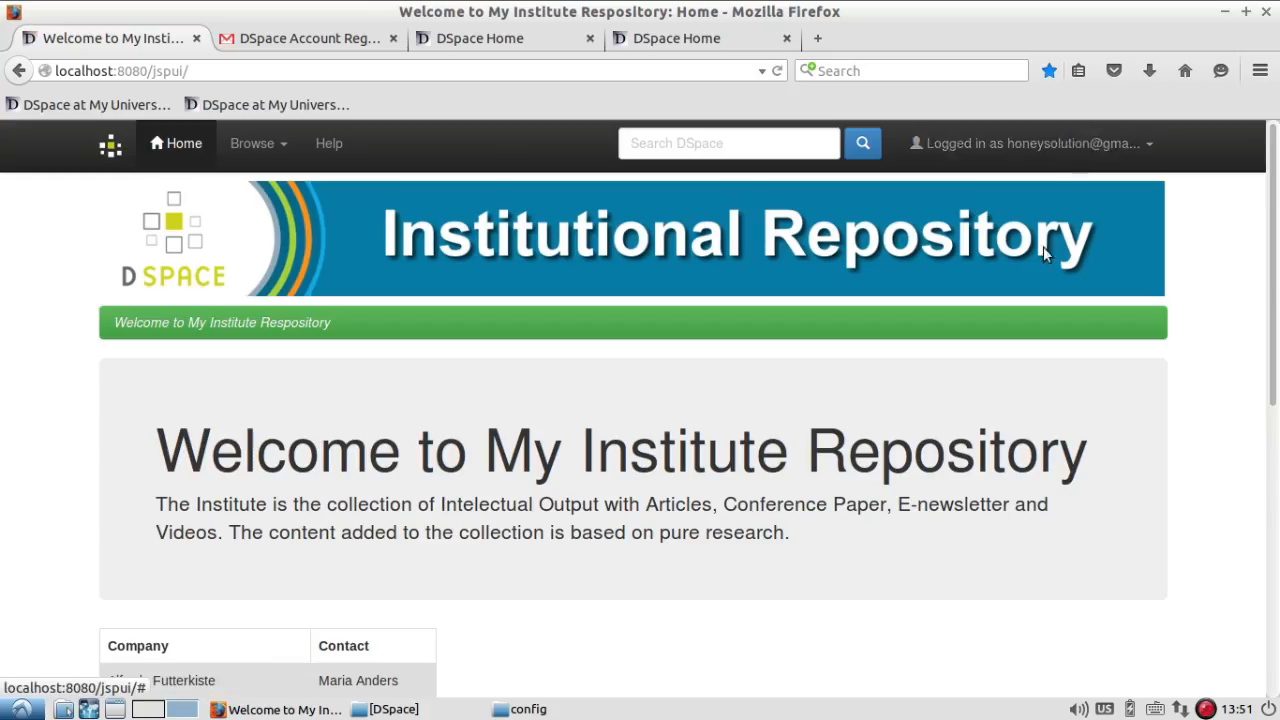
mouse_move(1145, 149)
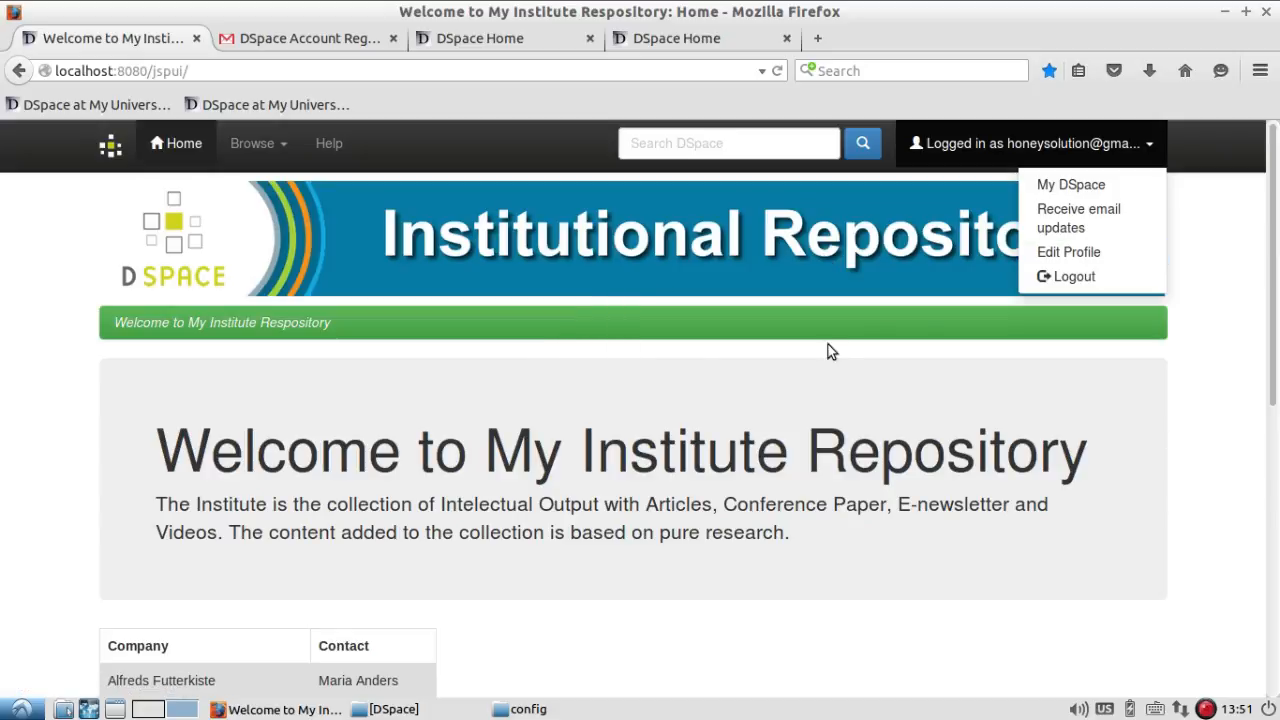
mouse_move(925, 373)
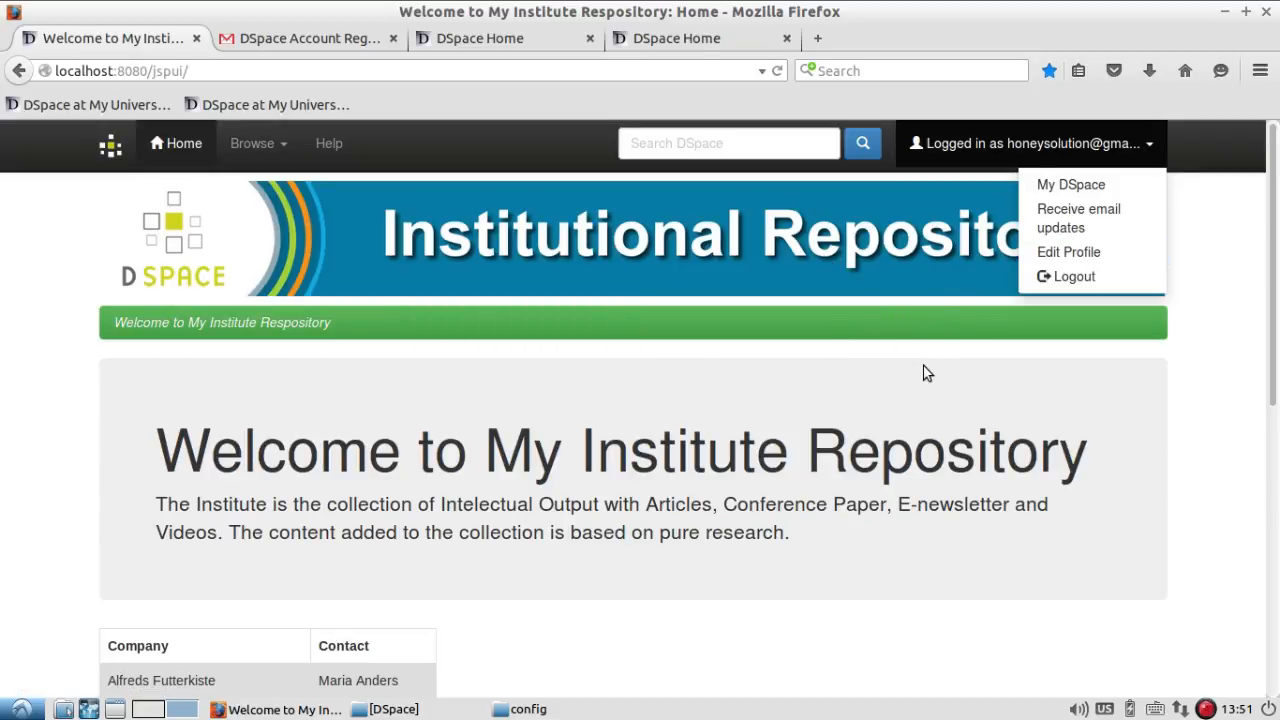
mouse_move(1068, 251)
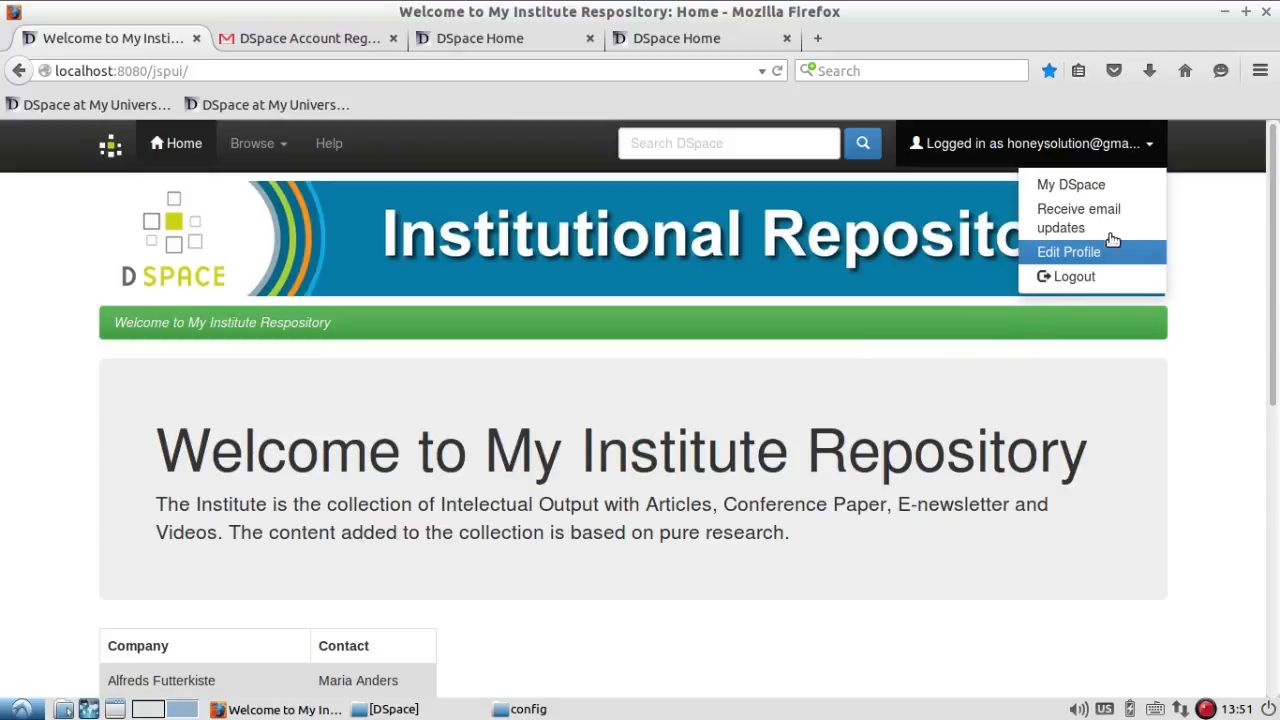
mouse_move(555, 386)
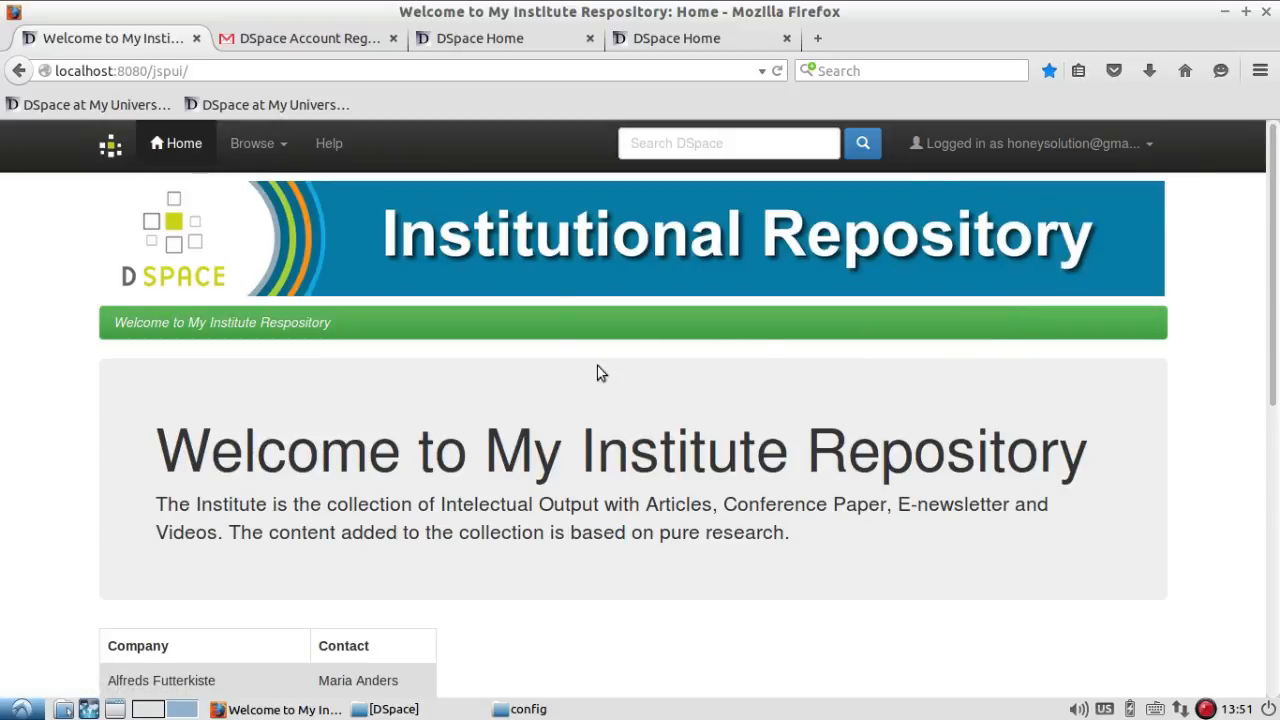
mouse_move(1117, 173)
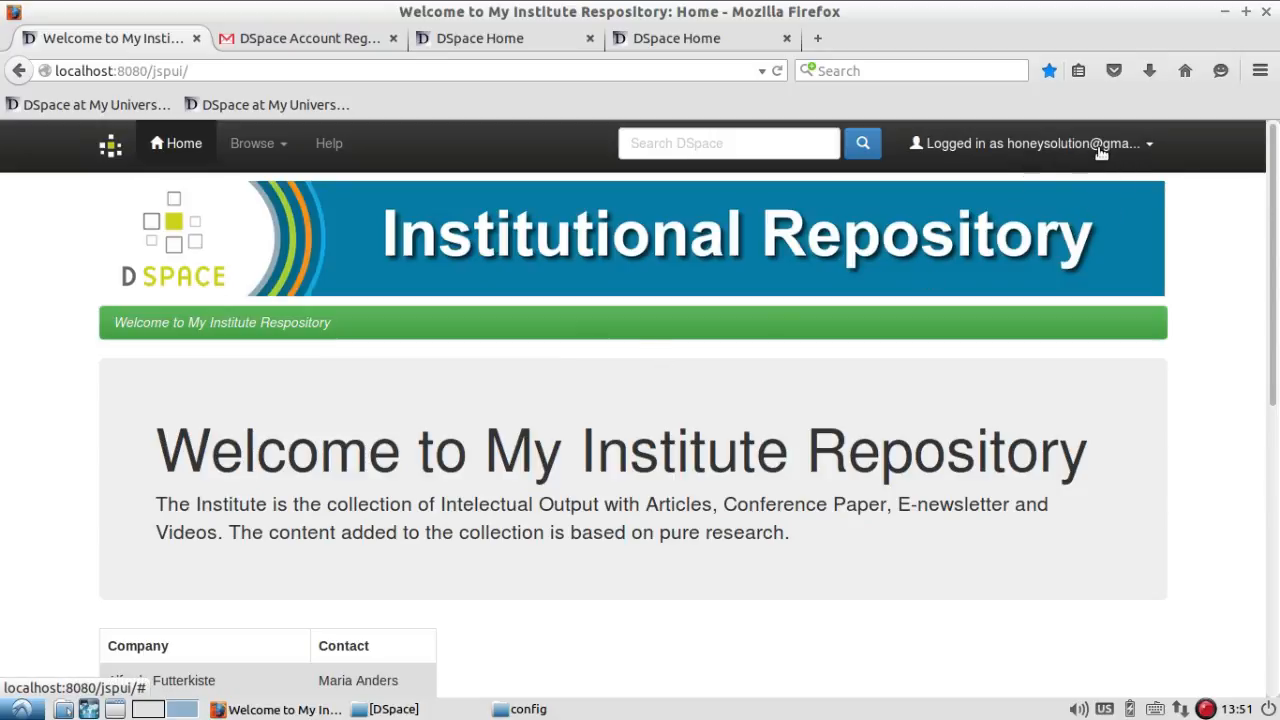
mouse_move(1117, 152)
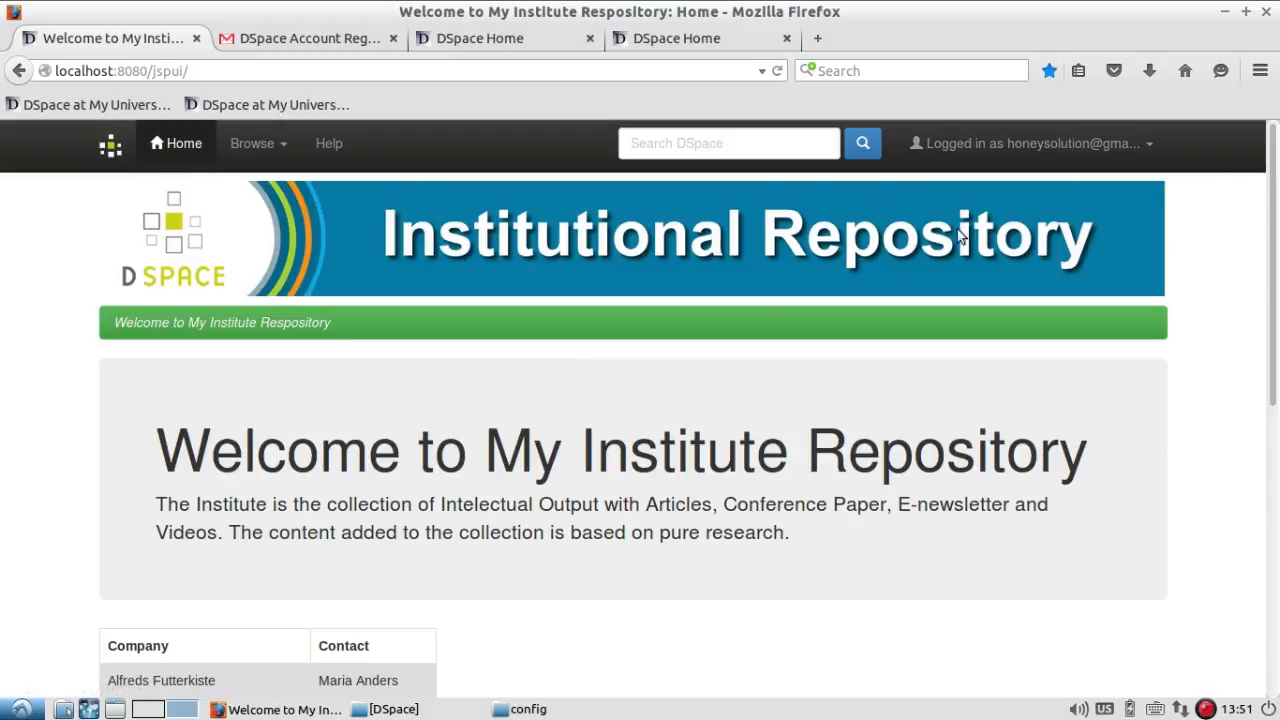
scroll("down", 3)
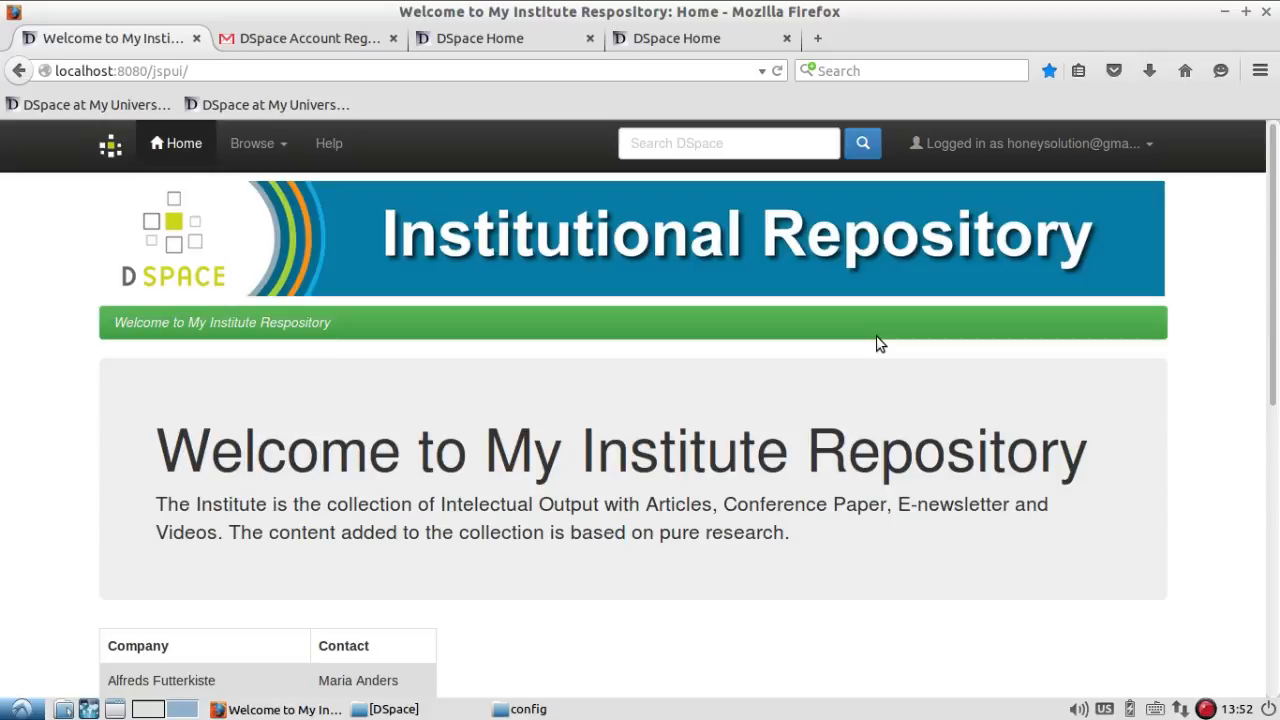
left_click(1237, 709)
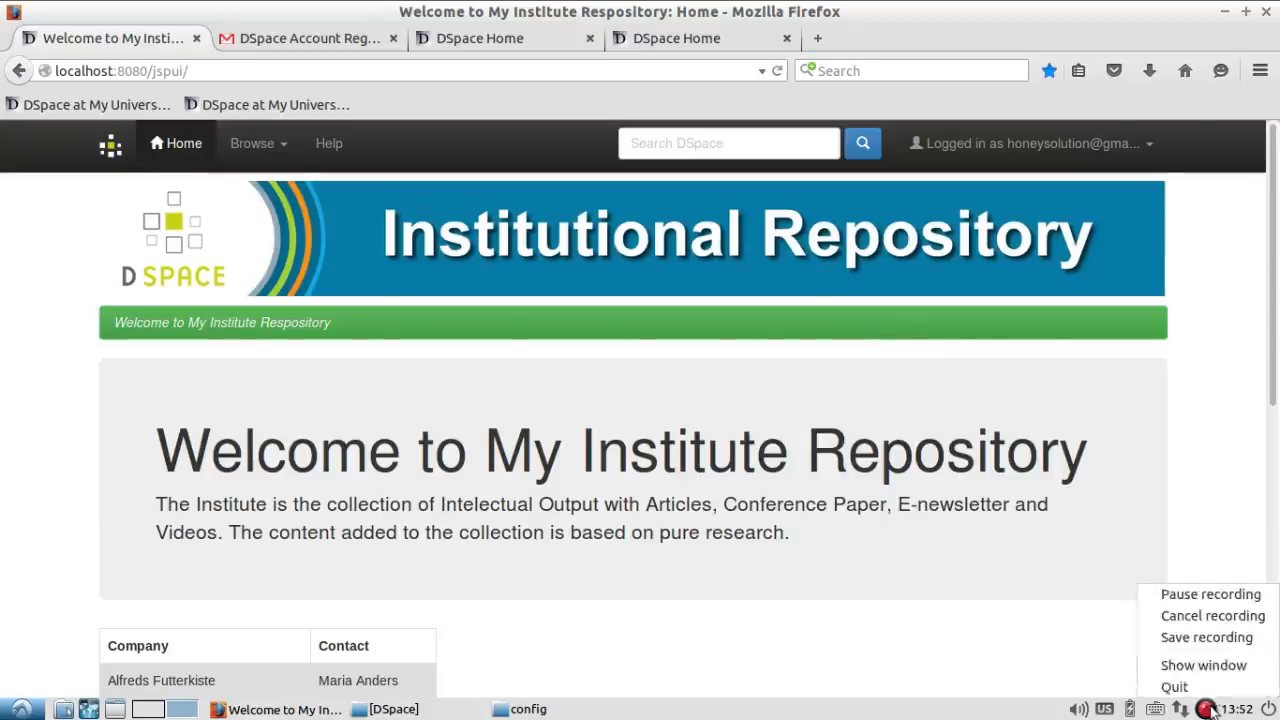